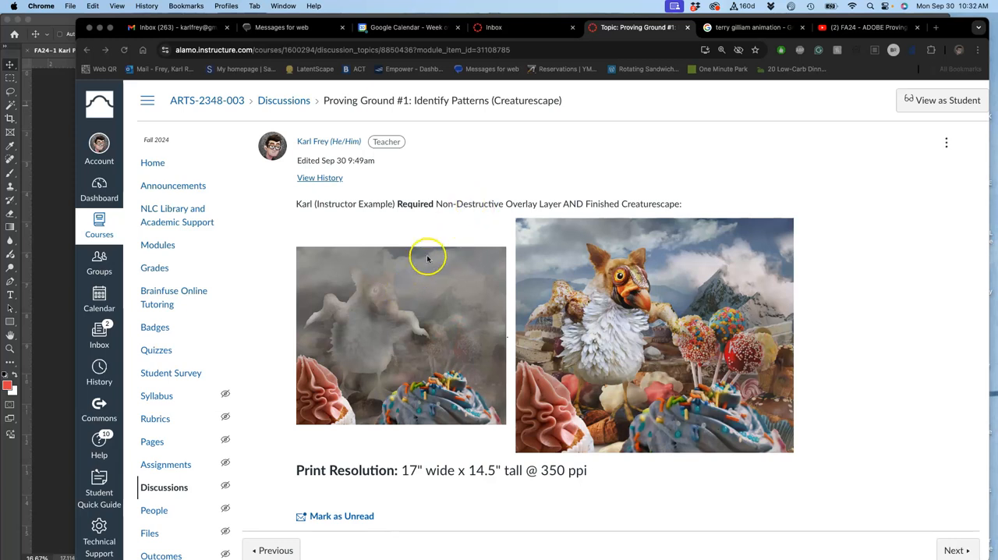
pyautogui.moveTo(390, 327)
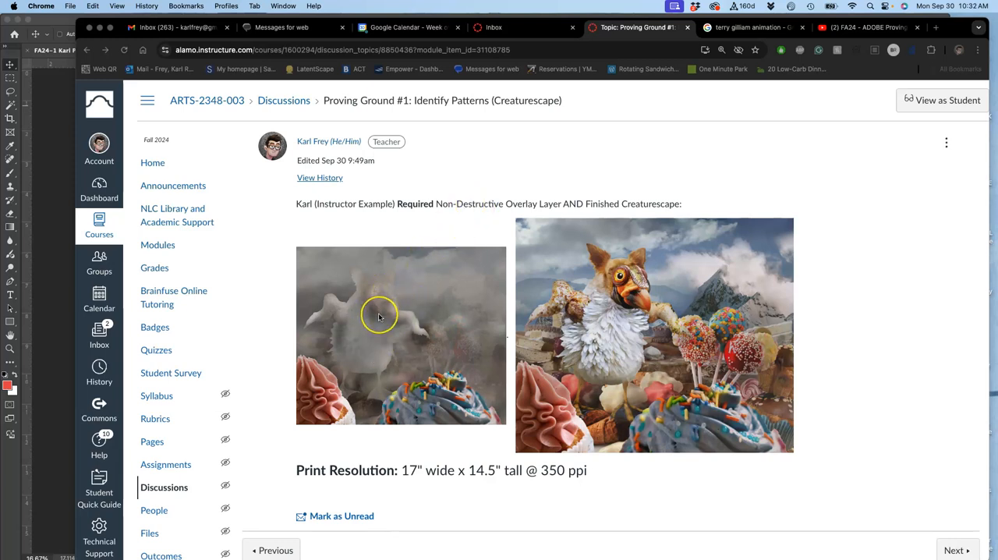
pyautogui.moveTo(424, 282)
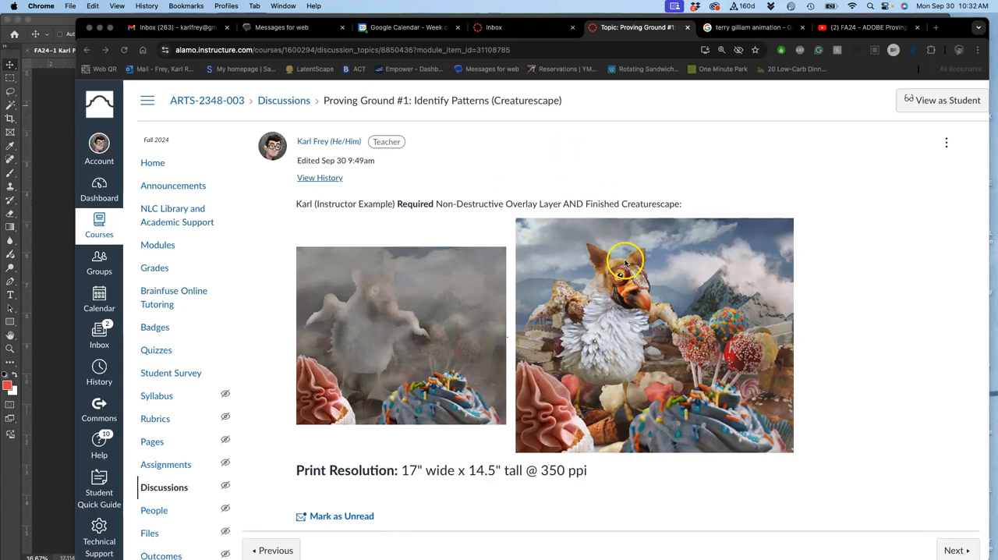
pyautogui.moveTo(633, 380)
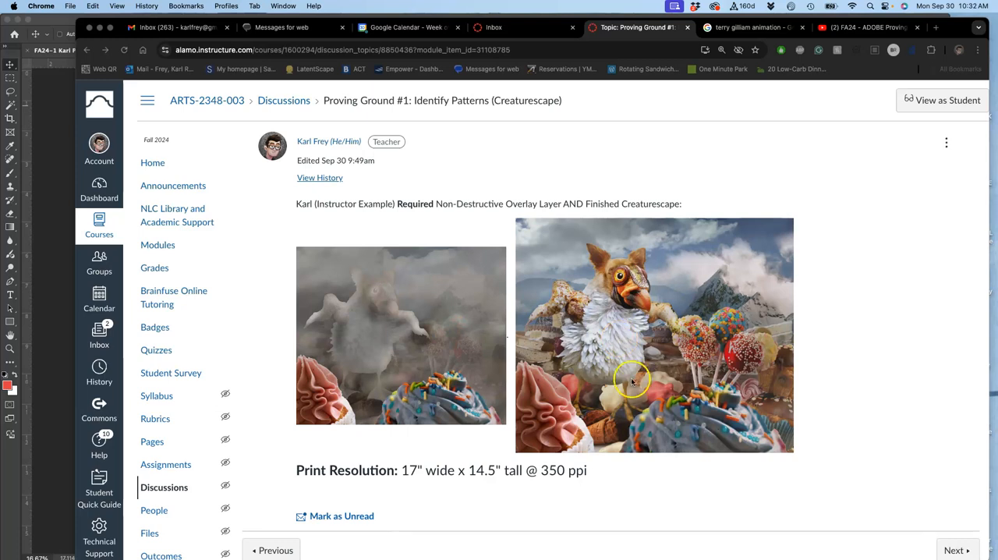
pyautogui.moveTo(489, 310)
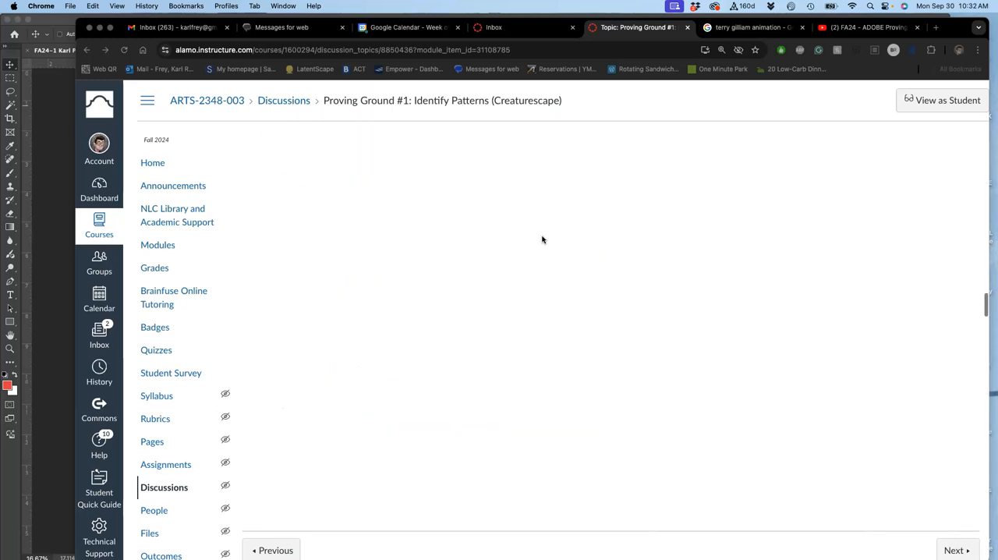
# Bring the Proving Ground #1 instructor post into edit mode via its options menu
pyautogui.scroll(-3)
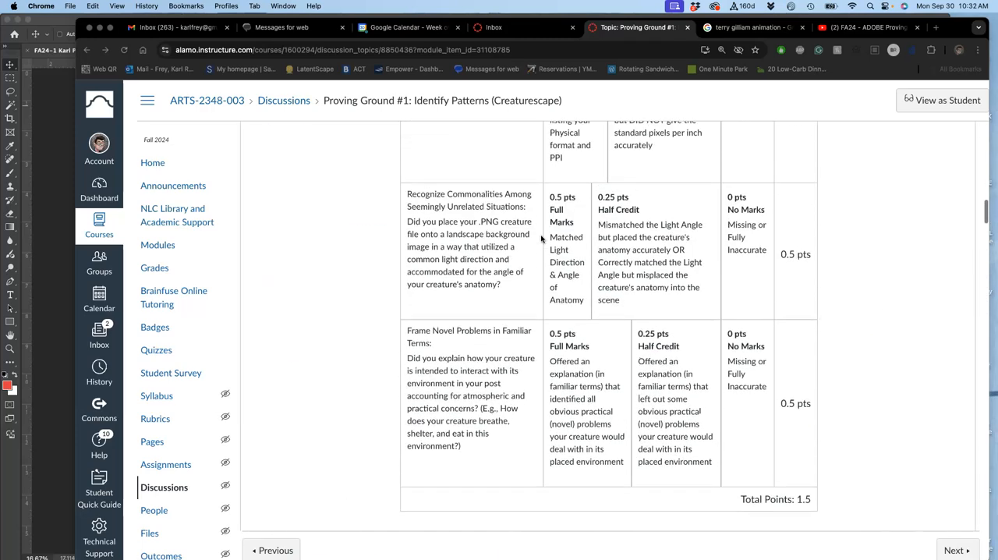
pyautogui.scroll(-3)
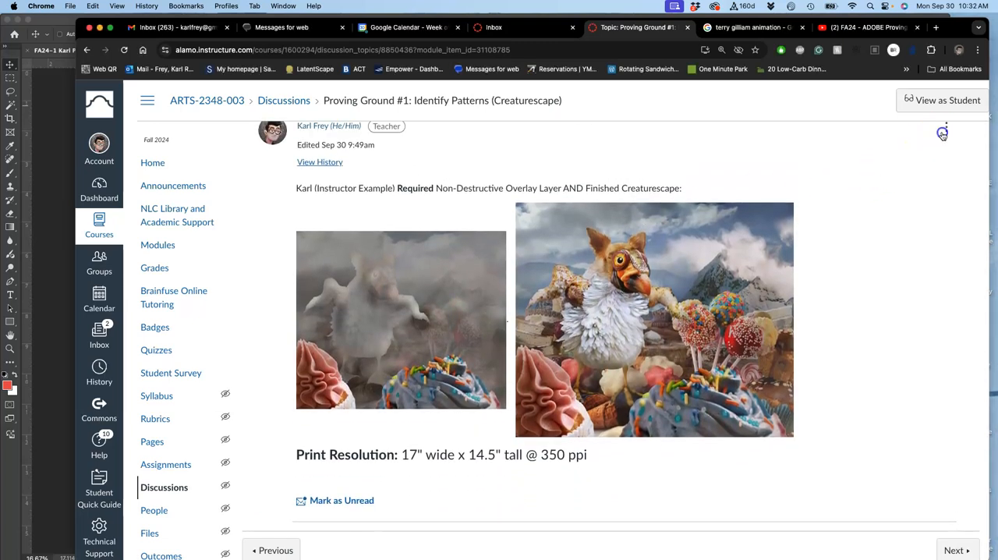
pyautogui.click(946, 127)
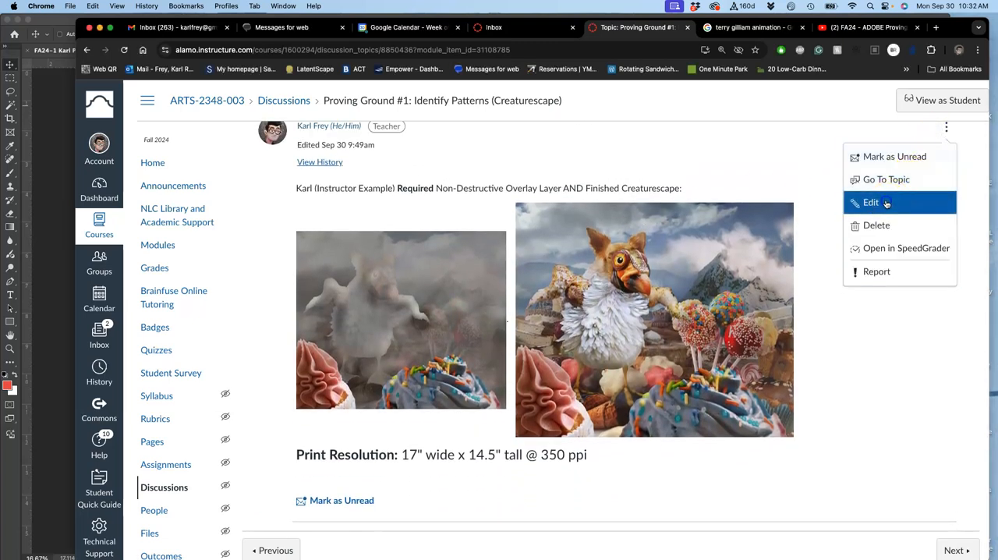
pyautogui.click(870, 202)
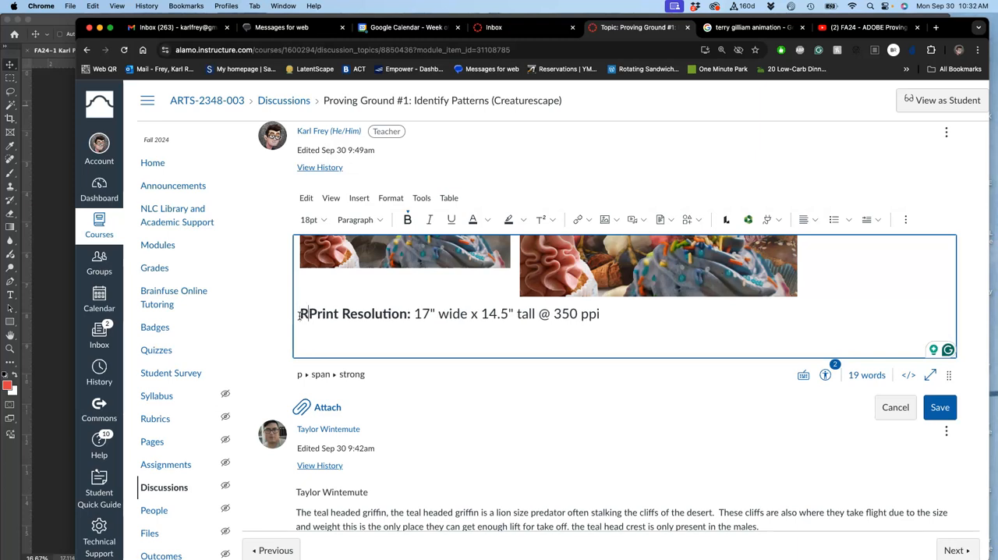
# Rewrite the heading as 'Required Physical Dimensions, Resolution, AND' at 12pt text size
pyautogui.write('Required')
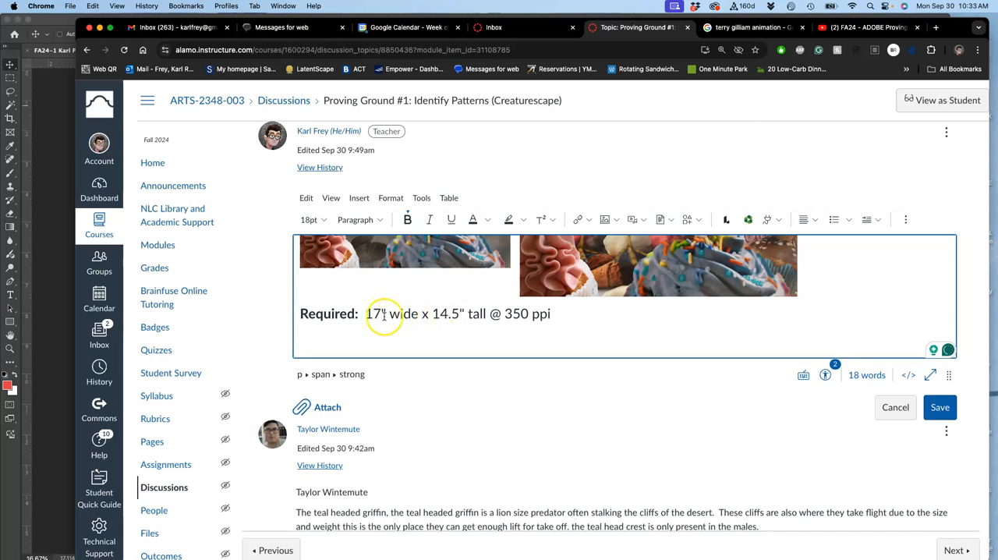
pyautogui.doubleClick(326, 313)
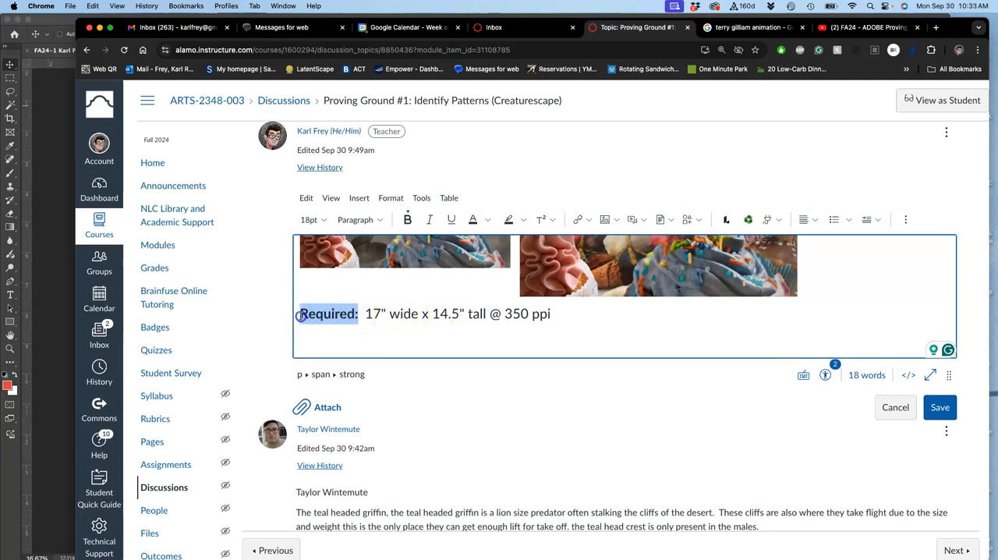
pyautogui.click(310, 219)
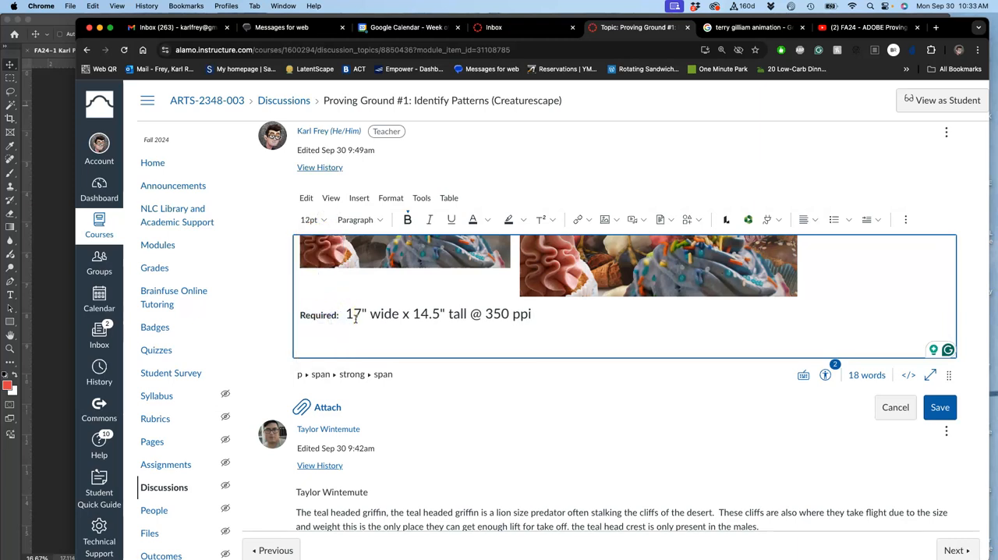
pyautogui.write('Dimensions')
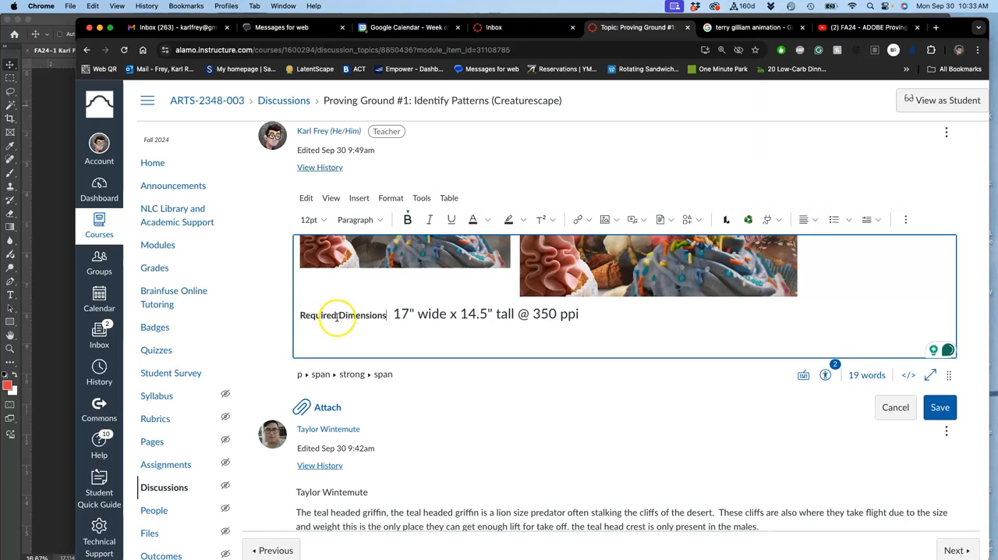
pyautogui.write('Physical')
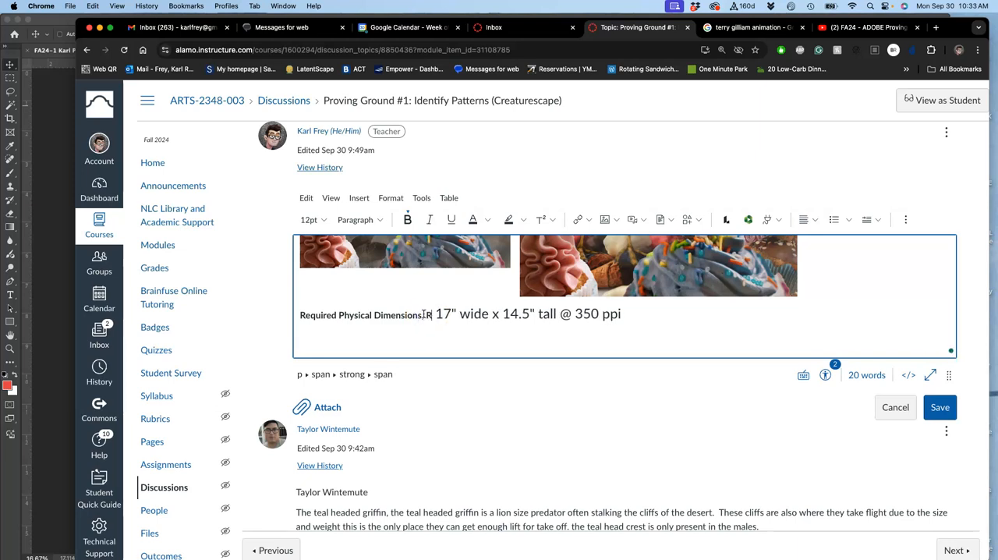
pyautogui.write('Resolution')
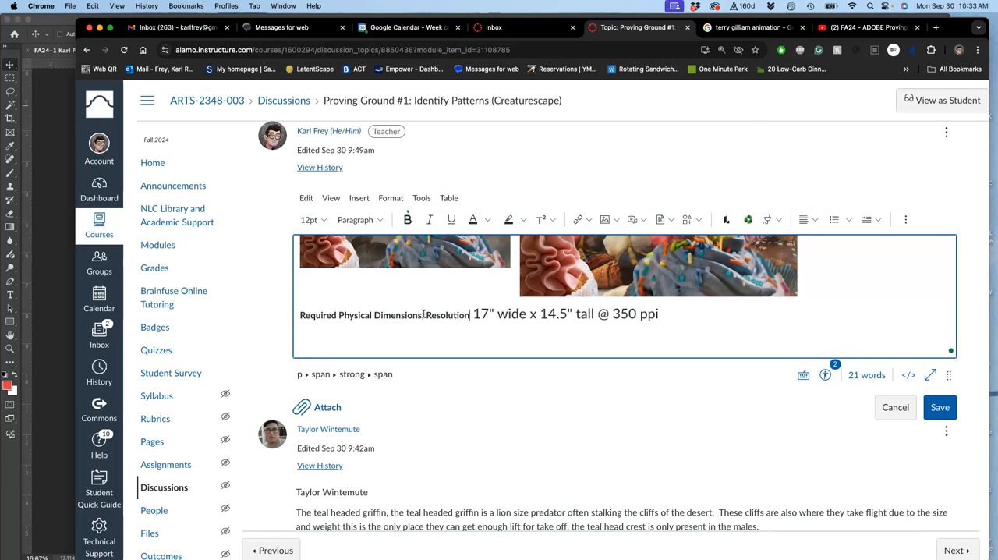
pyautogui.write('" "')
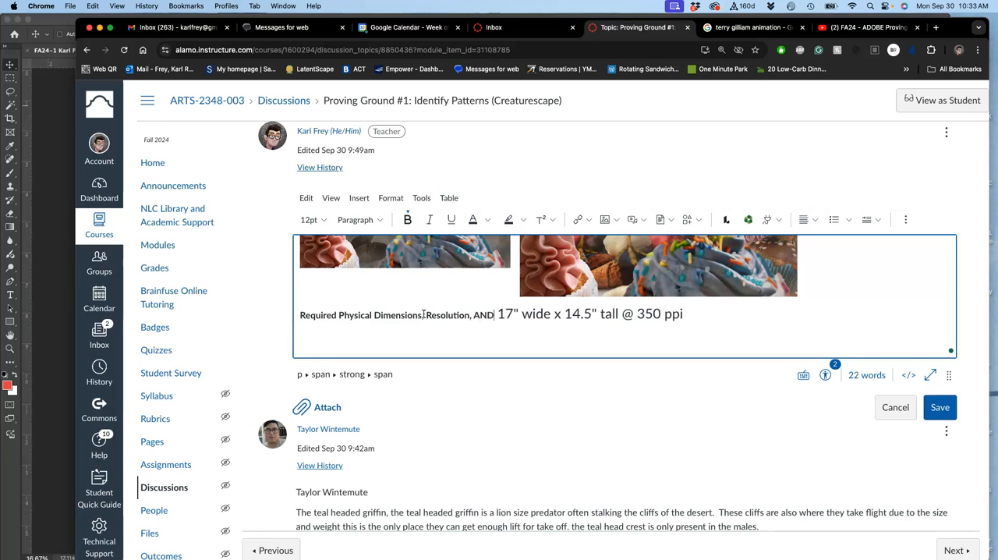
pyautogui.write('reso')
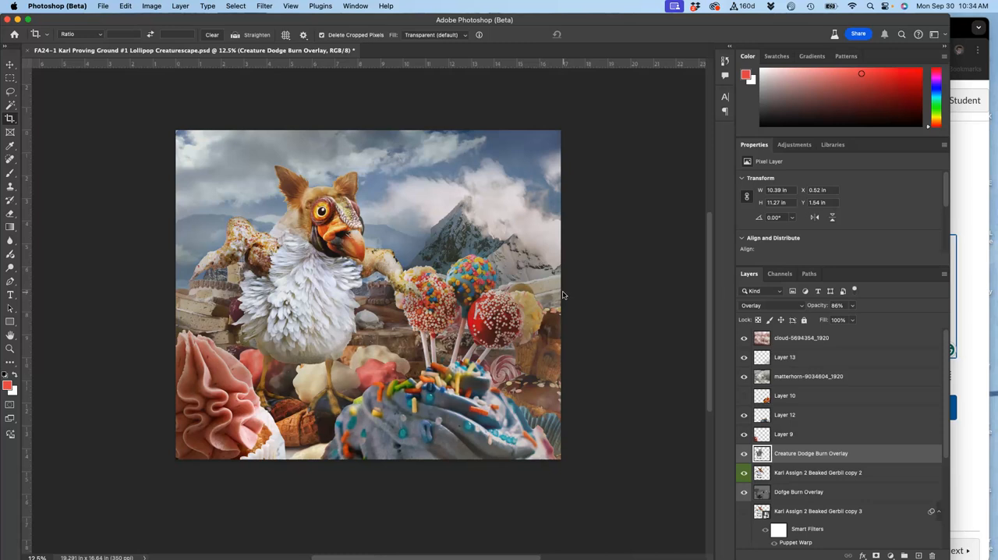
pyautogui.moveTo(463, 234)
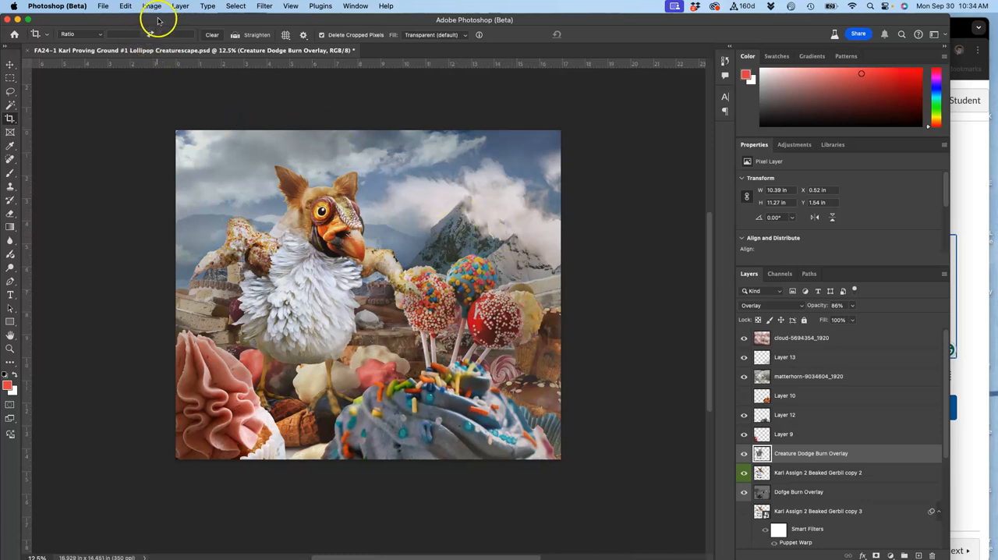
# In Image Size, keep inches and change resolution from 350 to 300 ppi without resampling
pyautogui.click(153, 7)
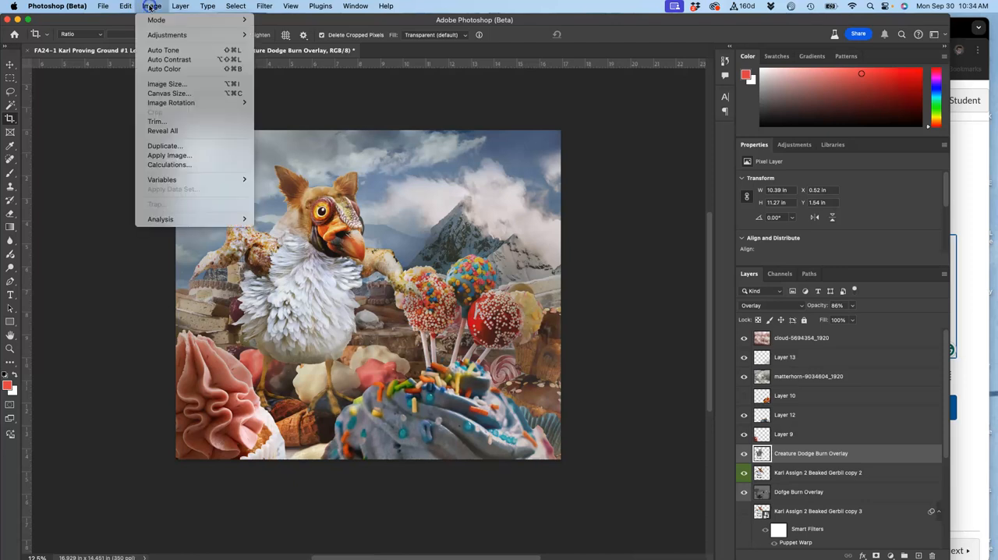
pyautogui.moveTo(162, 84)
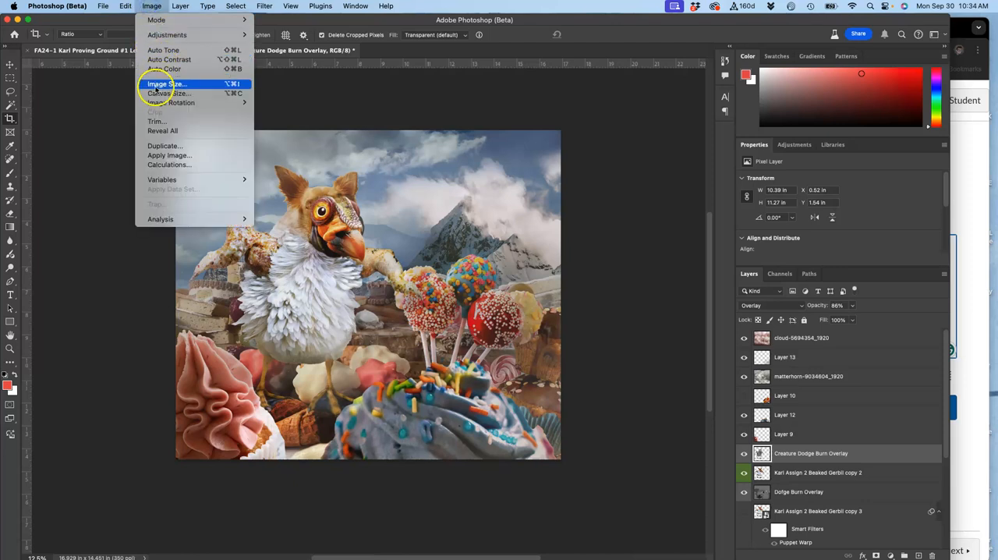
pyautogui.click(158, 83)
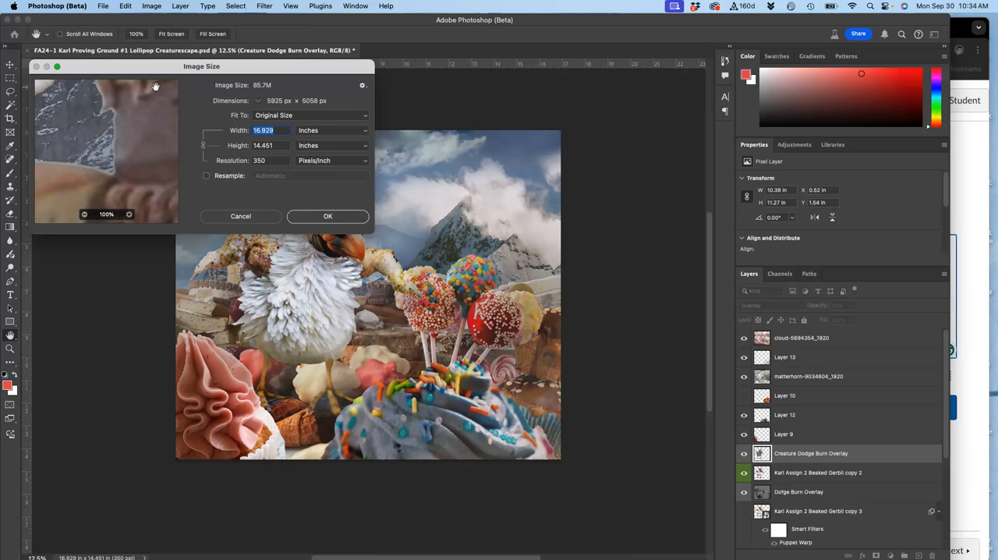
pyautogui.click(332, 131)
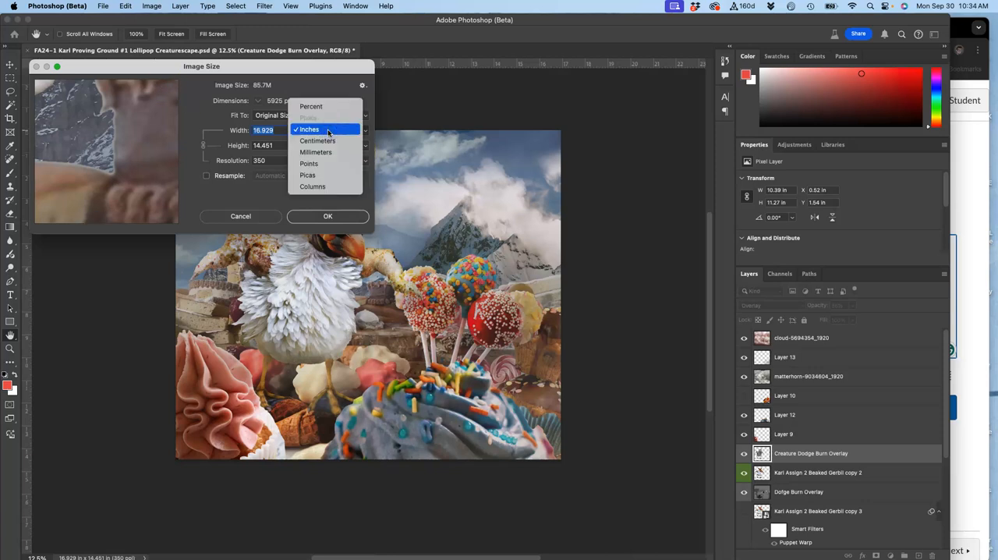
pyautogui.click(309, 129)
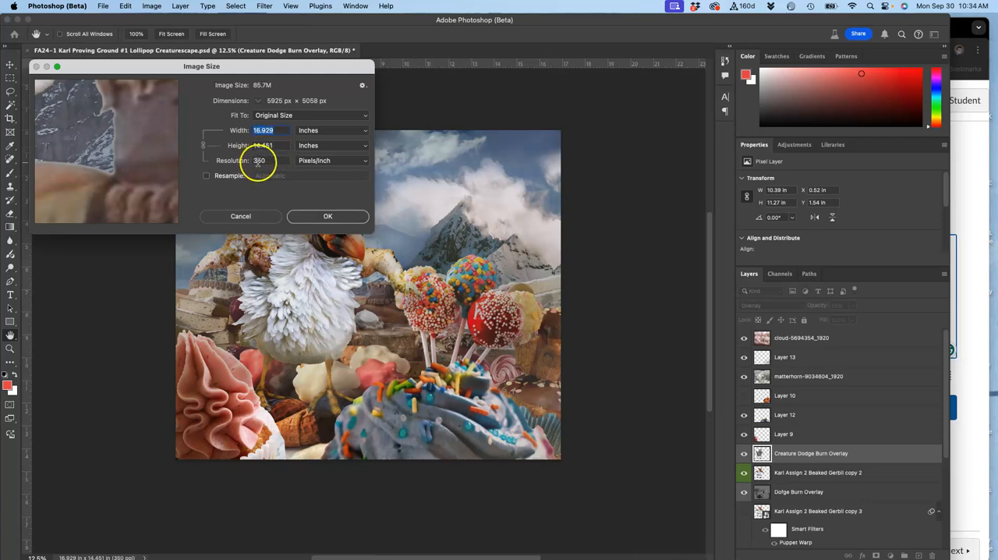
pyautogui.moveTo(269, 162)
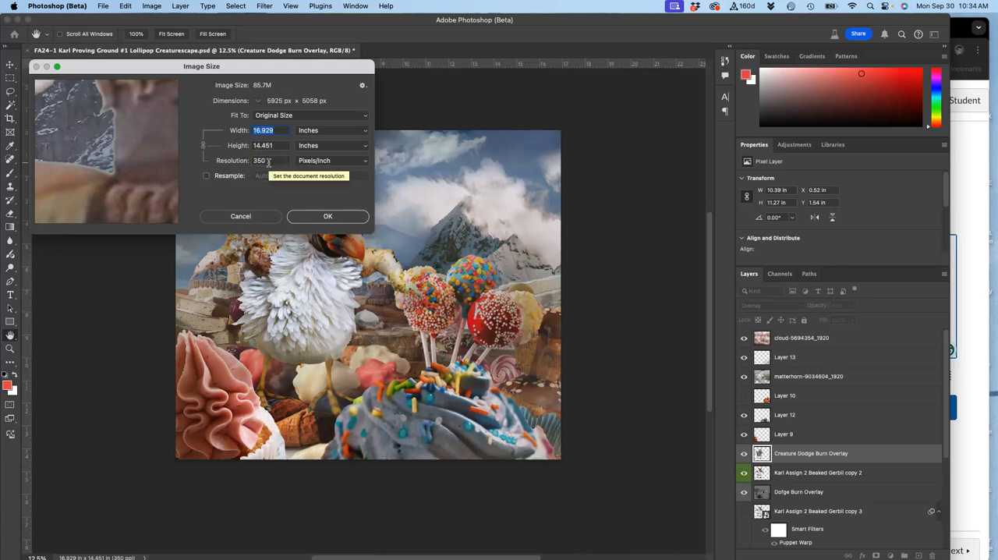
pyautogui.click(207, 175)
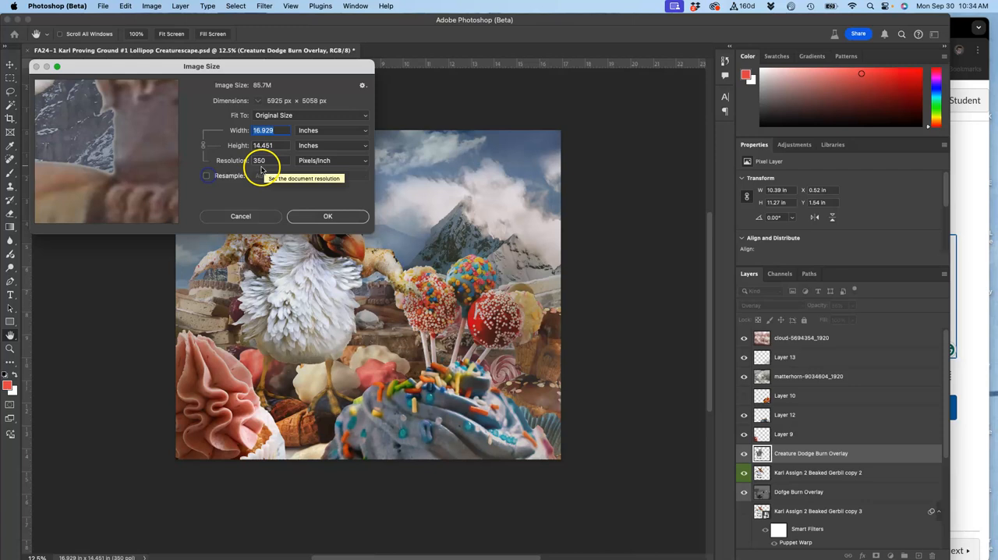
pyautogui.click(264, 160)
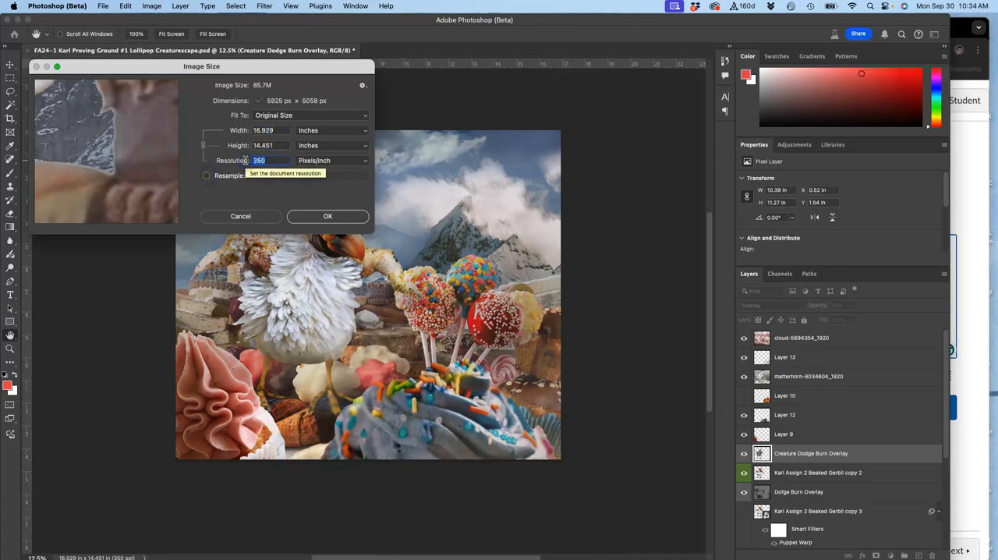
pyautogui.write('300')
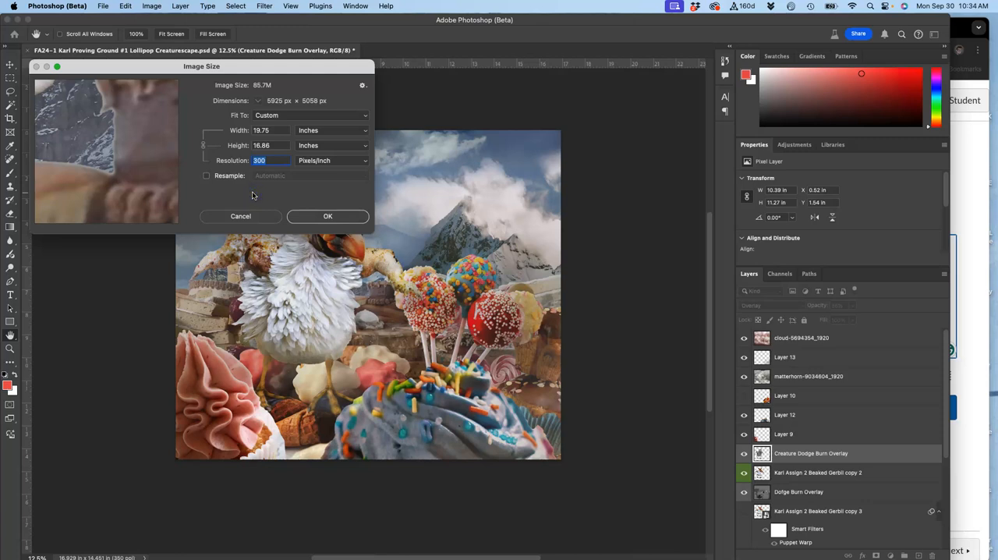
pyautogui.moveTo(265, 213)
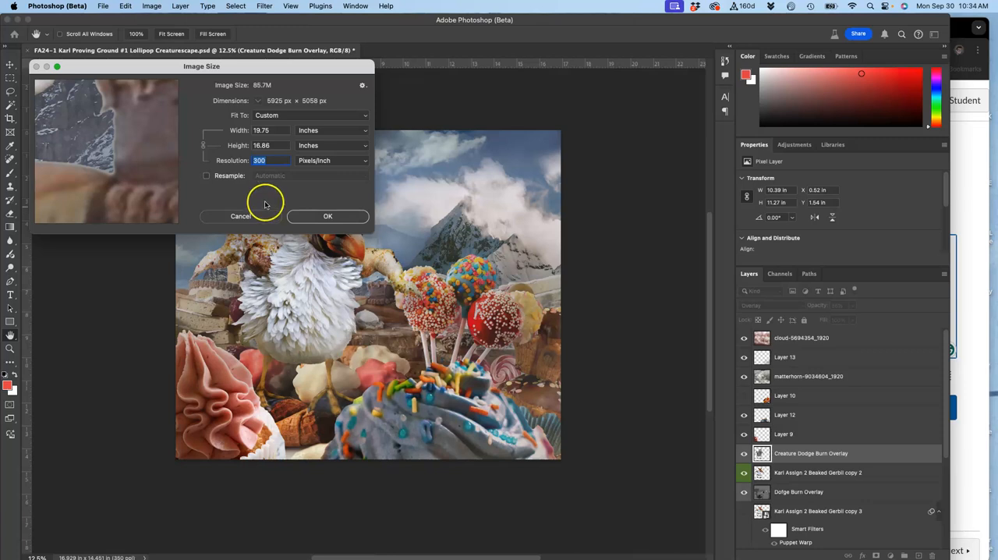
pyautogui.moveTo(274, 191)
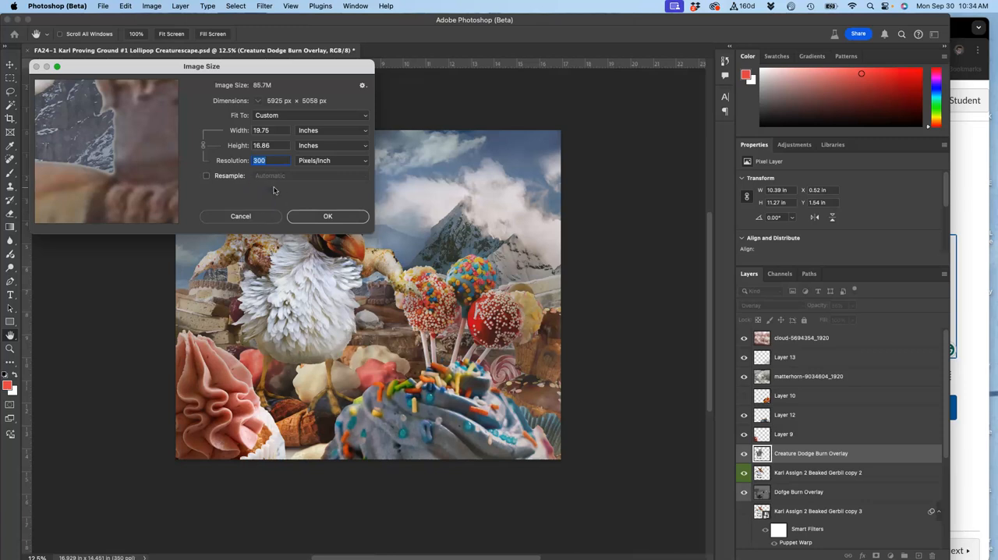
pyautogui.moveTo(969, 180)
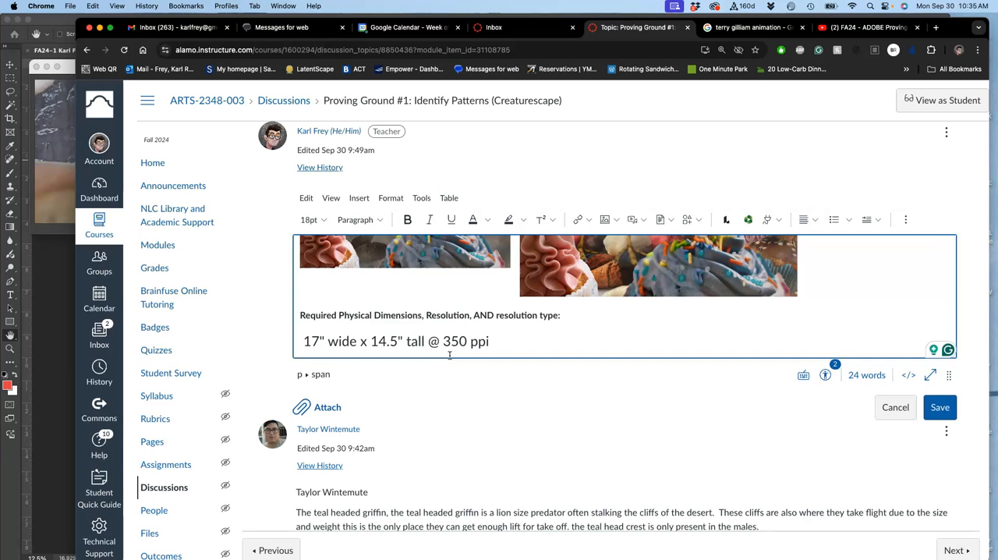
pyautogui.moveTo(48, 309)
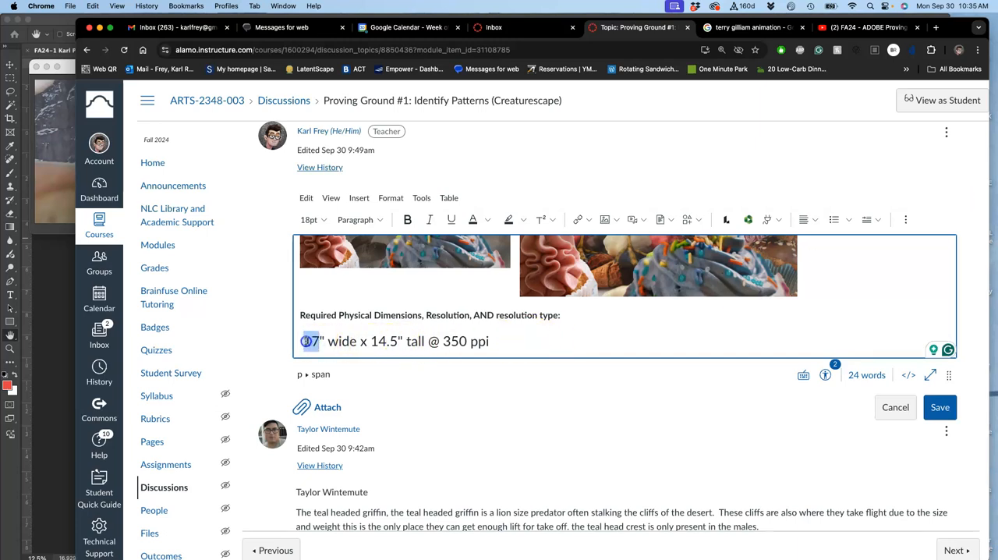
# Complete the line as '@ 300 ppi (Standard Minimum Print Resolution)' and select 'Print' for emphasis
pyautogui.write('20')
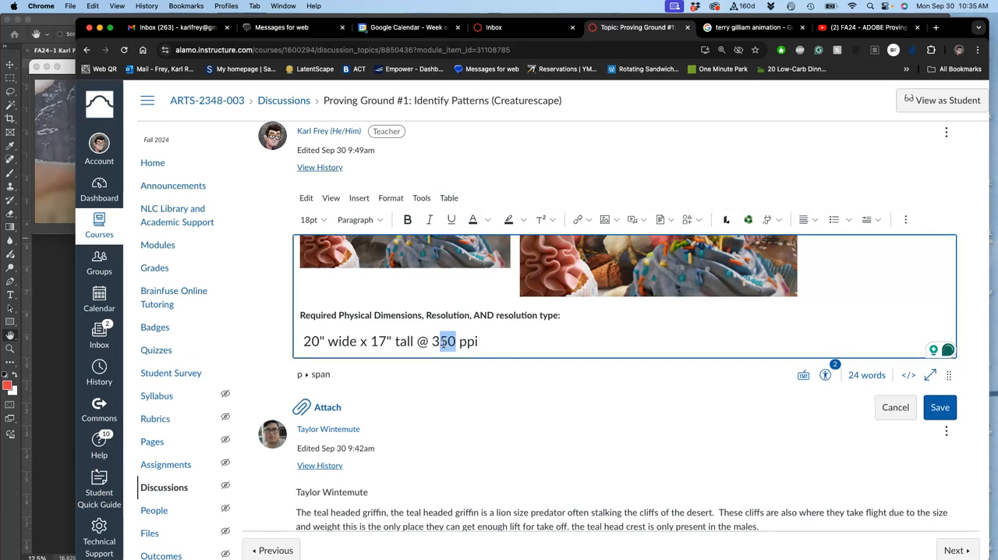
pyautogui.write('00')
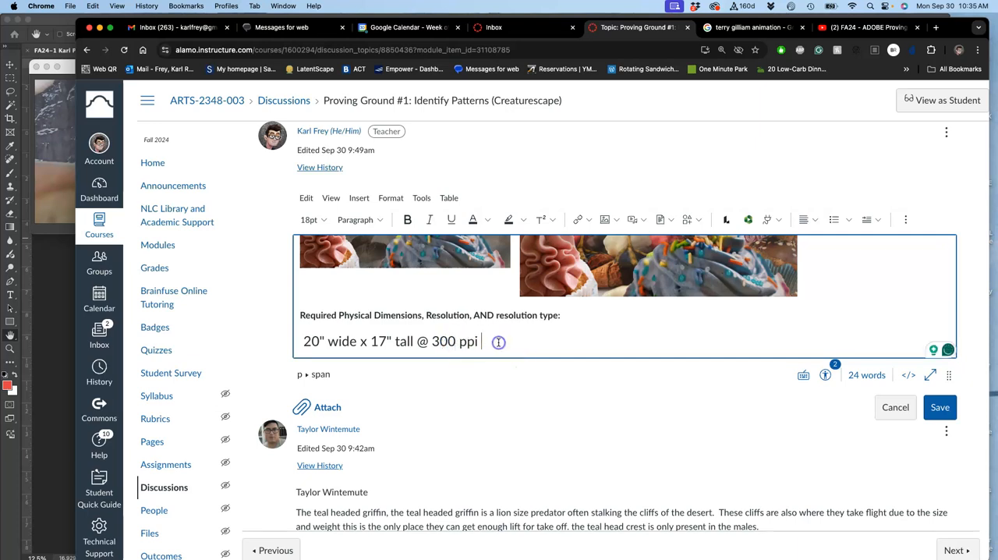
pyautogui.write('(Stan')
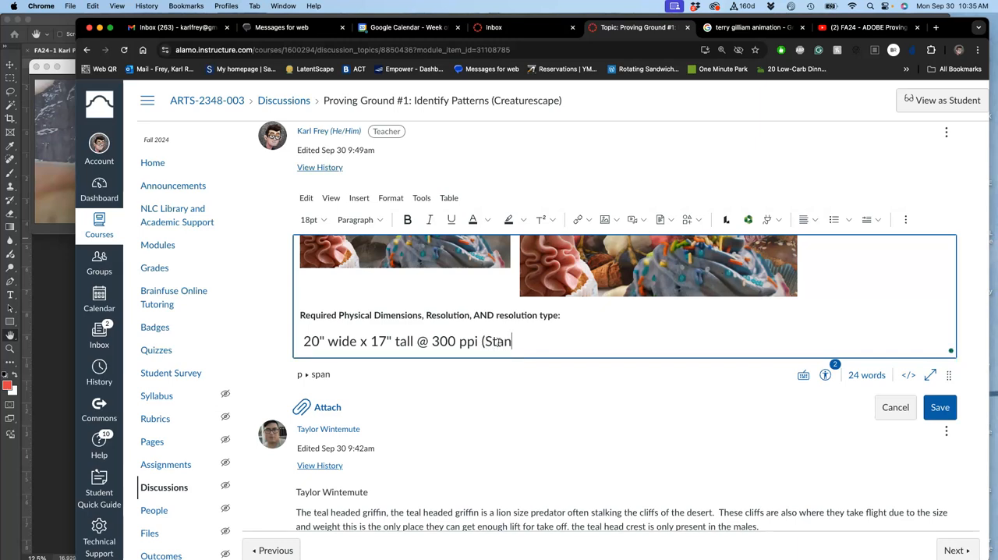
pyautogui.write('dard Min')
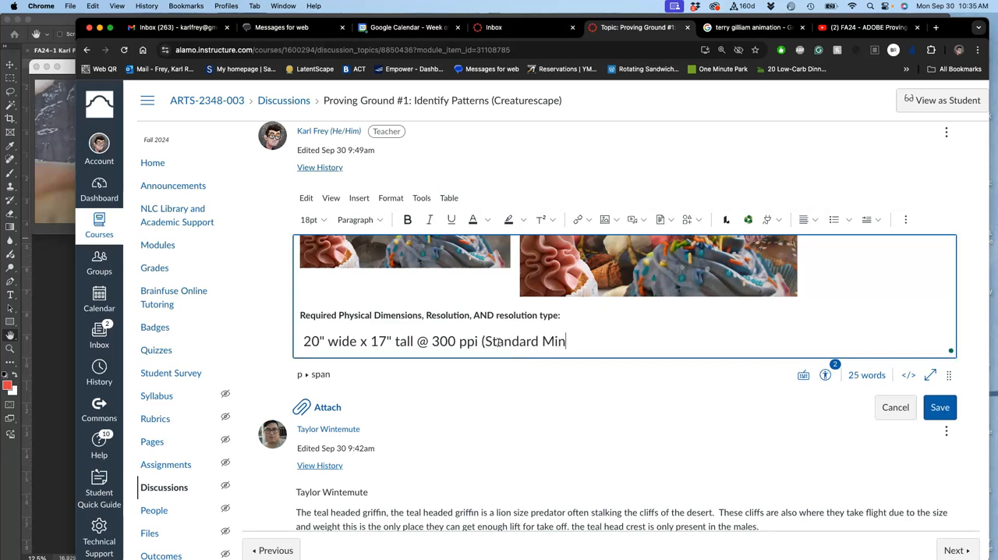
pyautogui.write('imum Print')
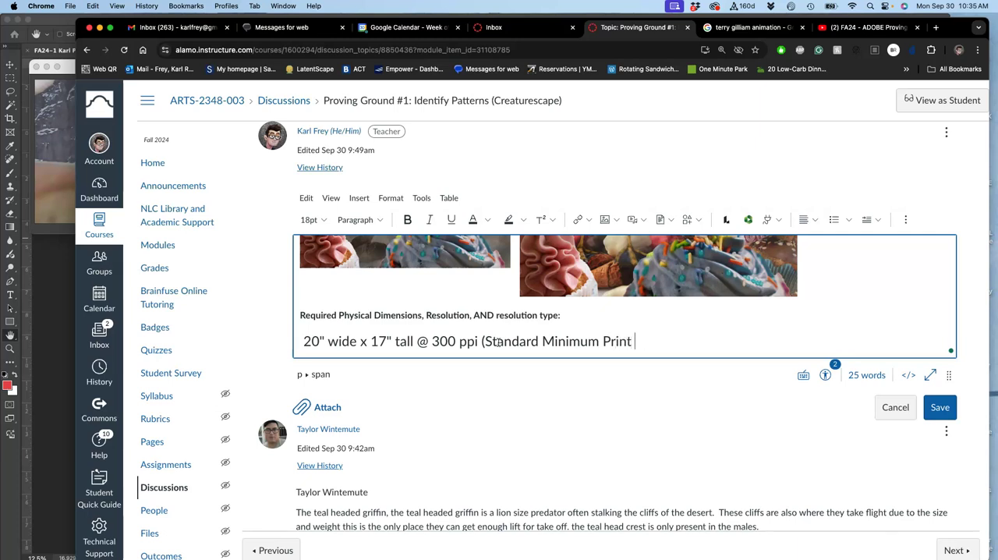
pyautogui.write('Resolution')
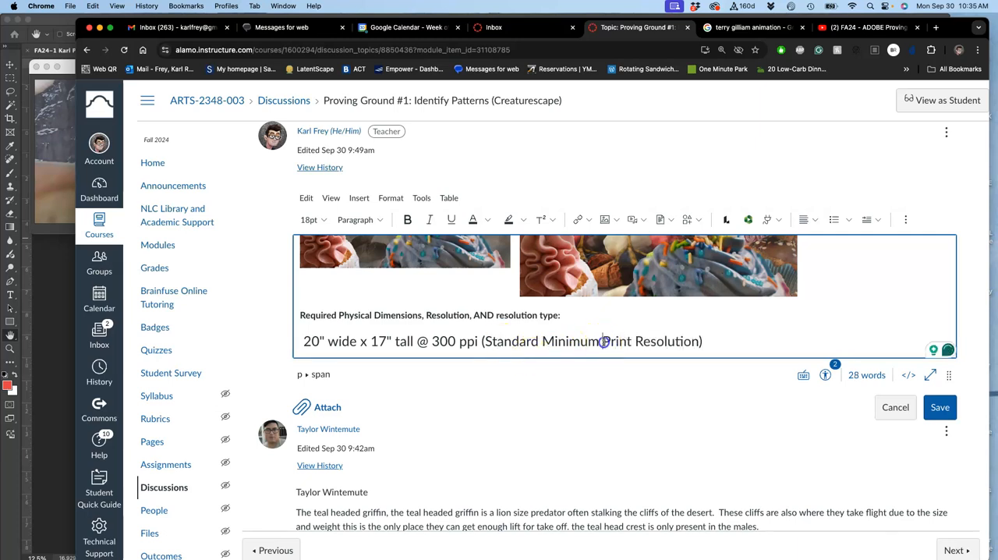
pyautogui.doubleClick(618, 340)
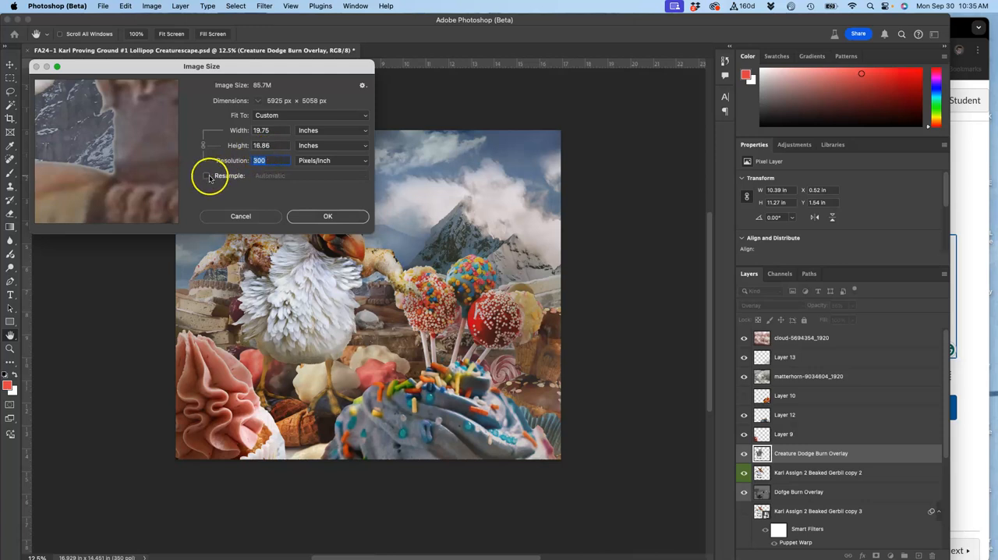
# With resampling off, enter 72 ppi so the print size reads 82.292 by 70.25 inches
pyautogui.click(206, 174)
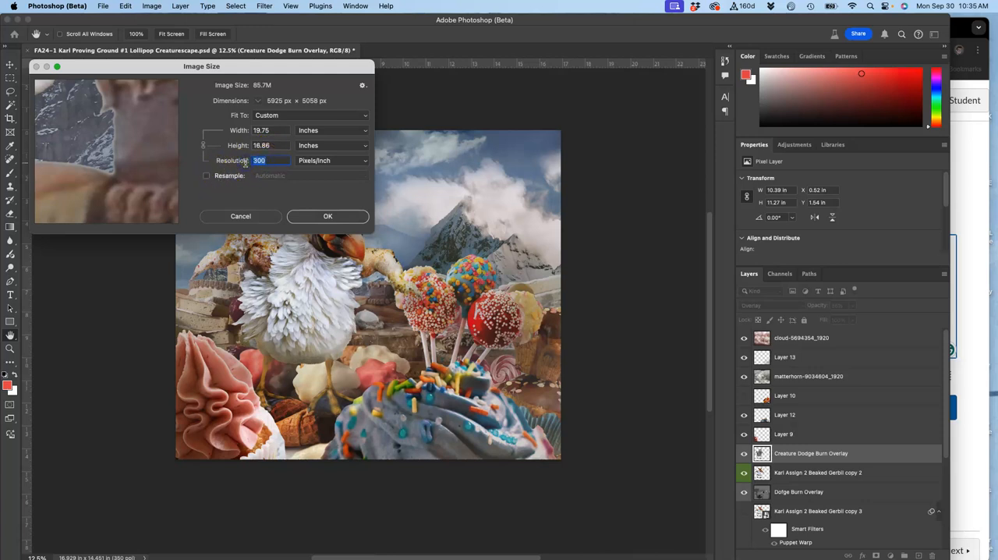
pyautogui.write('72')
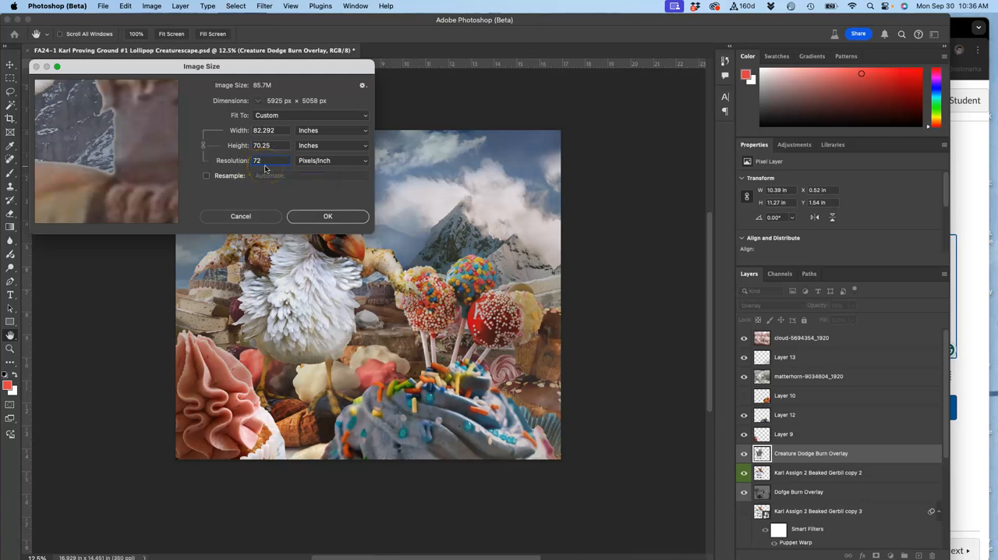
pyautogui.click(269, 160)
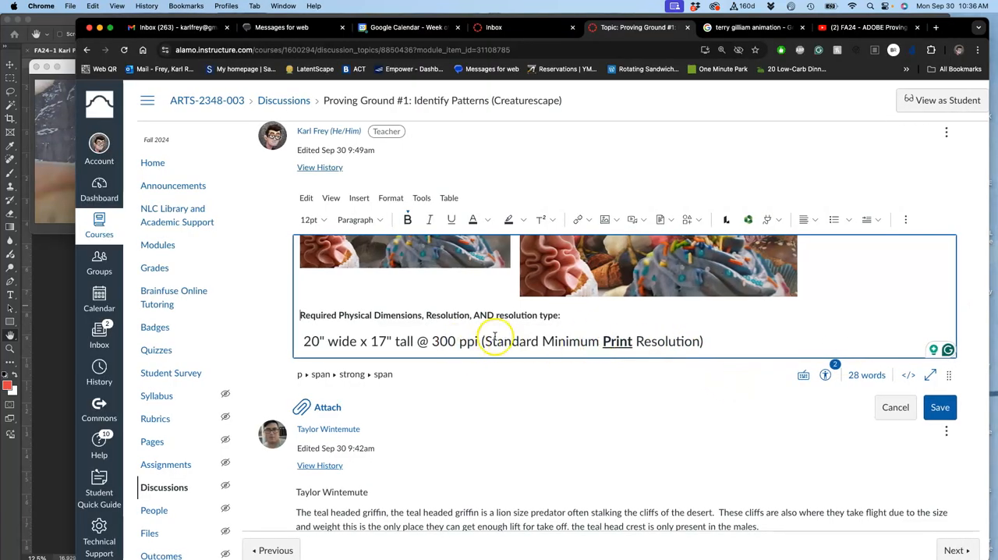
pyautogui.moveTo(550, 337)
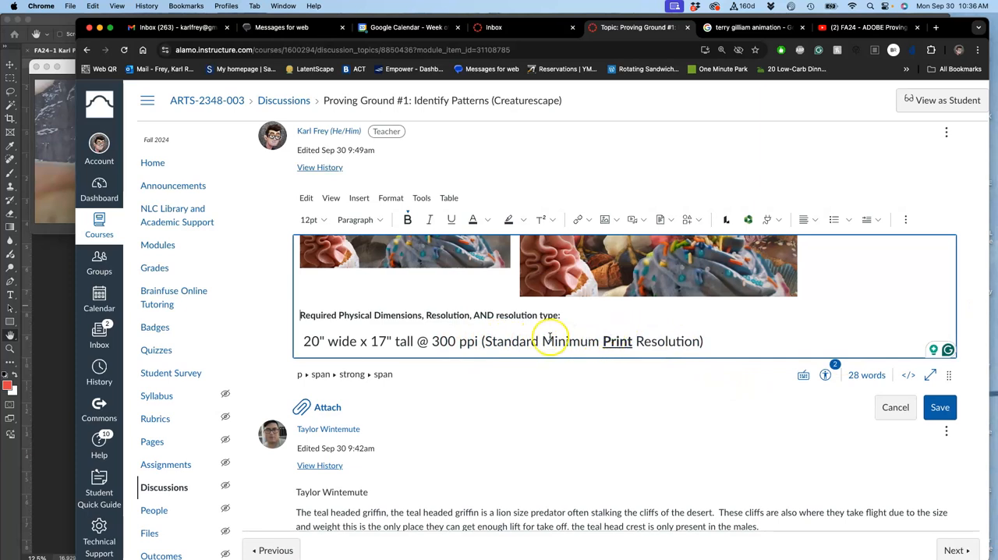
pyautogui.moveTo(273, 345)
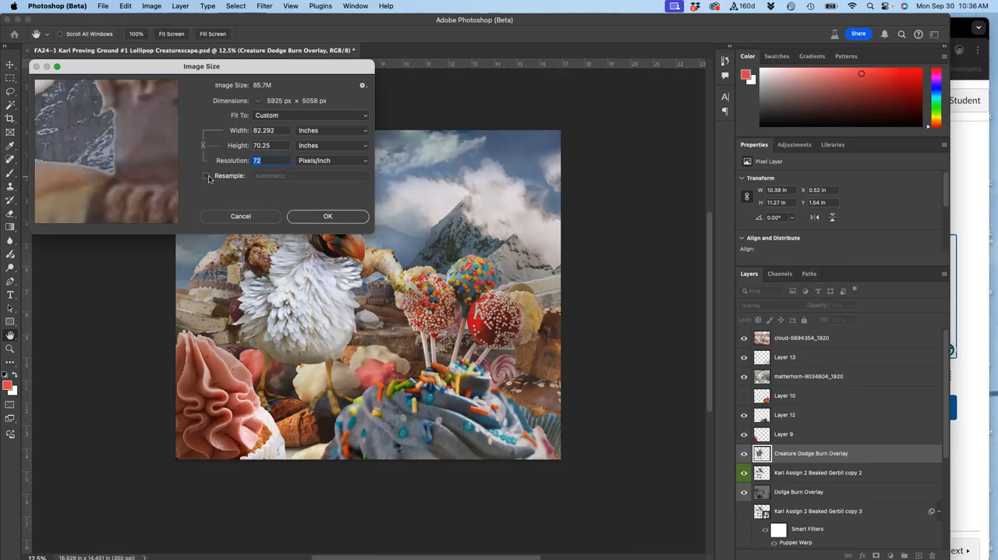
pyautogui.click(240, 216)
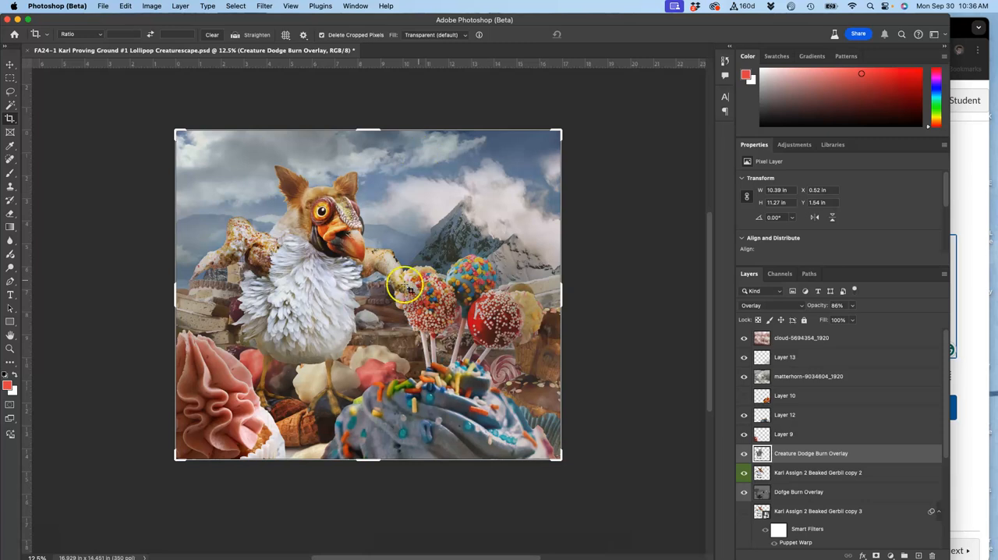
# Hide the beaked gerbil creature and its dodge/burn overlay layers, leaving only the landscape
pyautogui.click(761, 453)
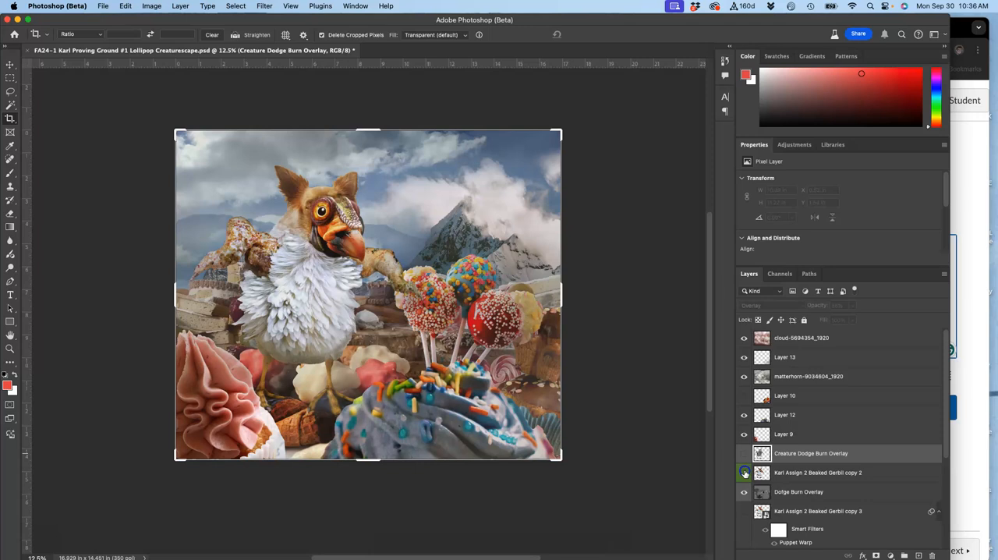
pyautogui.click(743, 472)
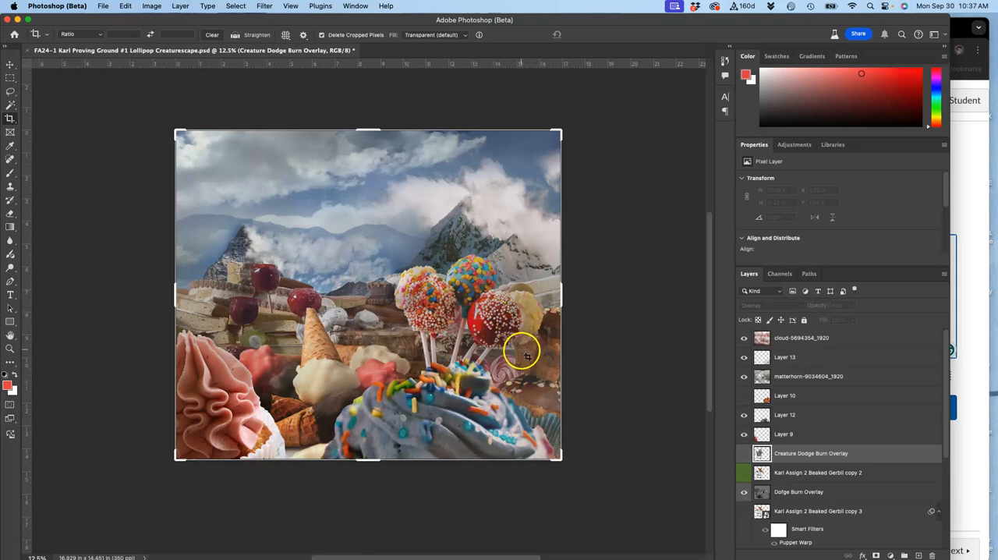
pyautogui.moveTo(388, 235)
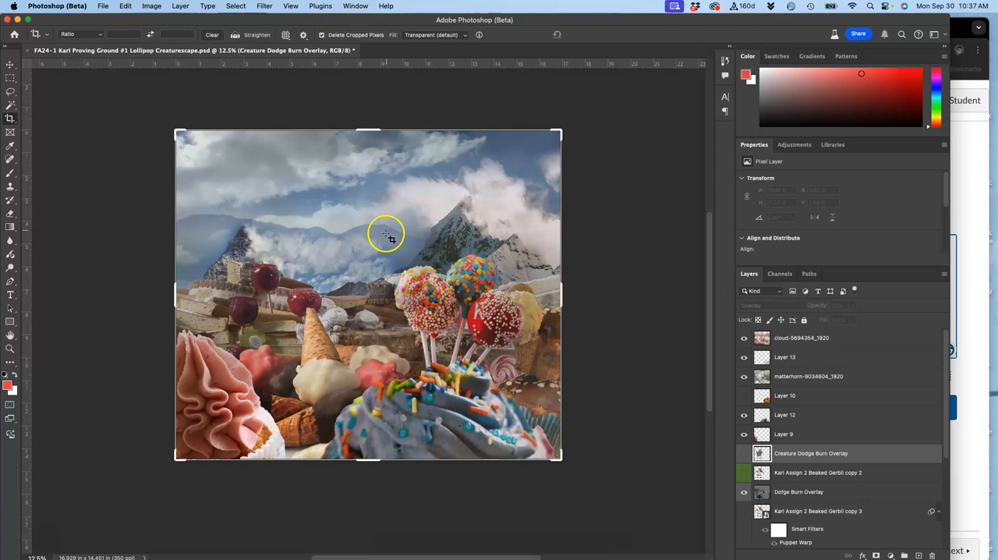
pyautogui.moveTo(378, 401)
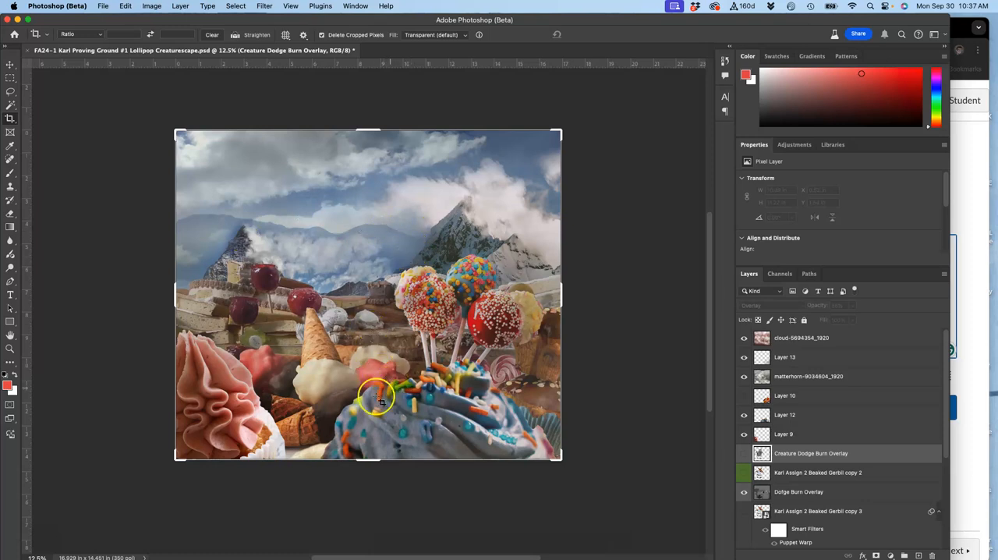
pyautogui.moveTo(358, 267)
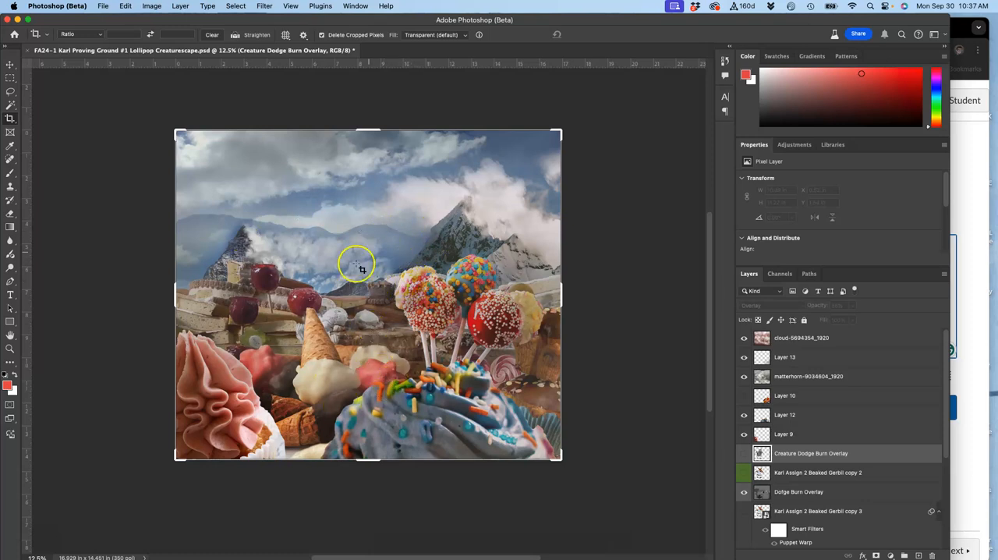
pyautogui.moveTo(204, 143)
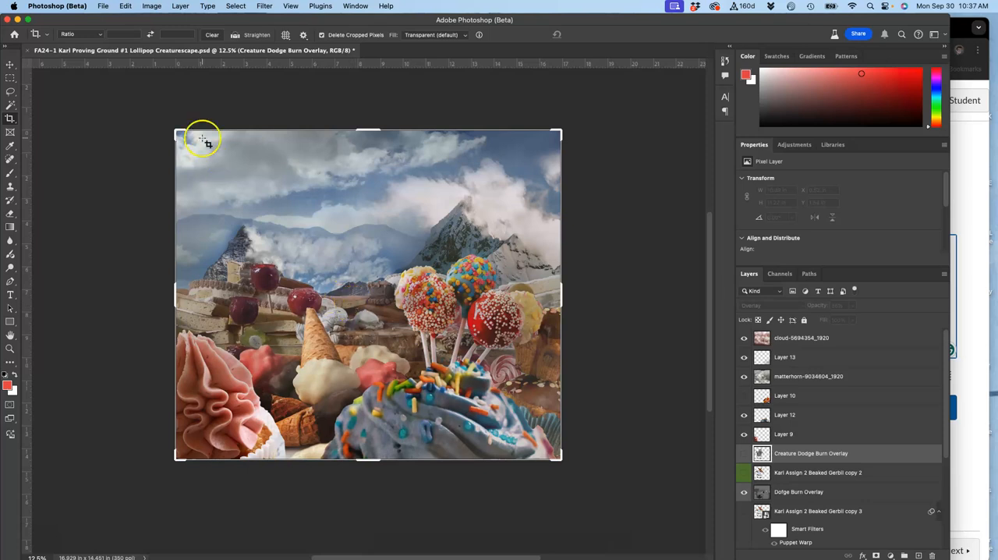
# Save a copy of the landscape as a JPEG at maximum quality 10 on the Desktop
pyautogui.click(90, 7)
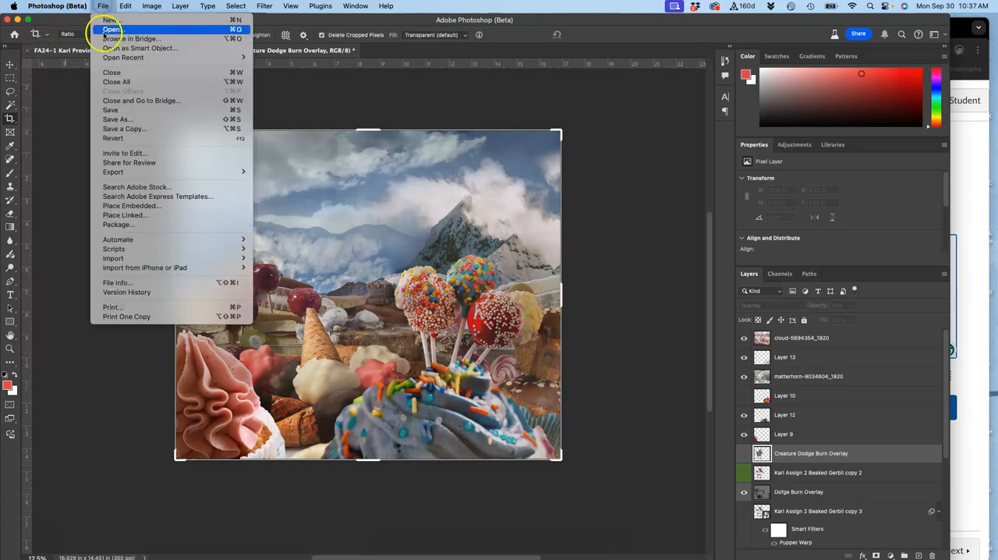
pyautogui.press('Escape')
pyautogui.write('FA24-1 Karl Resubmission Assign #1 l')
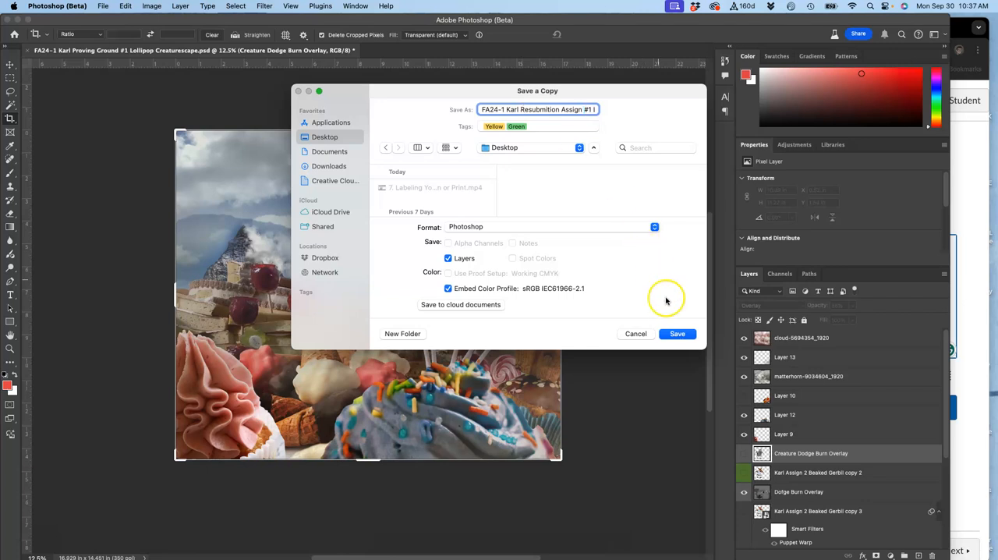
pyautogui.moveTo(542, 231)
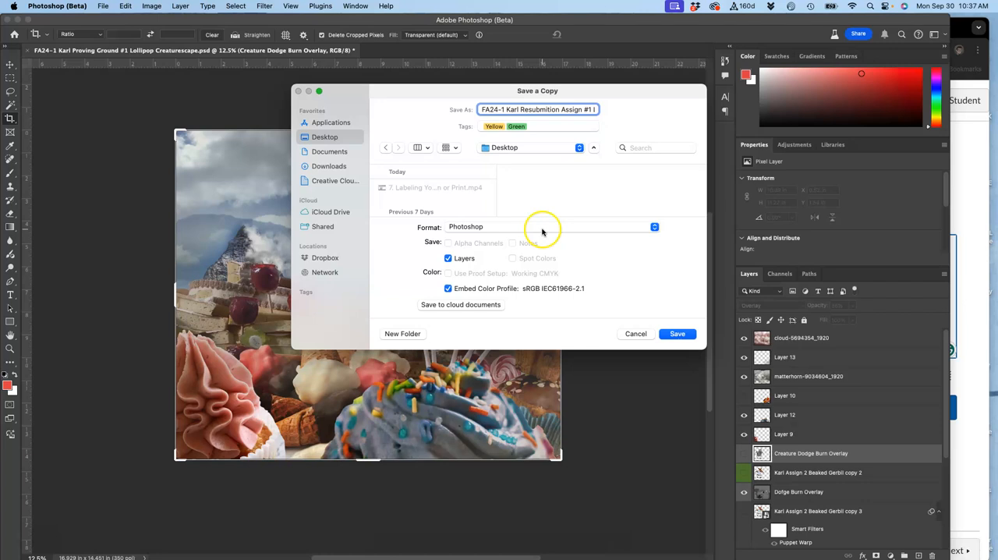
pyautogui.click(551, 227)
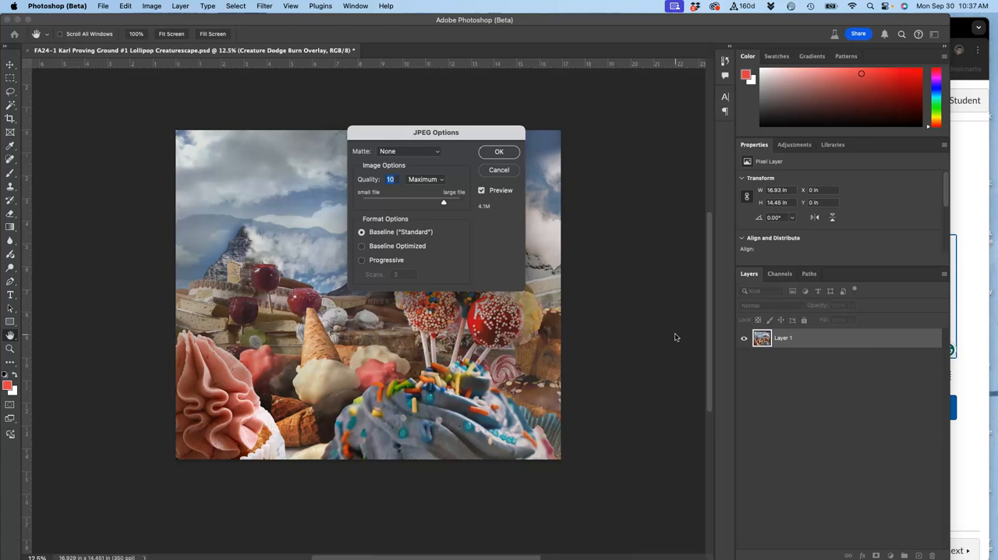
pyautogui.moveTo(668, 326)
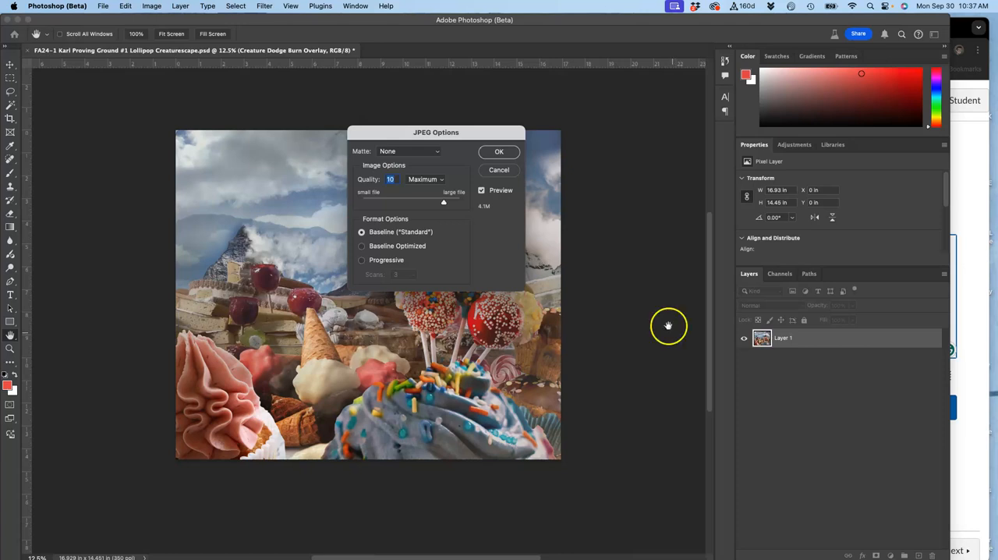
pyautogui.click(498, 151)
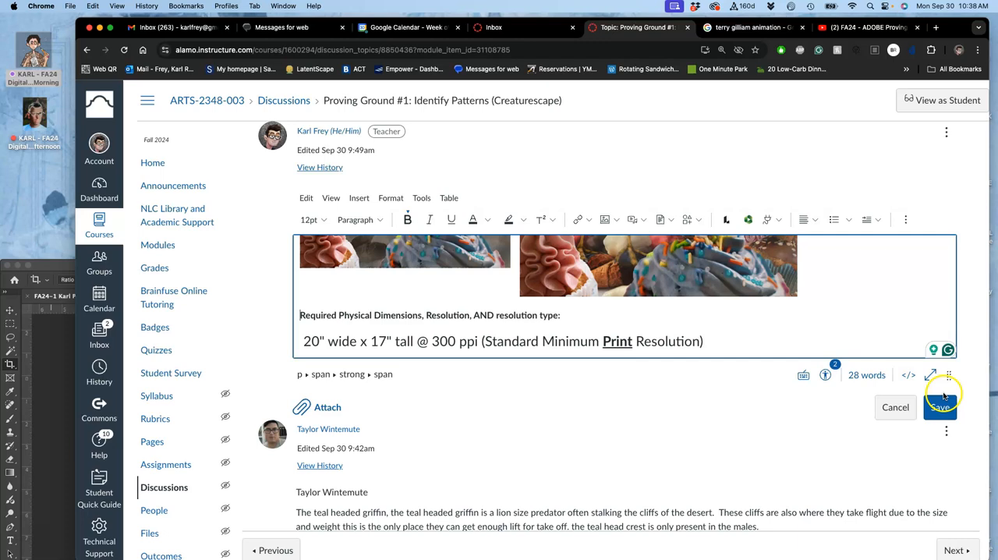
# Save the post, then go to the Assignment #1 Fantasy Landscape Composite discussion and the instructor's reply
pyautogui.click(943, 413)
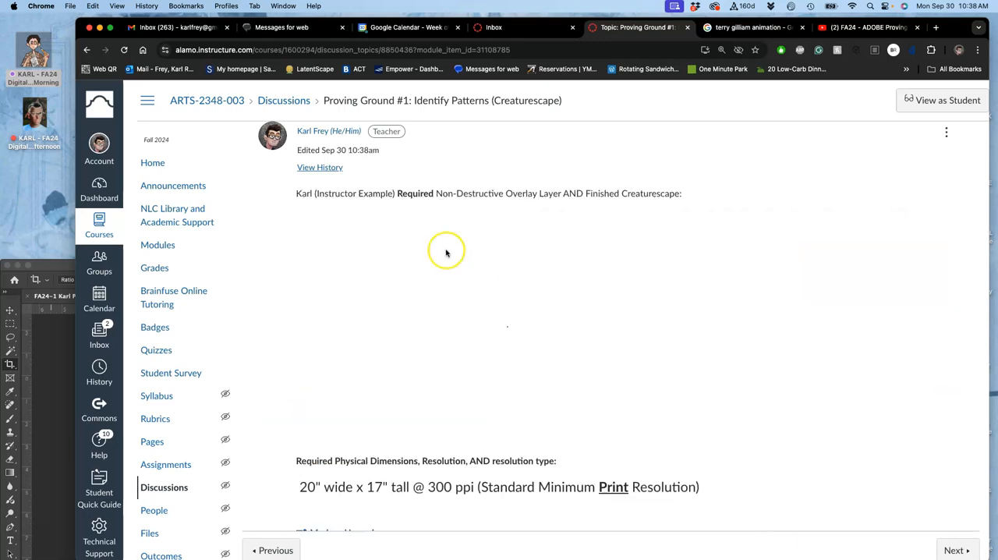
pyautogui.rightClick(153, 162)
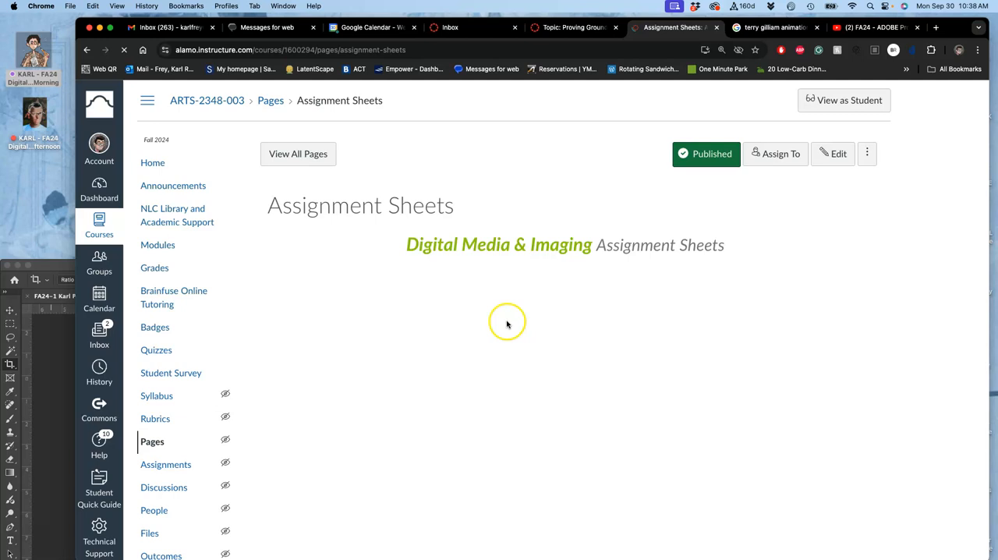
pyautogui.scroll(-3)
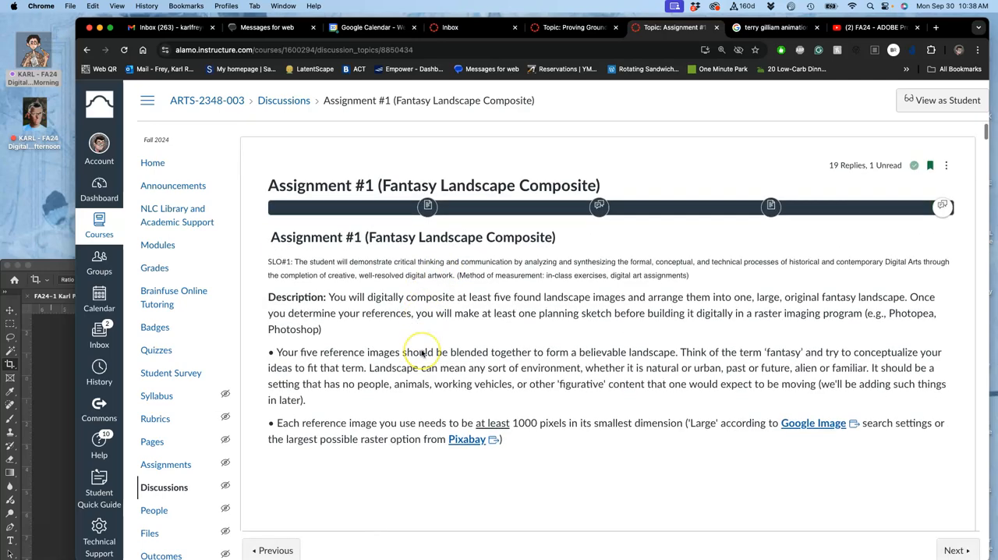
pyautogui.scroll(-3)
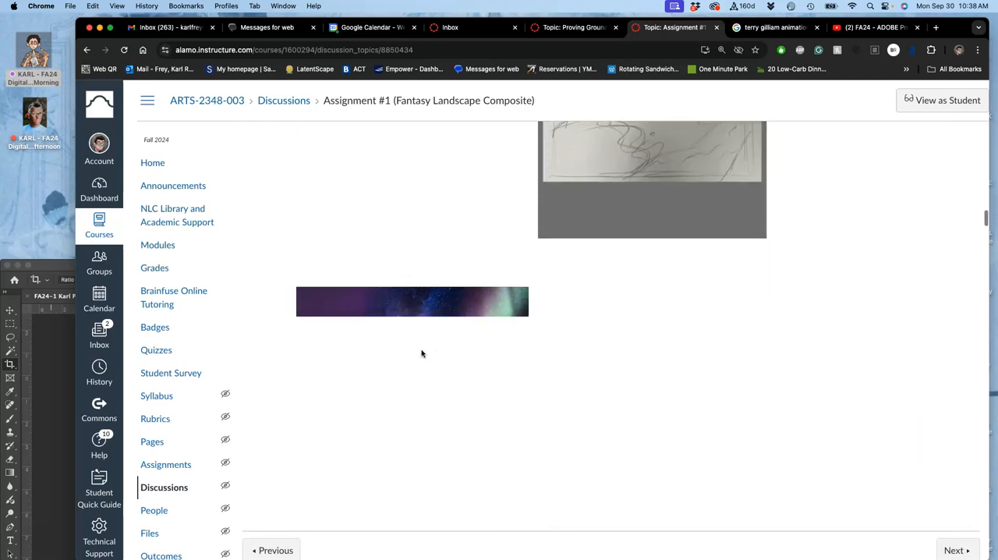
pyautogui.scroll(-3)
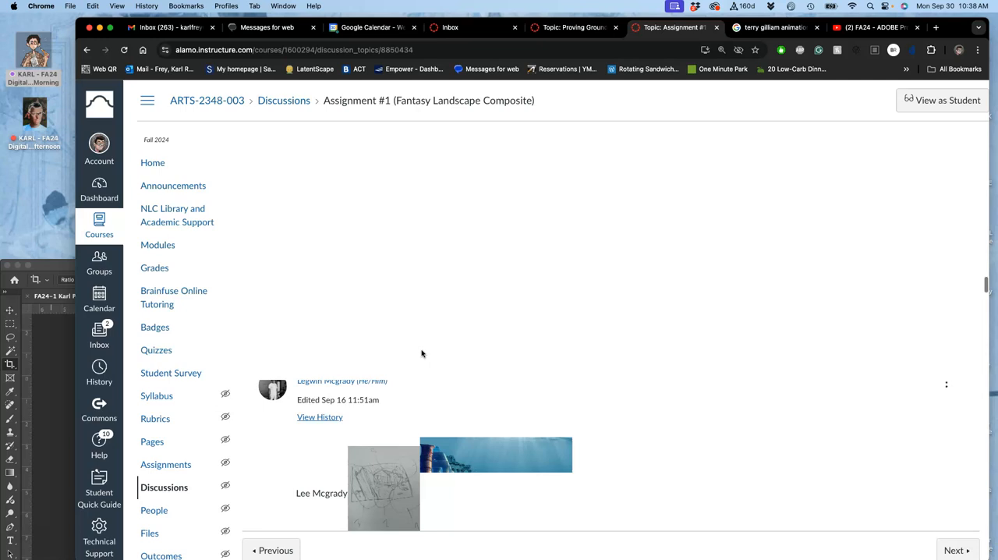
pyautogui.scroll(-3)
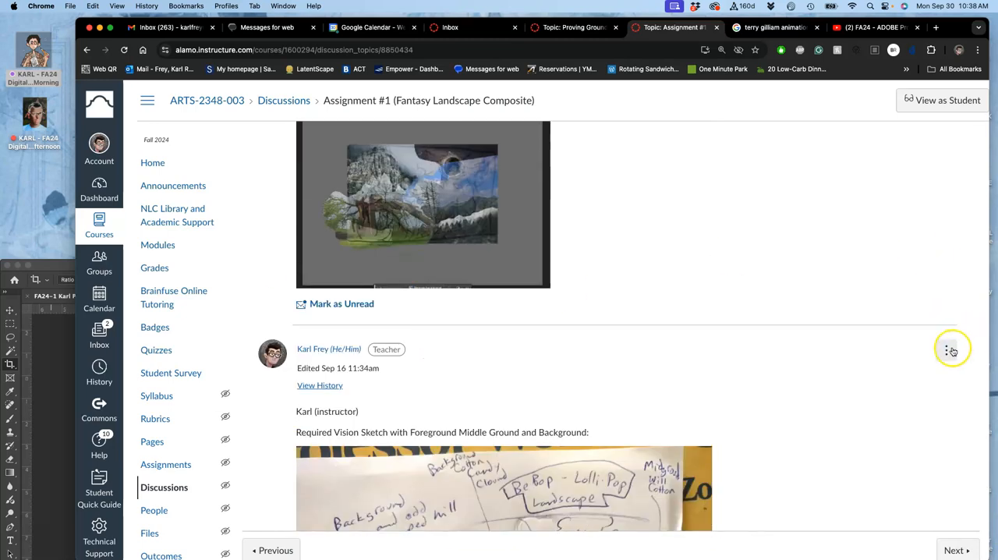
# Begin editing the instructor's Assignment #1 reply and move below the existing image
pyautogui.click(949, 349)
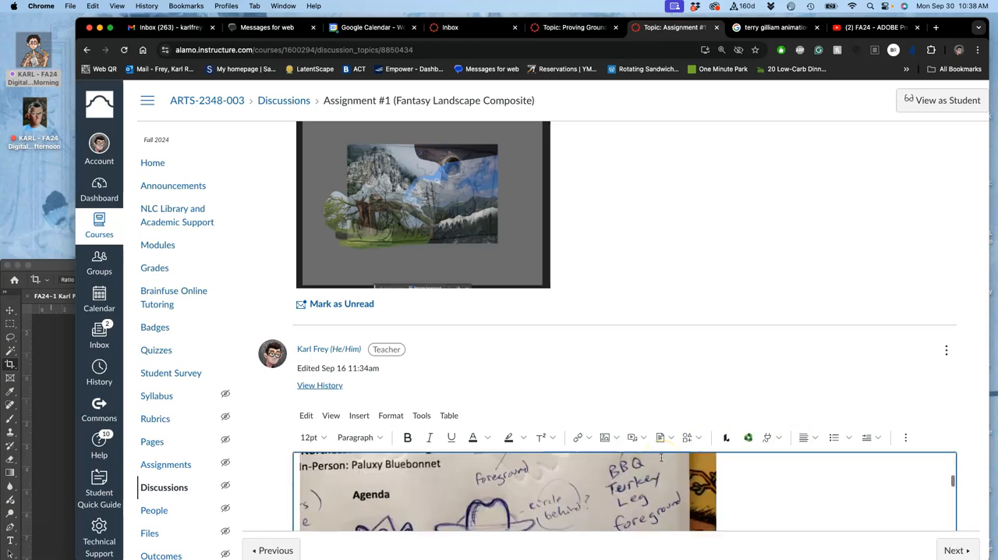
pyautogui.scroll(-3)
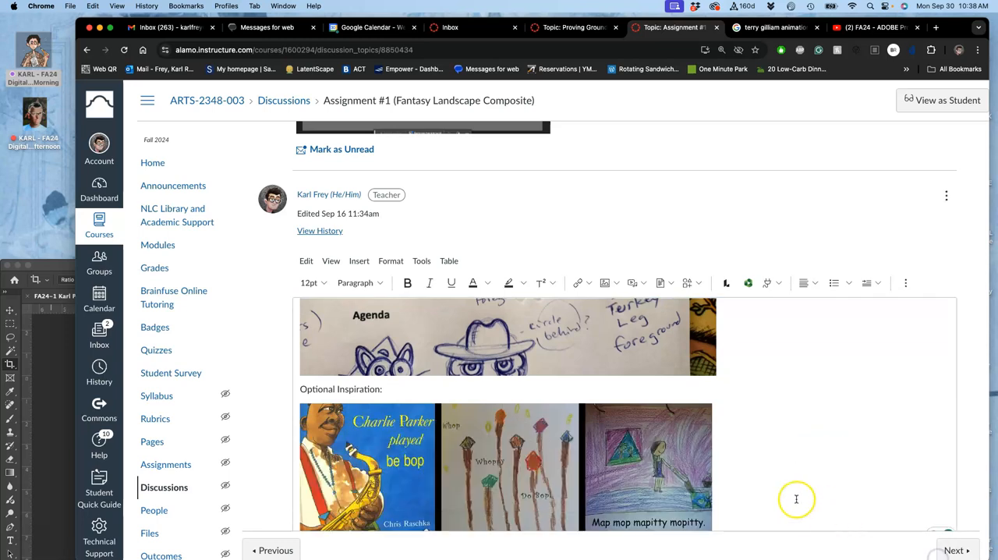
pyautogui.scroll(-3)
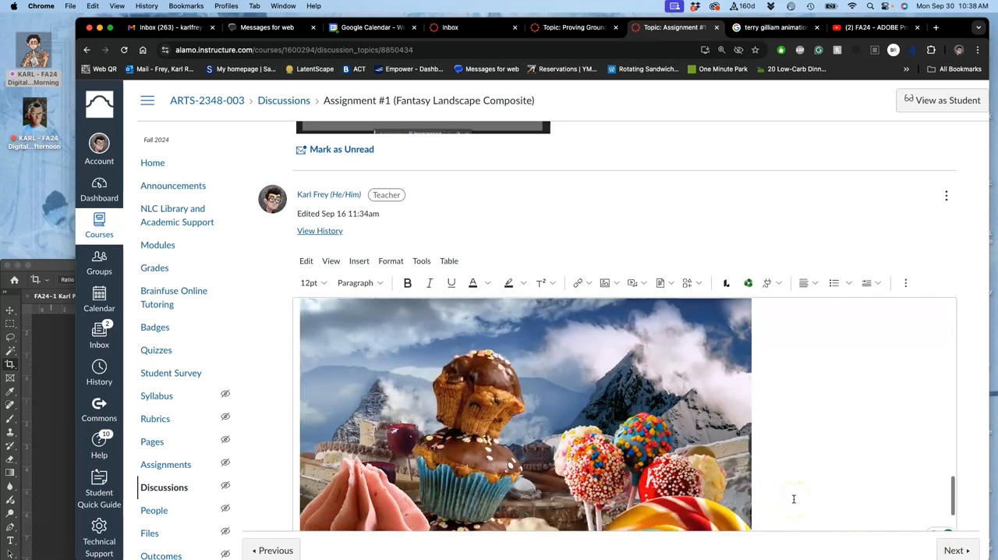
pyautogui.scroll(-3)
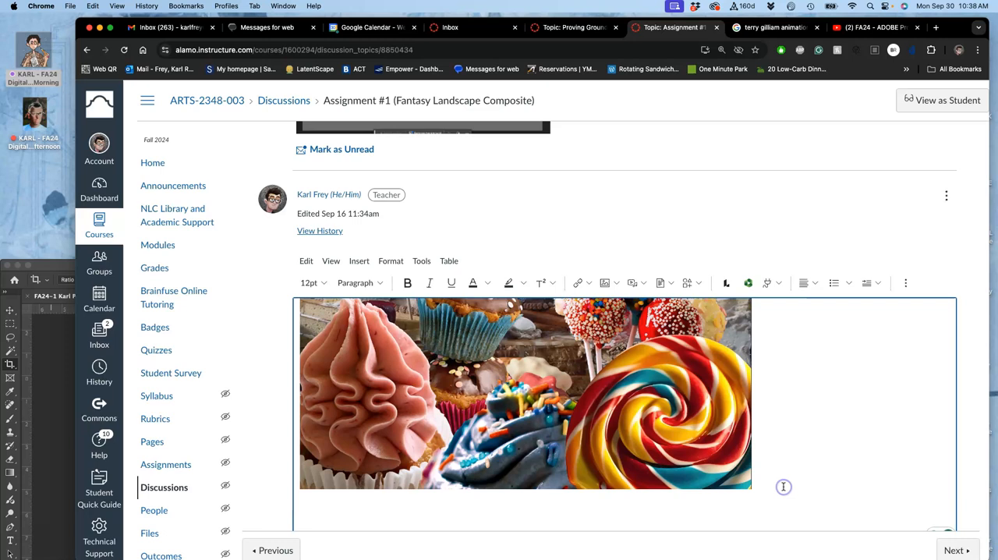
# Add the caption 'Resubmission (Improved after Proving Ground #1' under the candy composite
pyautogui.write('R')
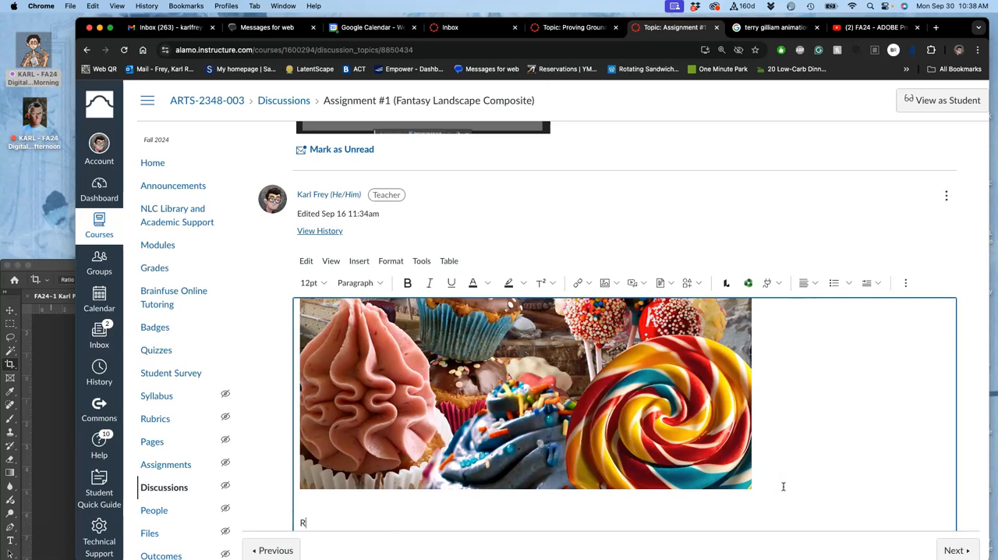
pyautogui.write('esum')
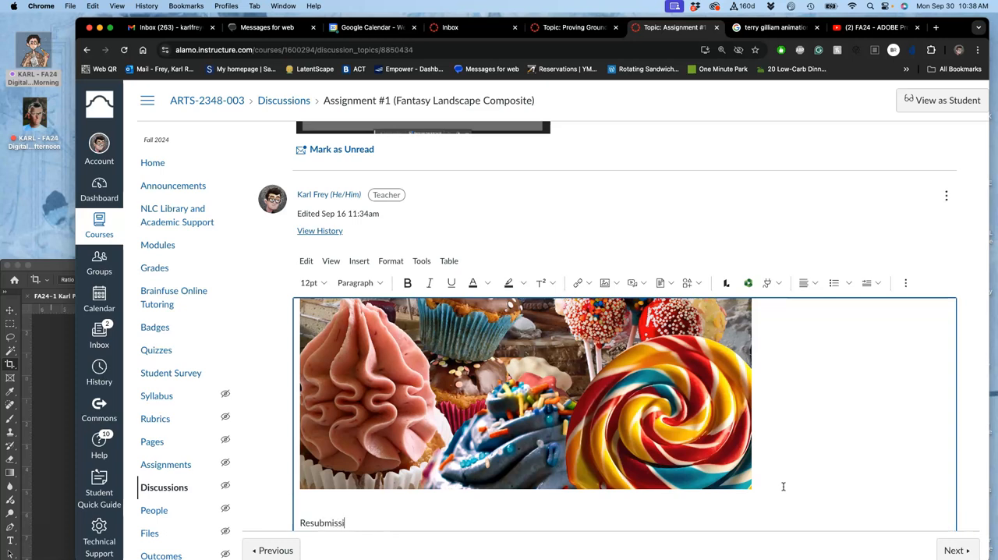
pyautogui.write('on')
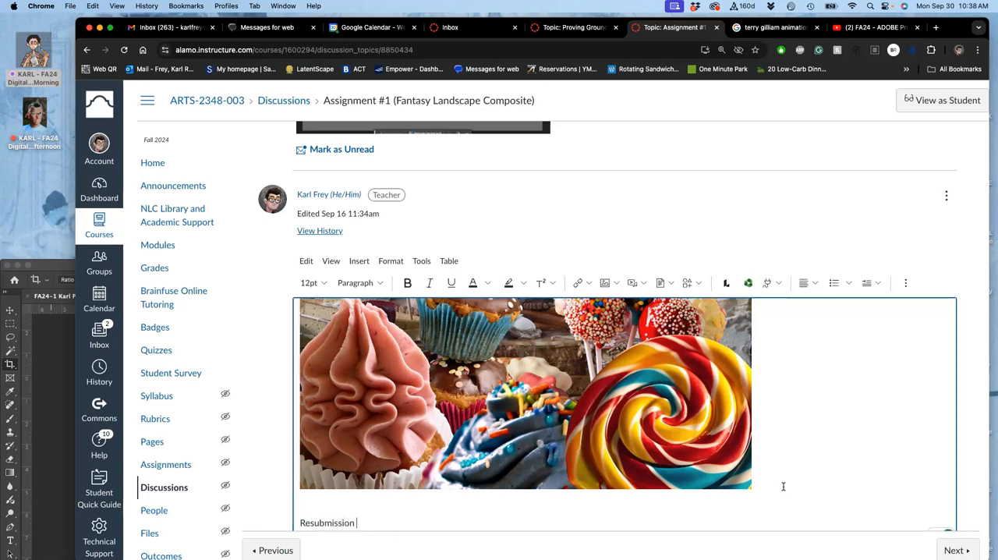
pyautogui.write('(Improved a')
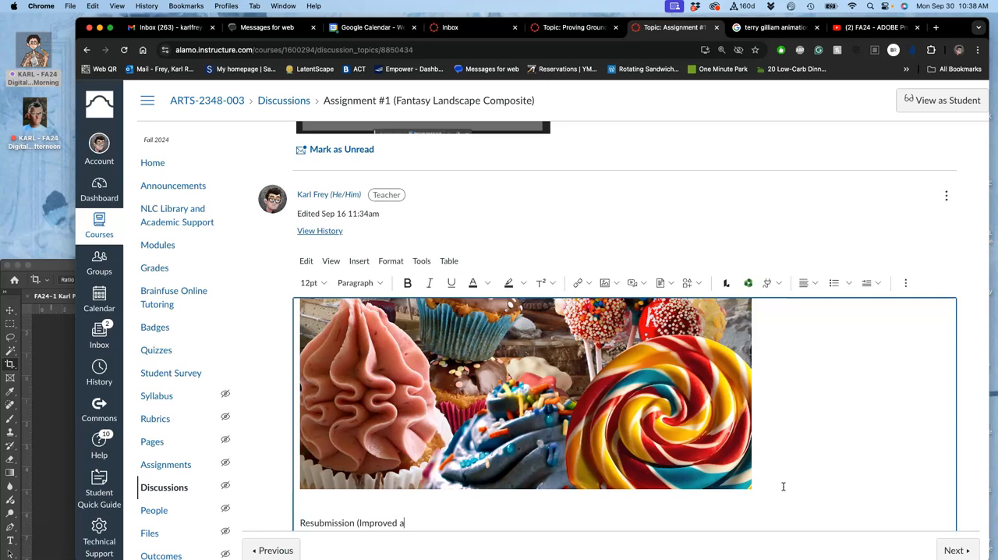
pyautogui.write('fter Proving')
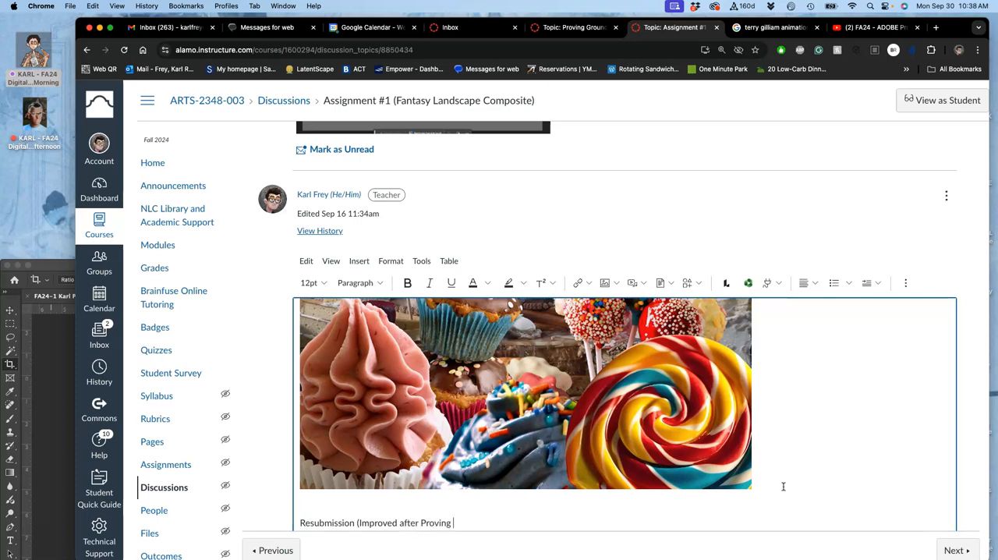
pyautogui.write('Ground #1')
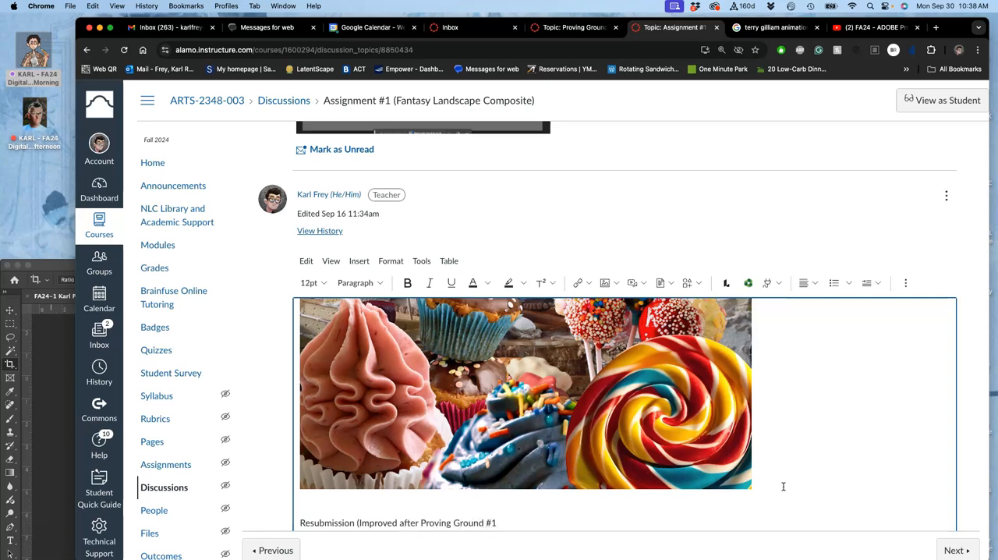
pyautogui.scroll(-3)
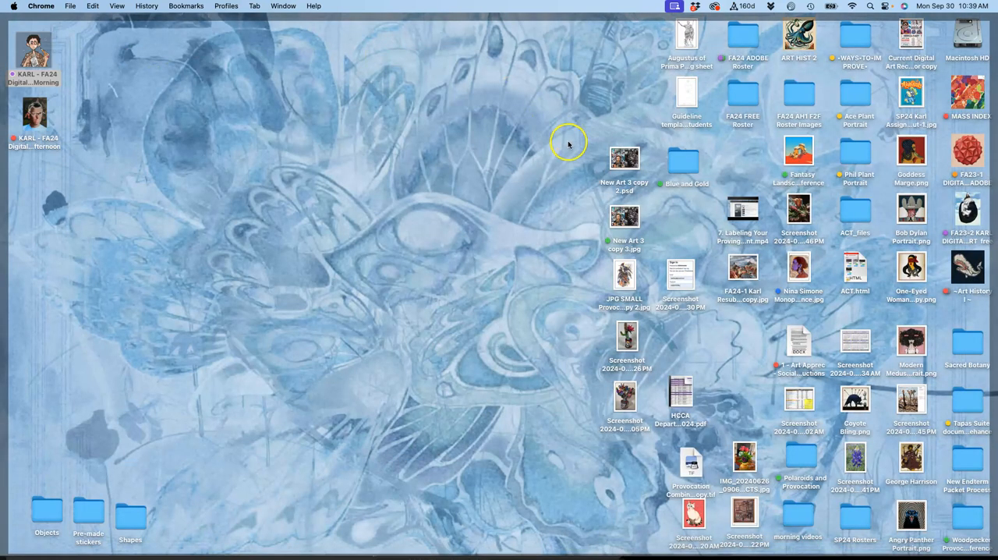
# Insert the improved landscape JPEG below the caption and save the reply
pyautogui.rightClick(743, 273)
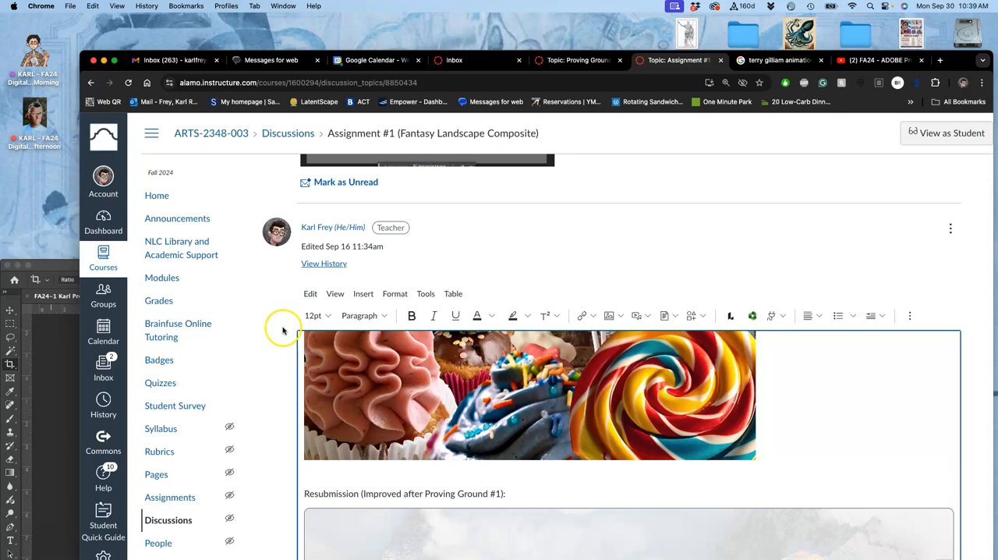
pyautogui.scroll(-3)
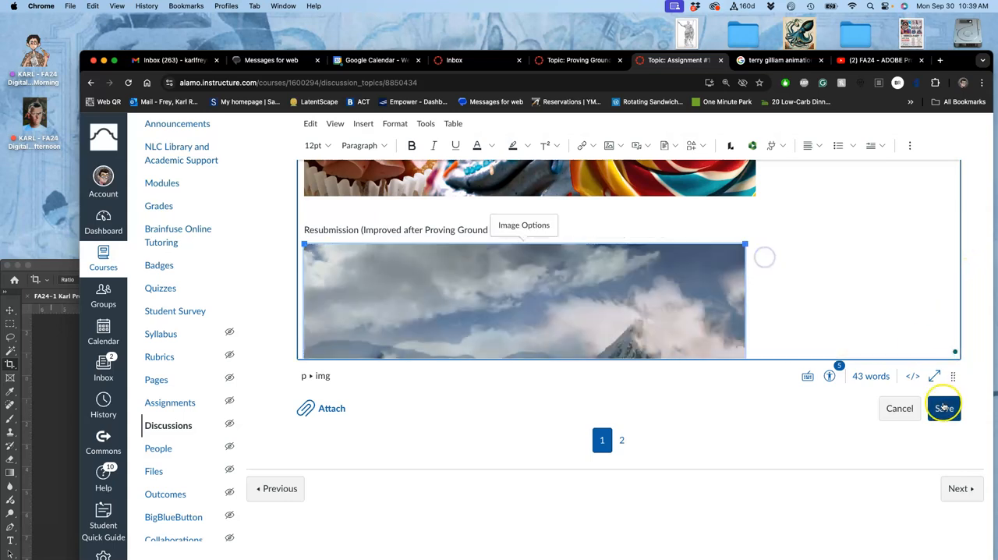
pyautogui.click(944, 408)
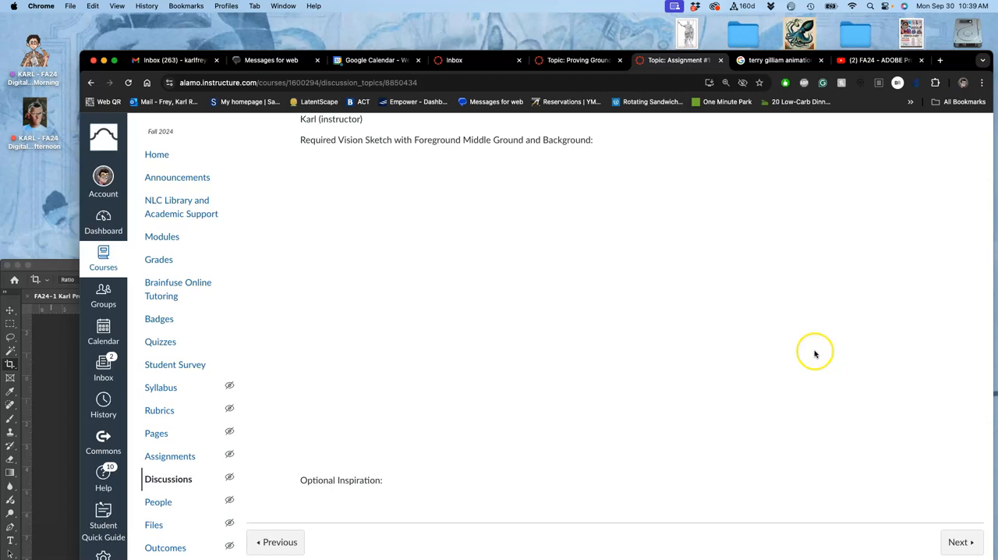
pyautogui.scroll(-3)
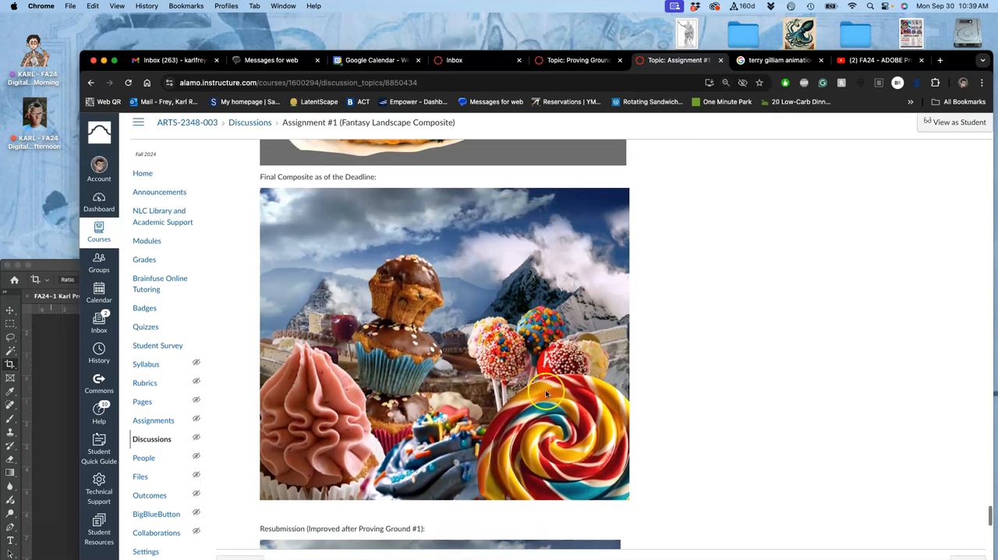
pyautogui.moveTo(454, 300)
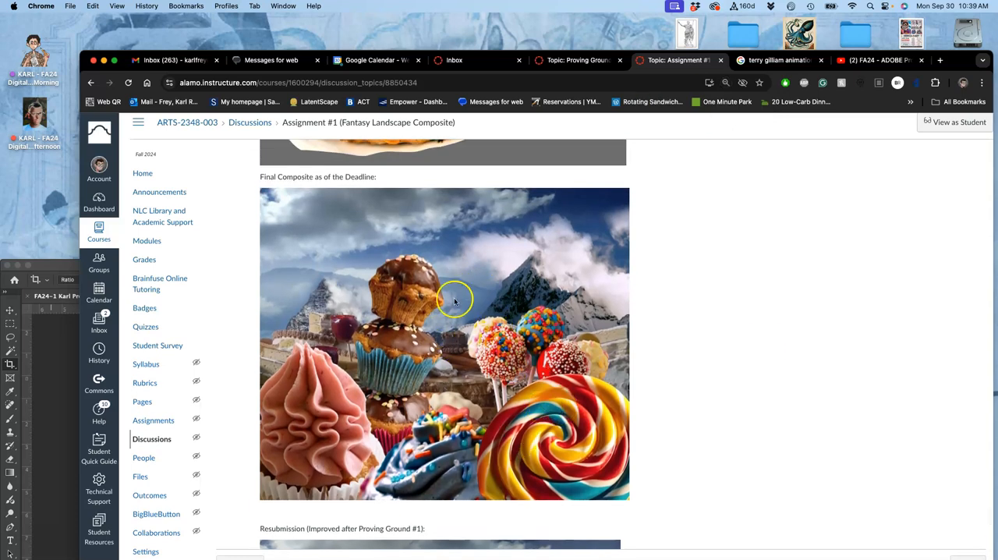
pyautogui.moveTo(740, 325)
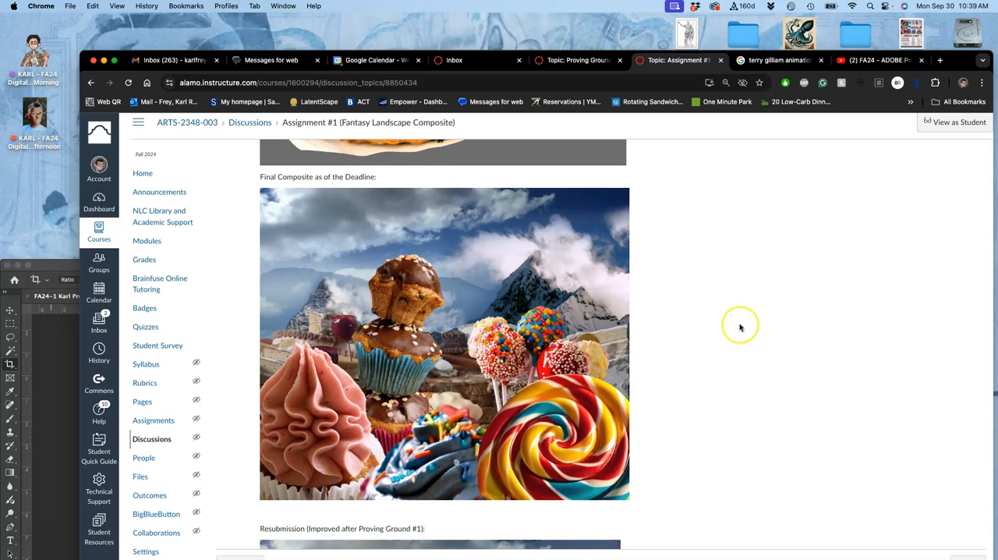
pyautogui.scroll(-3)
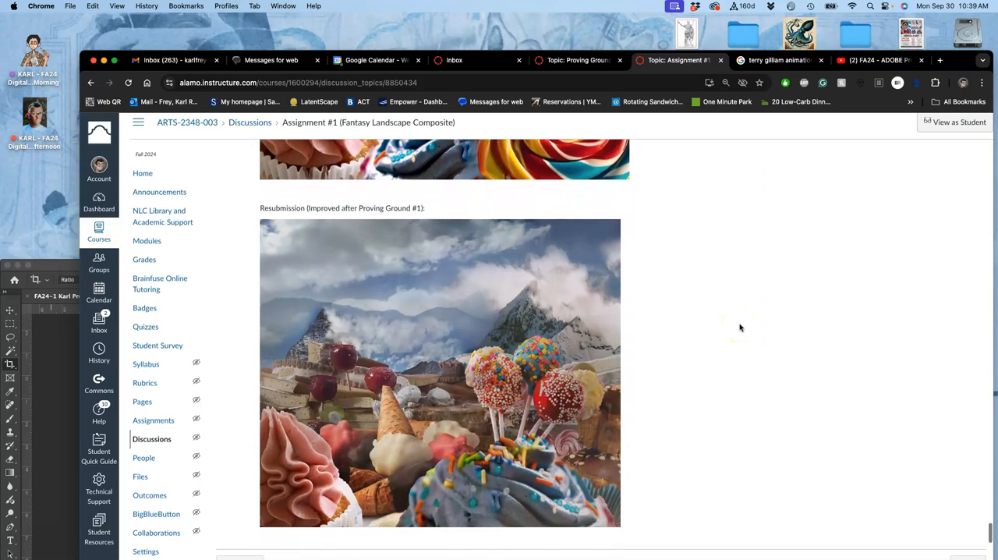
pyautogui.scroll(-3)
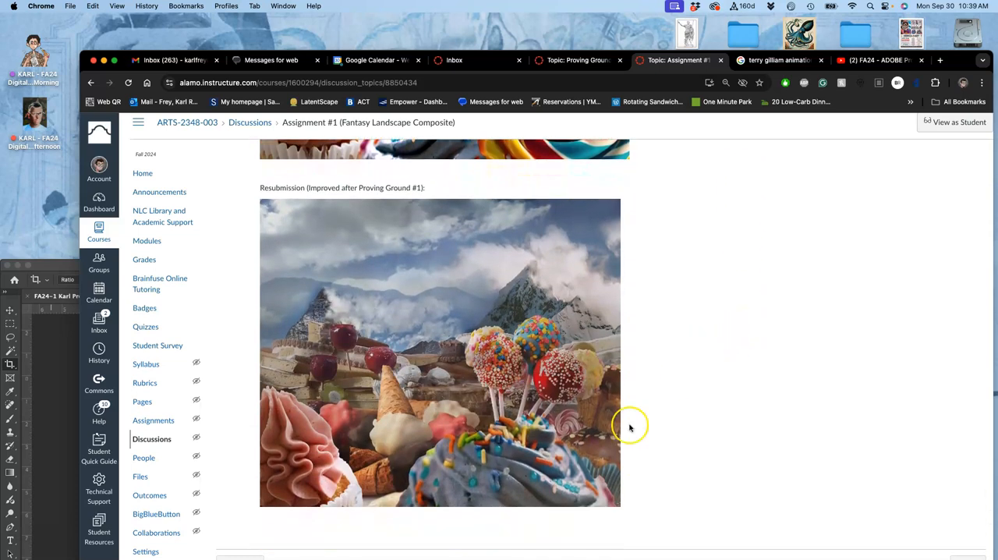
pyautogui.moveTo(375, 375)
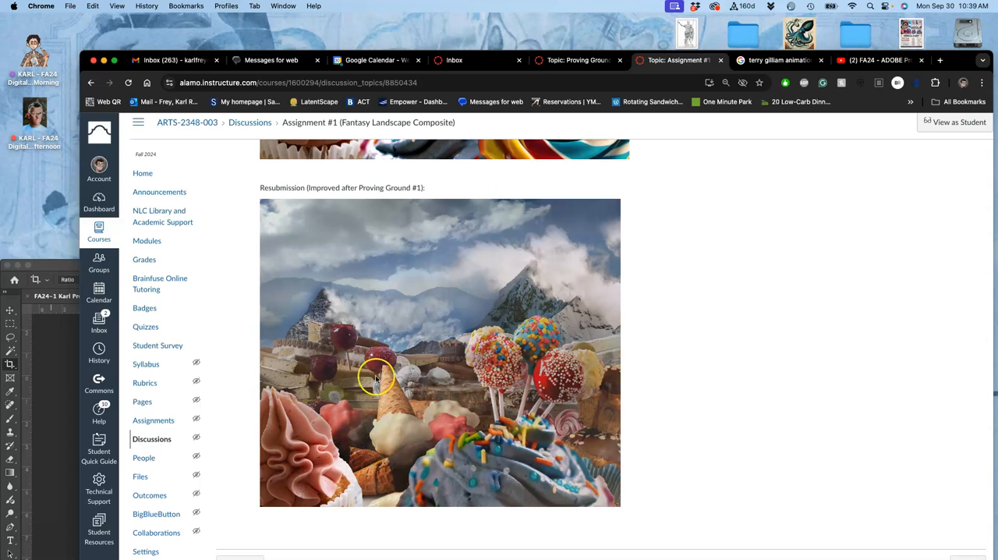
pyautogui.moveTo(459, 284)
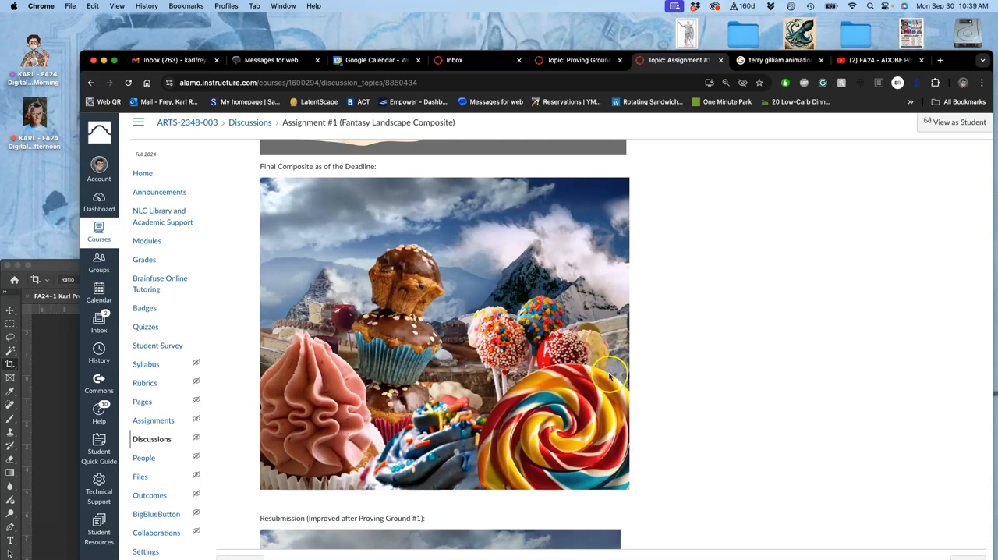
pyautogui.moveTo(611, 382)
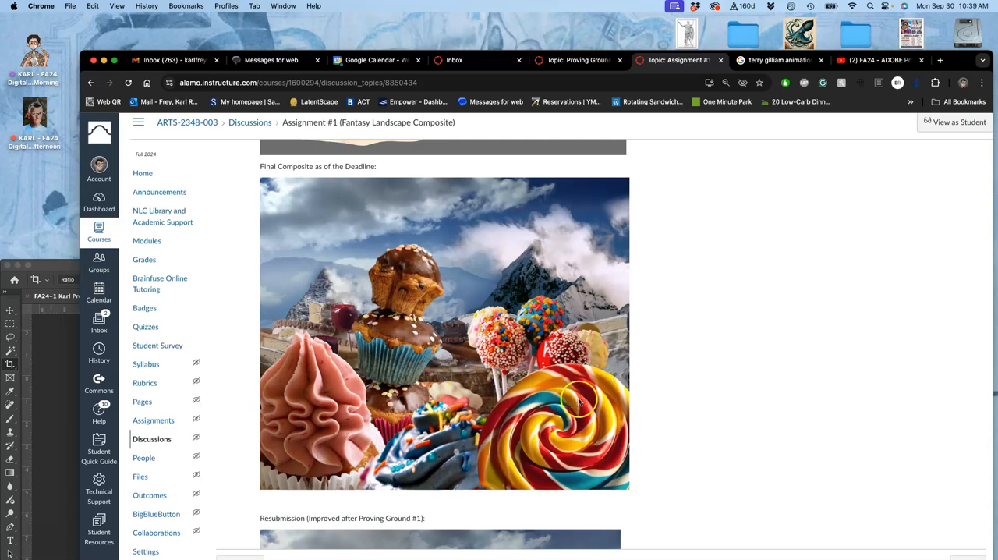
pyautogui.scroll(-3)
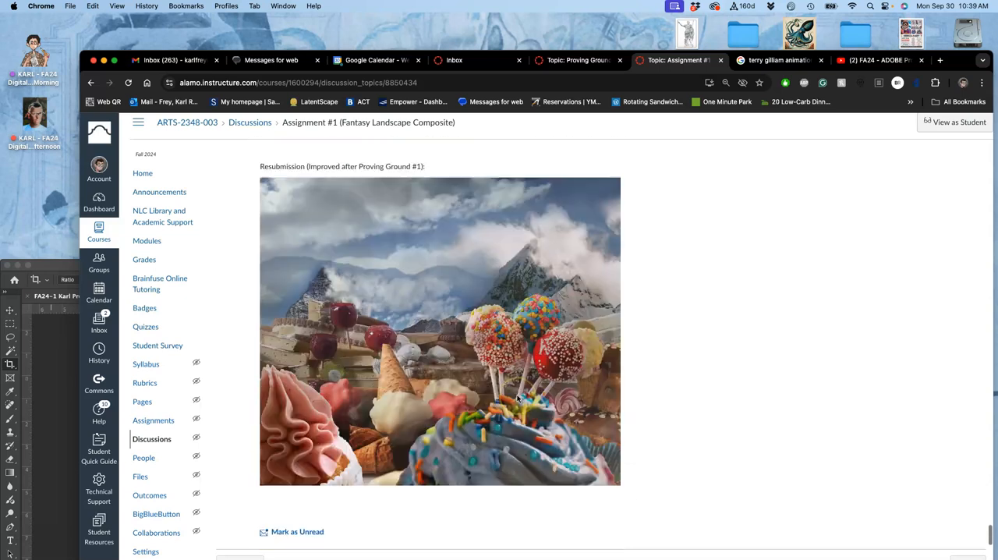
pyautogui.scroll(-3)
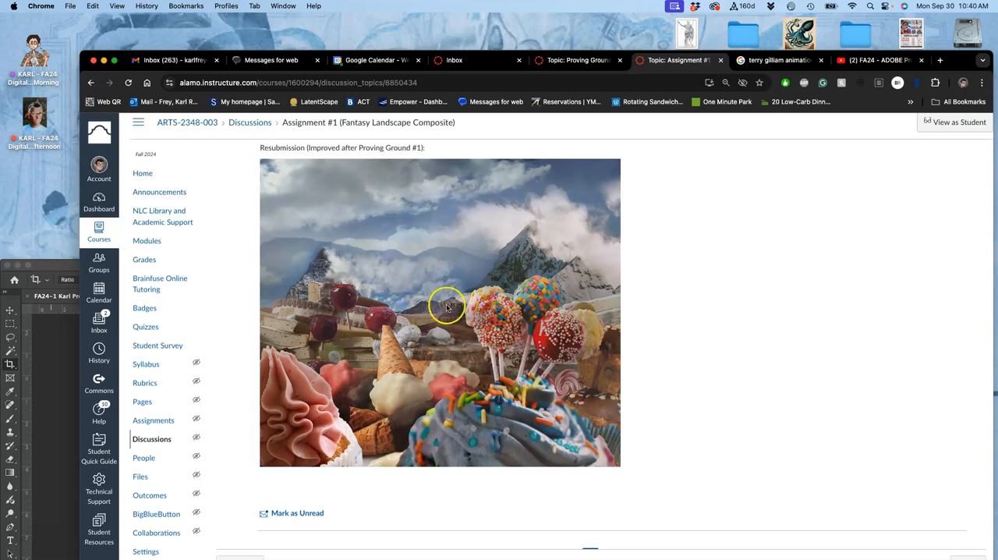
pyautogui.moveTo(439, 311)
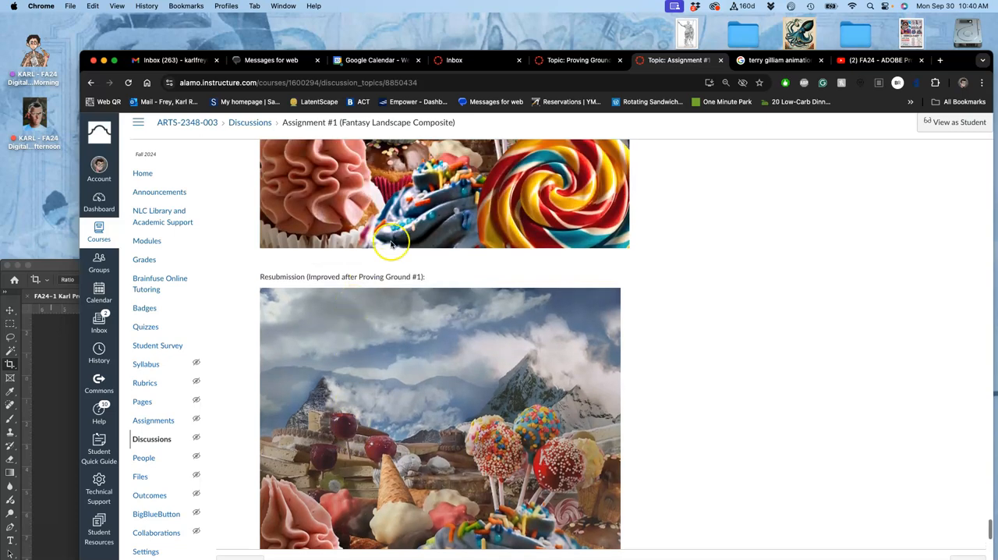
pyautogui.moveTo(56, 265)
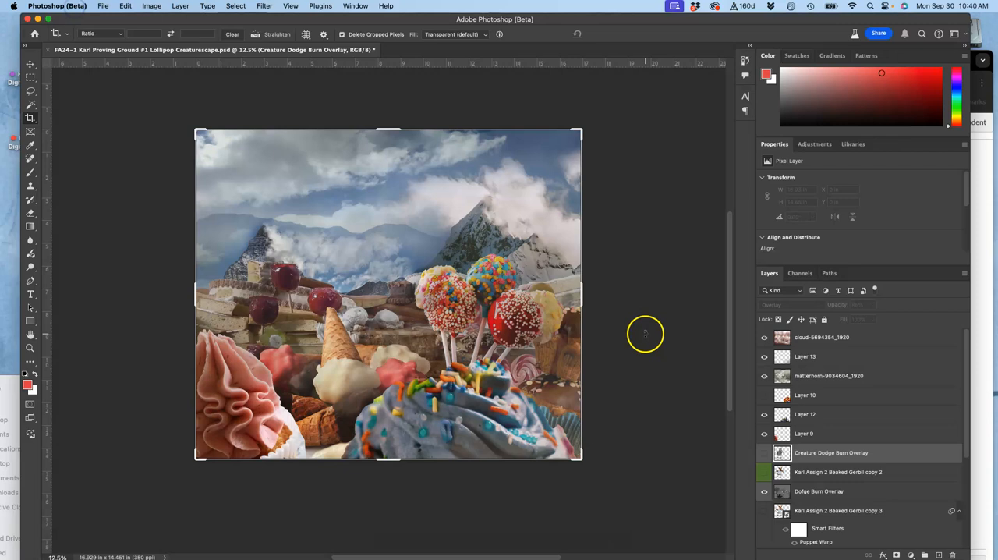
# Hide the landscape so only the creature shows, then start Save a Copy
pyautogui.click(761, 472)
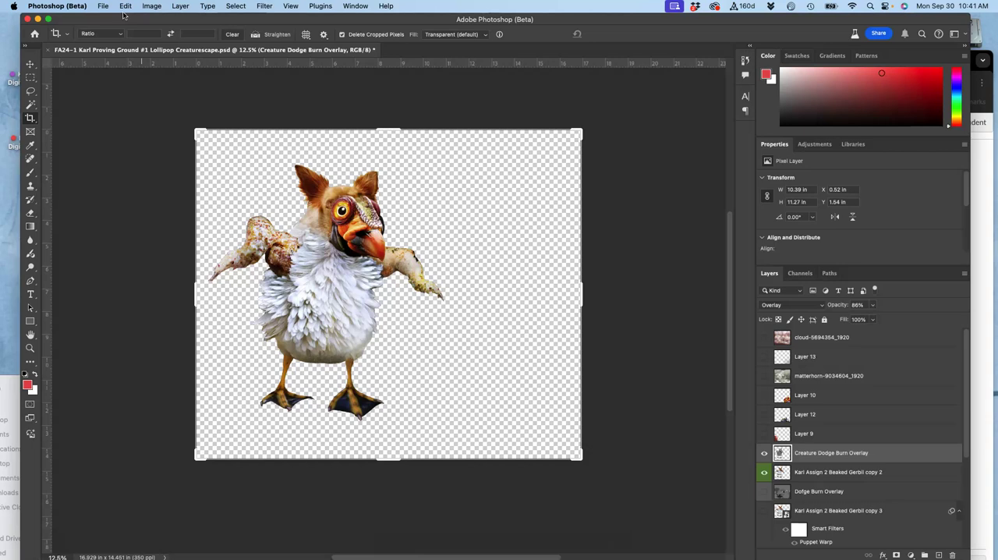
pyautogui.moveTo(156, 10)
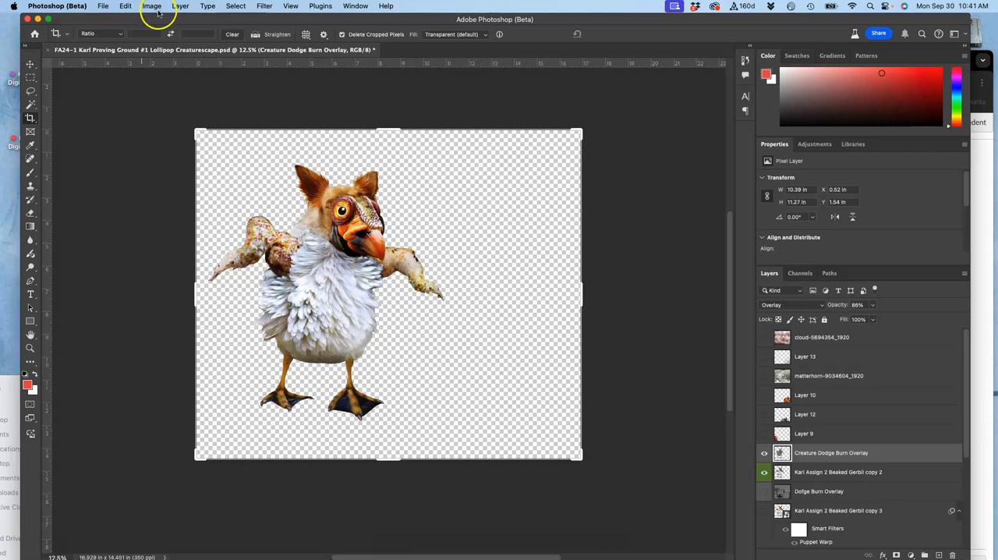
pyautogui.click(119, 6)
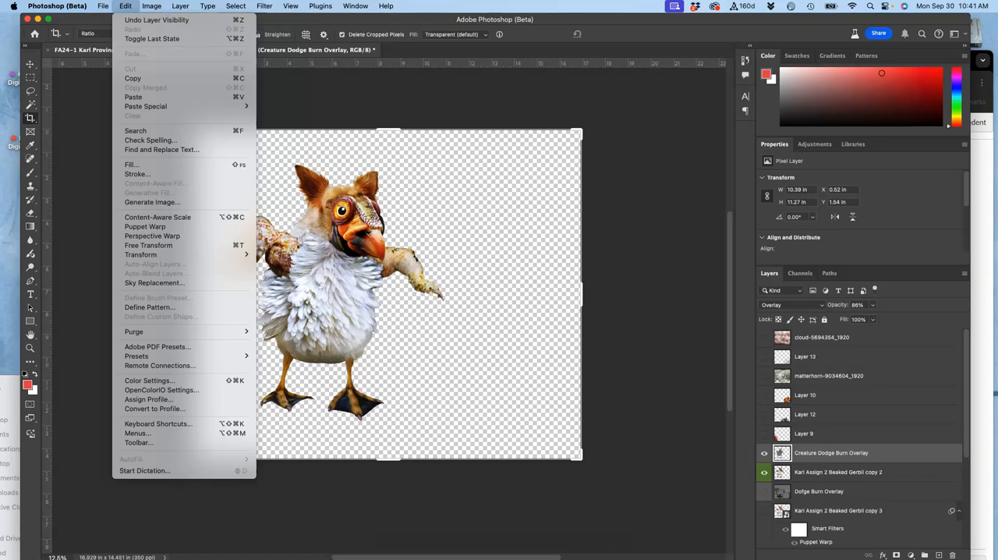
pyautogui.click(102, 6)
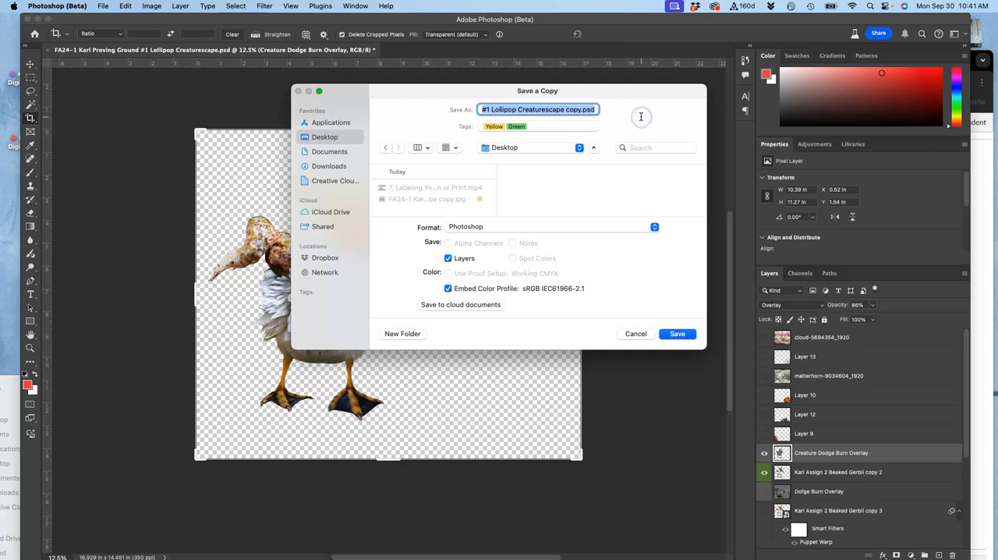
# Save a PNG copy named 'FA24-1 Karl Assignment #2 Res...' with Large file size options accepted
pyautogui.write('FA24-1 Karl Assignment')
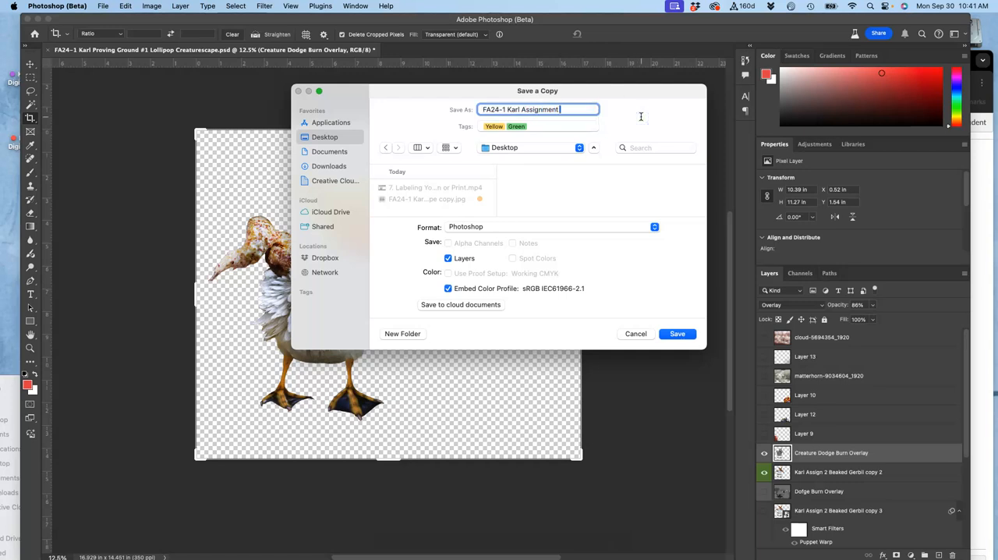
pyautogui.write('#2 Resubmission')
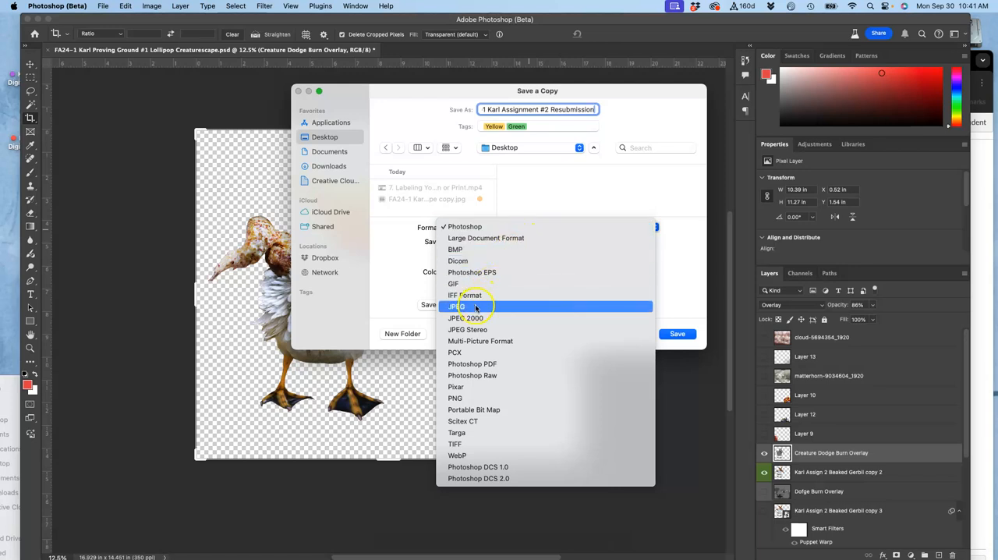
pyautogui.moveTo(456, 397)
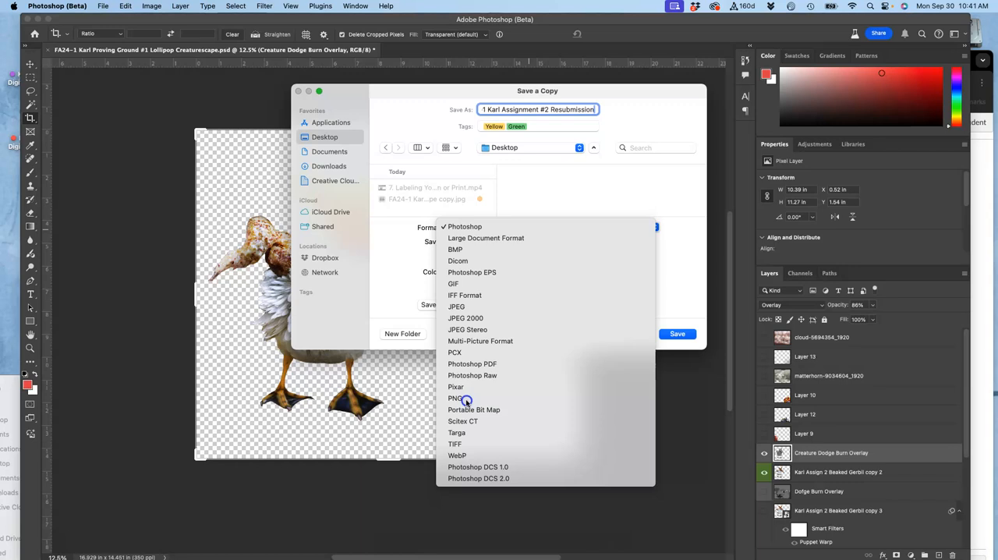
pyautogui.click(450, 398)
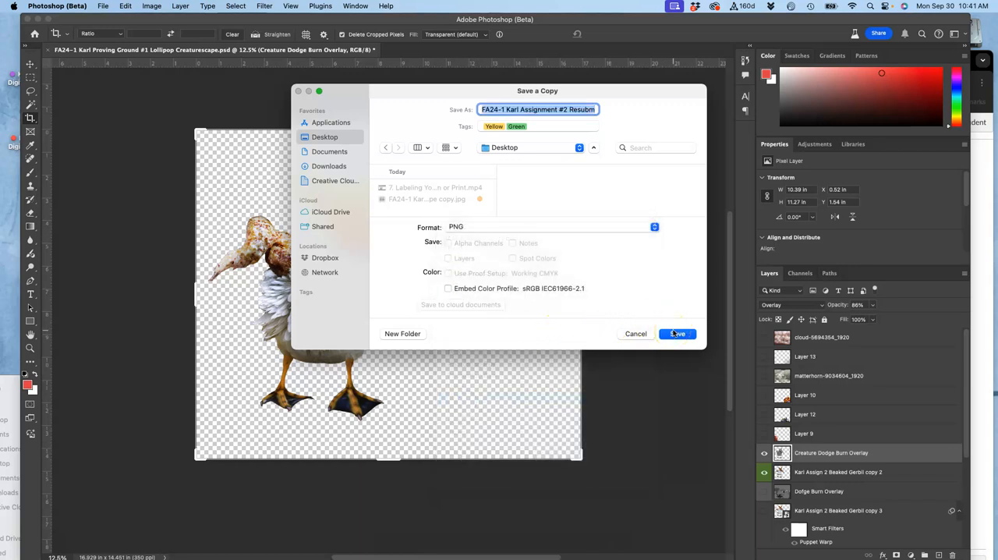
pyautogui.click(677, 333)
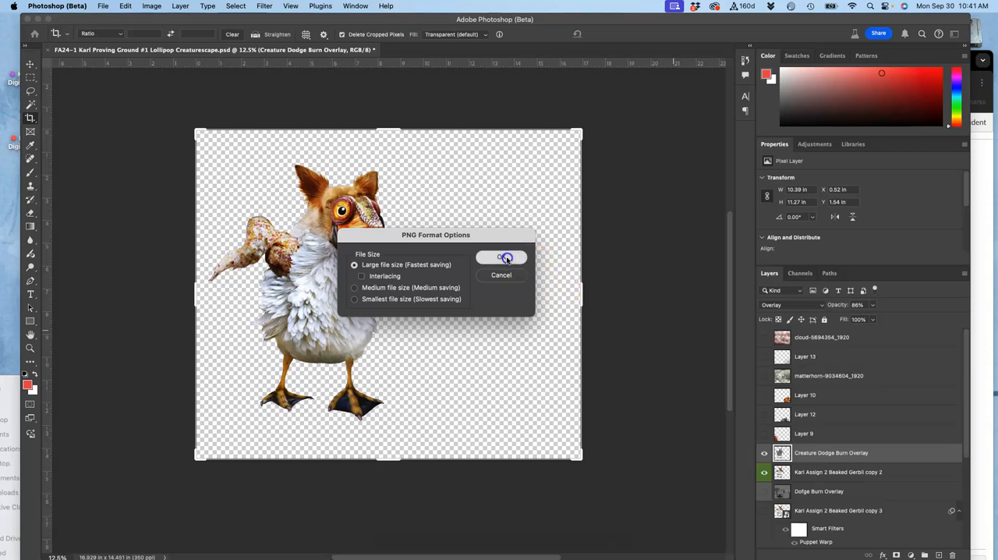
pyautogui.click(502, 258)
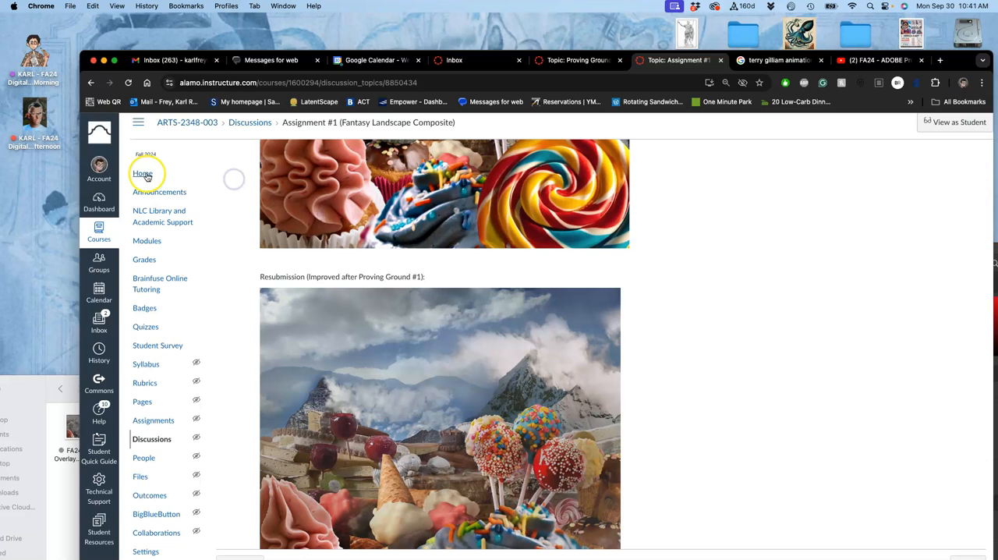
# Navigate from the course Home through Assignments into the Assignment #2 discussion
pyautogui.click(143, 173)
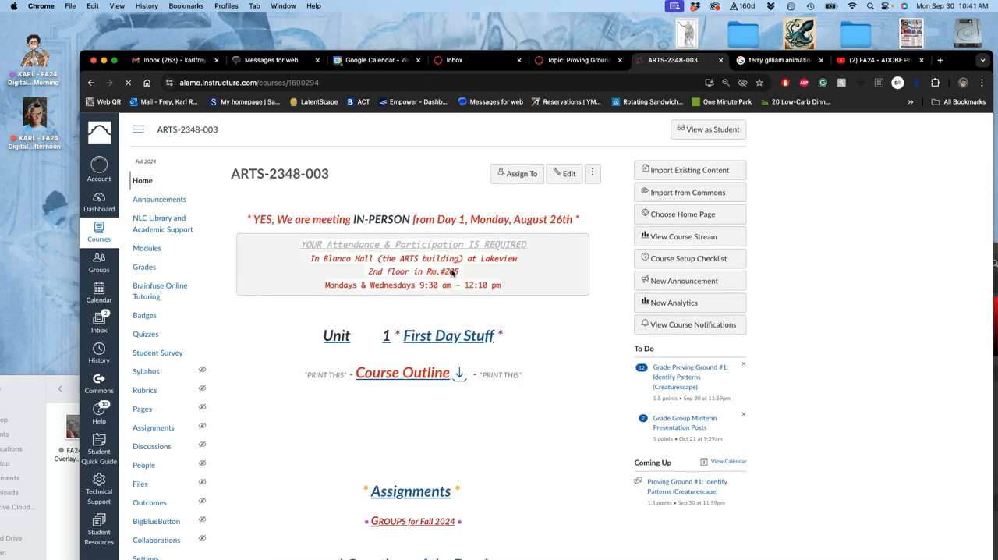
pyautogui.scroll(-3)
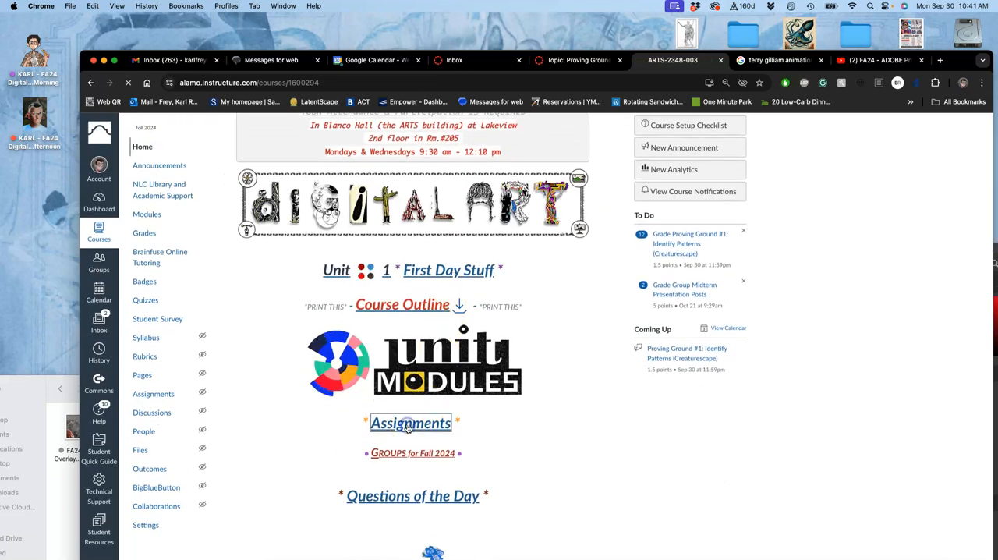
pyautogui.click(410, 423)
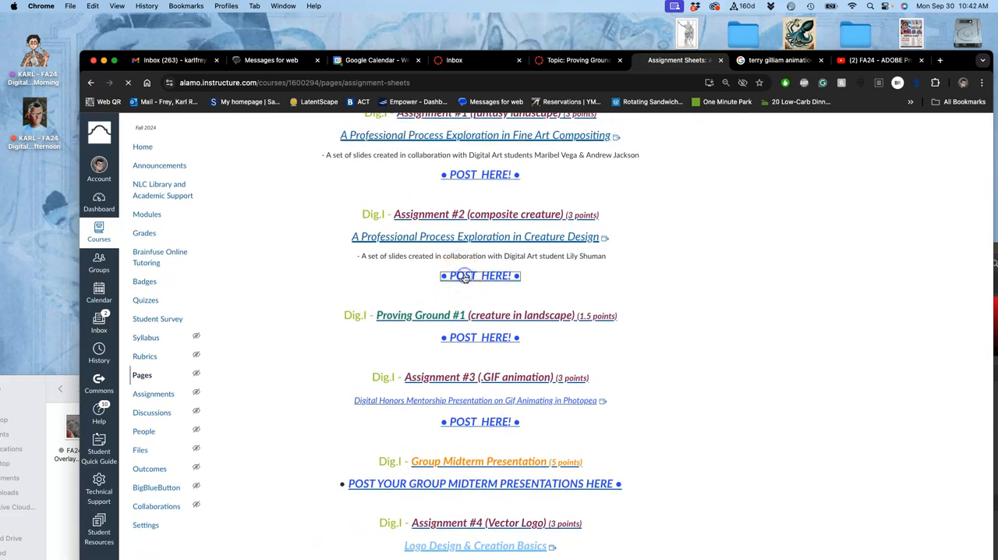
pyautogui.click(479, 275)
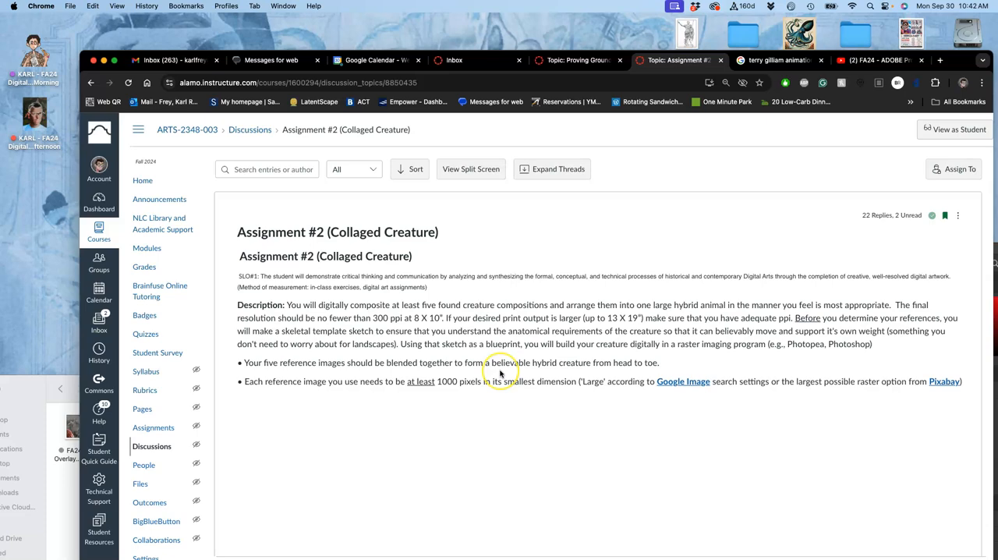
# Scroll down the discussion to the instructor's reply with sketch and day-1 images
pyautogui.scroll(-3)
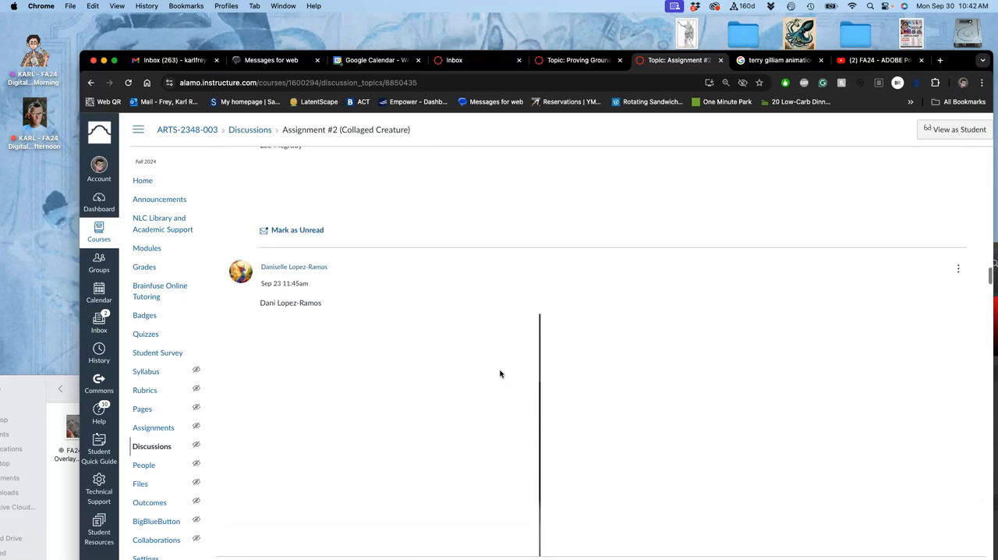
pyautogui.scroll(-3)
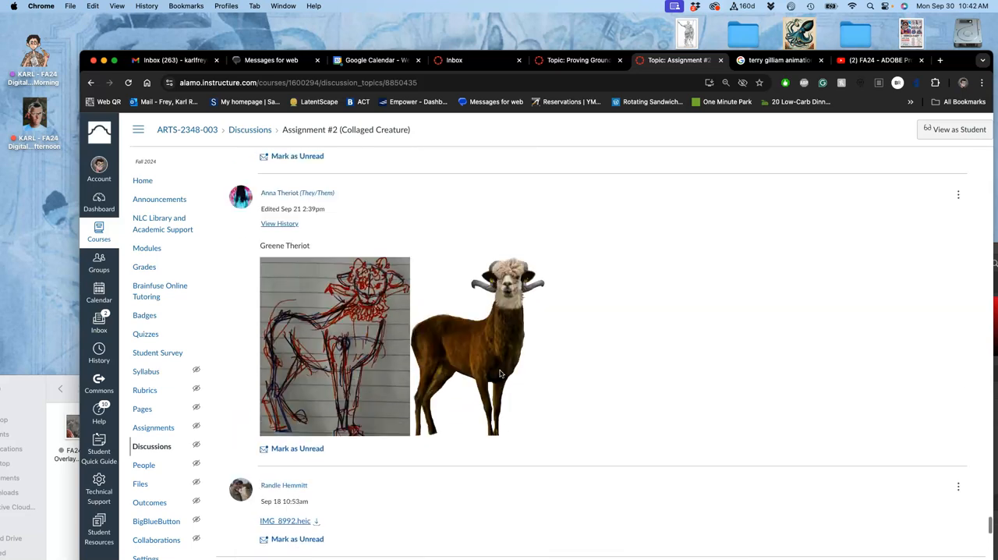
pyautogui.scroll(-3)
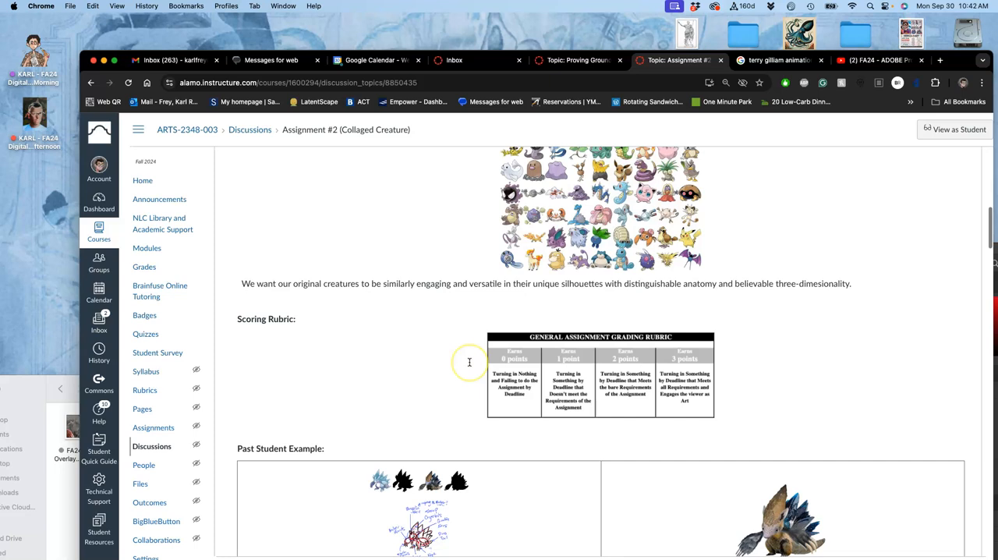
pyautogui.scroll(-3)
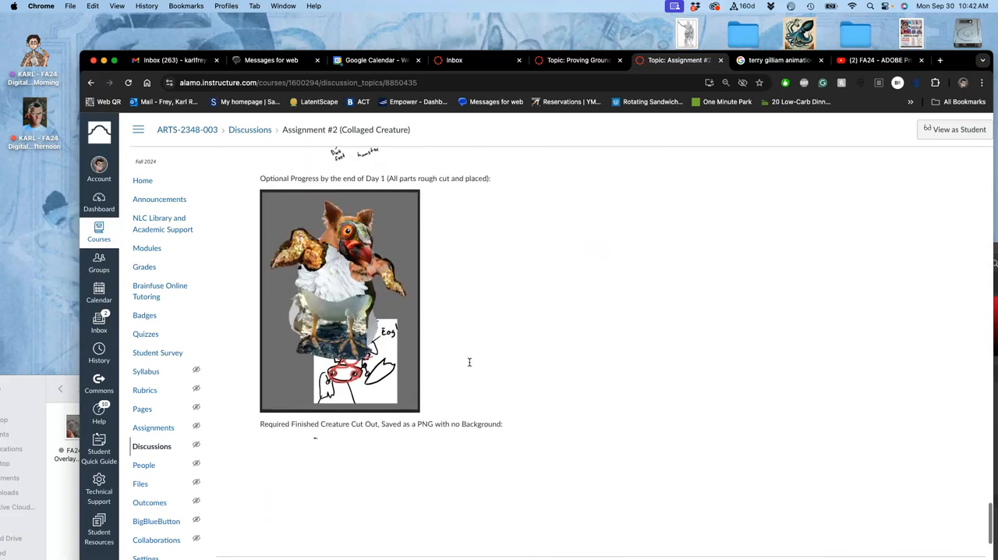
pyautogui.scroll(-3)
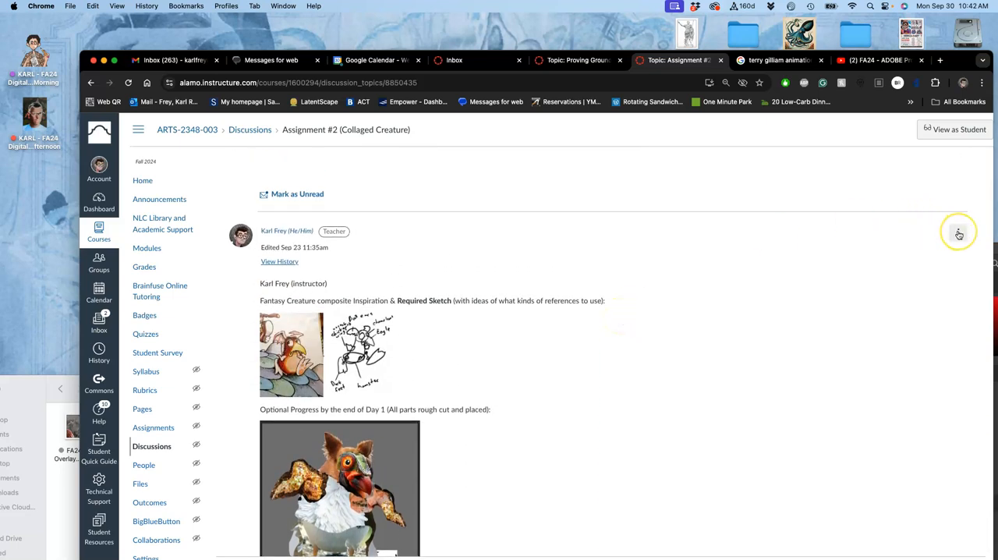
# Edit the instructor's post and caption it 'Resubmission (Improved after Proving Ground #1)'
pyautogui.click(956, 232)
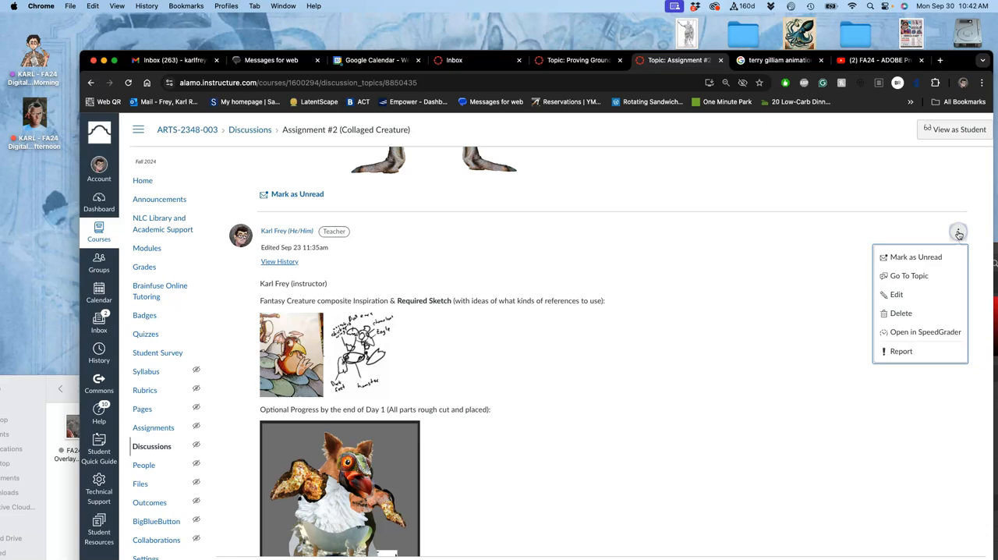
pyautogui.moveTo(917, 256)
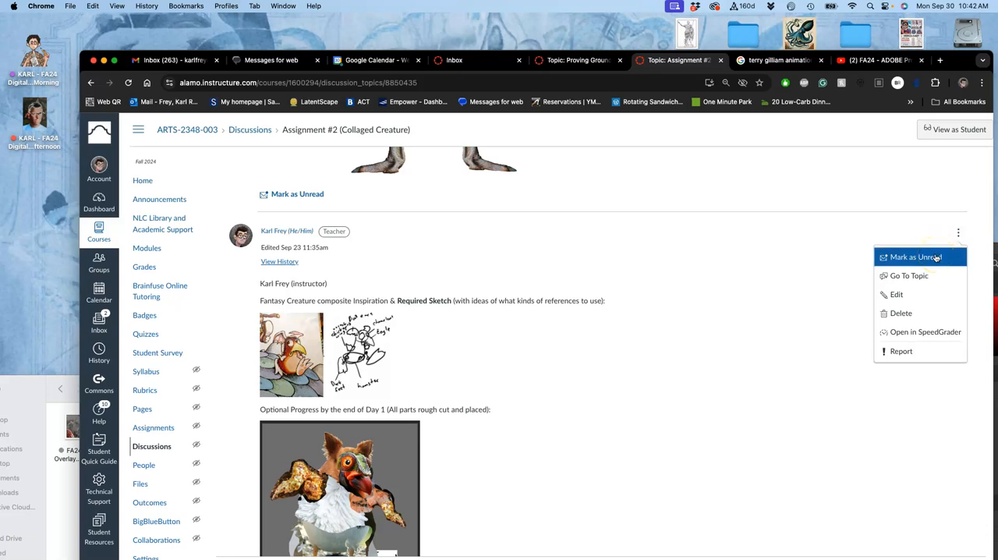
pyautogui.moveTo(904, 294)
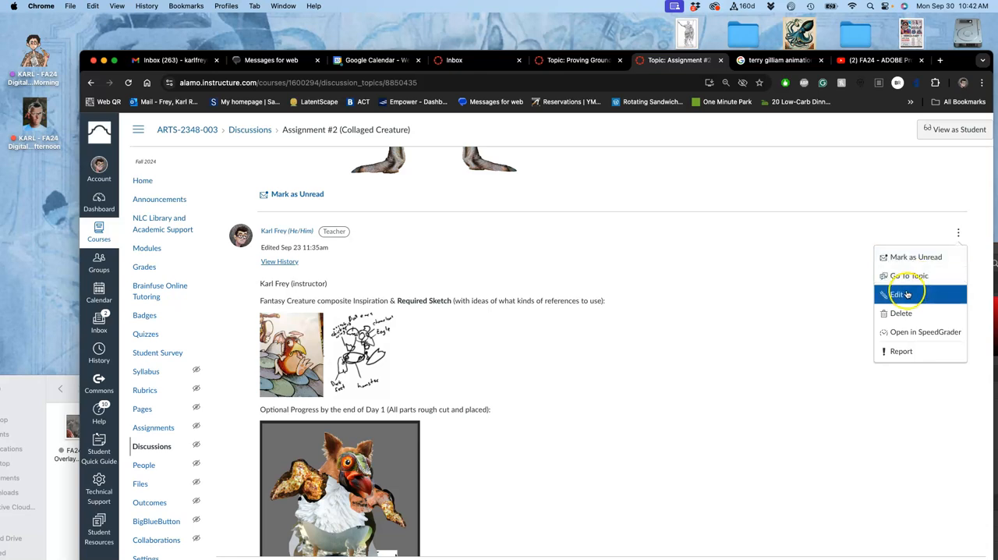
pyautogui.click(896, 294)
pyautogui.write('Resubmission ')
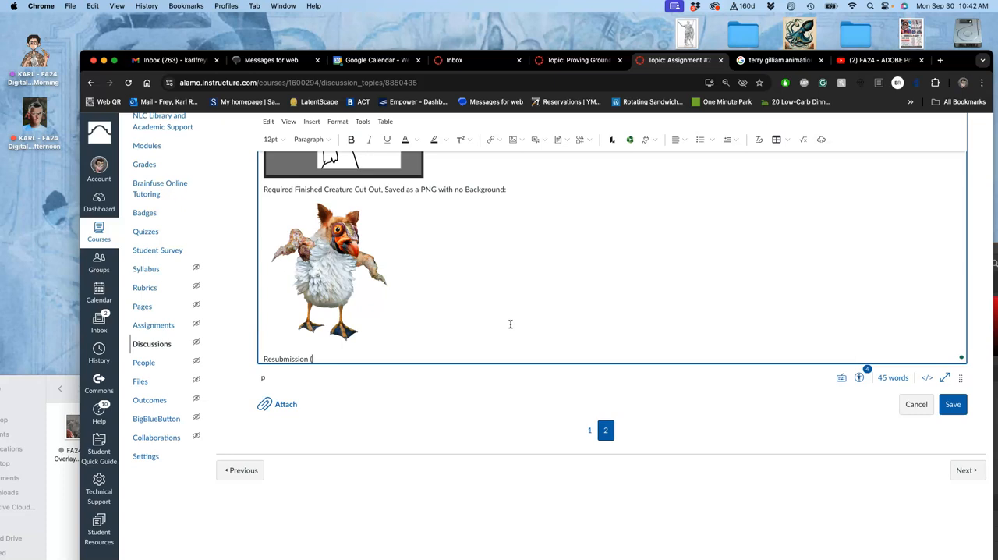
pyautogui.write('(Improved a')
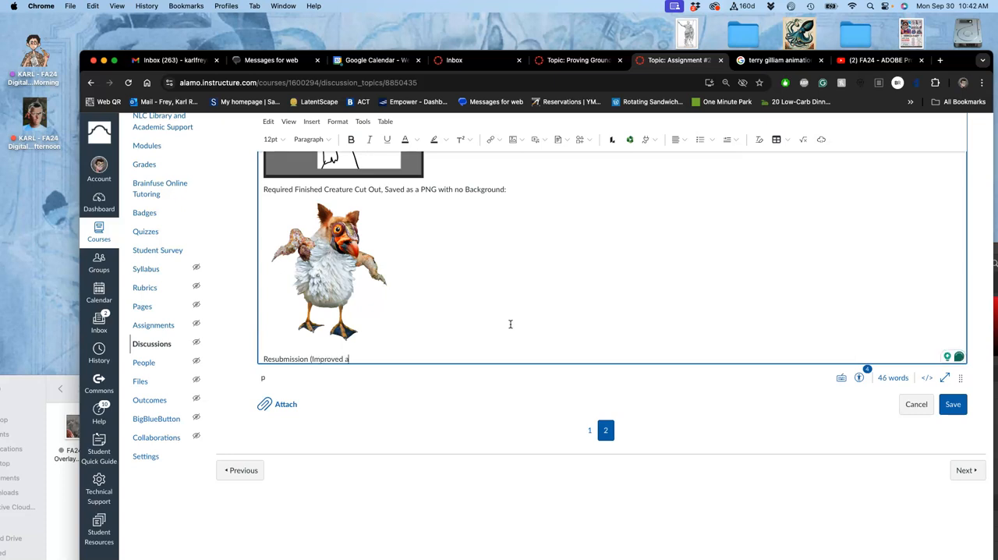
pyautogui.write('fter')
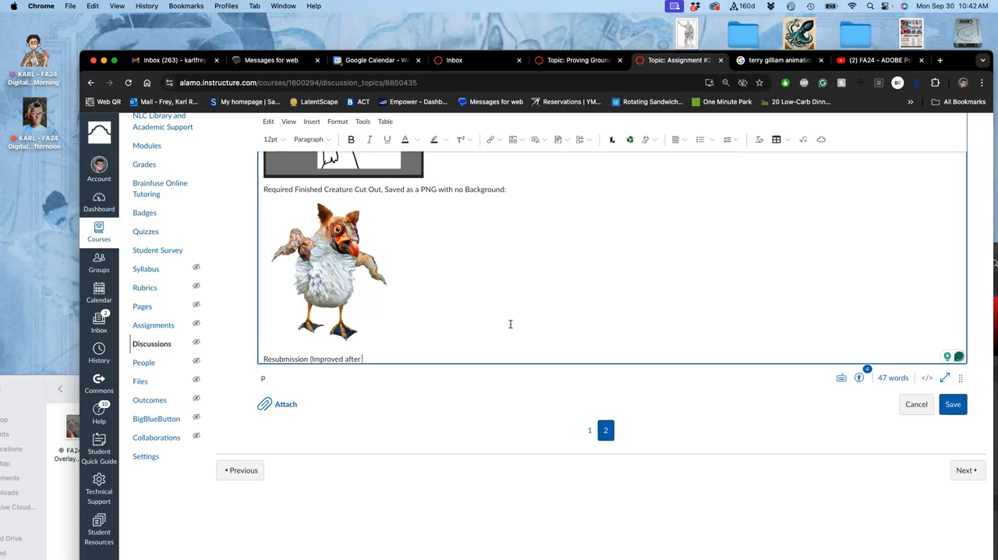
pyautogui.write('Proving')
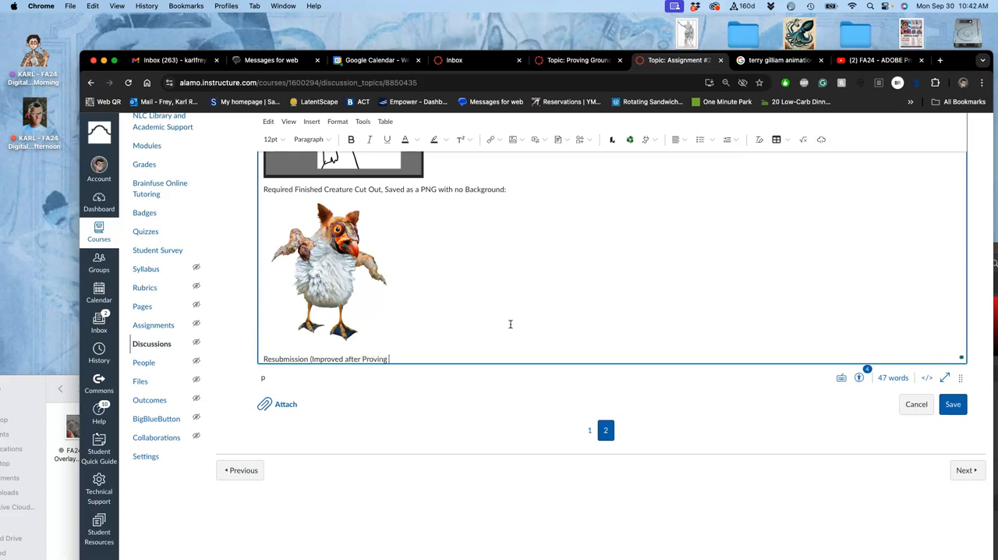
pyautogui.write('Ground #1):')
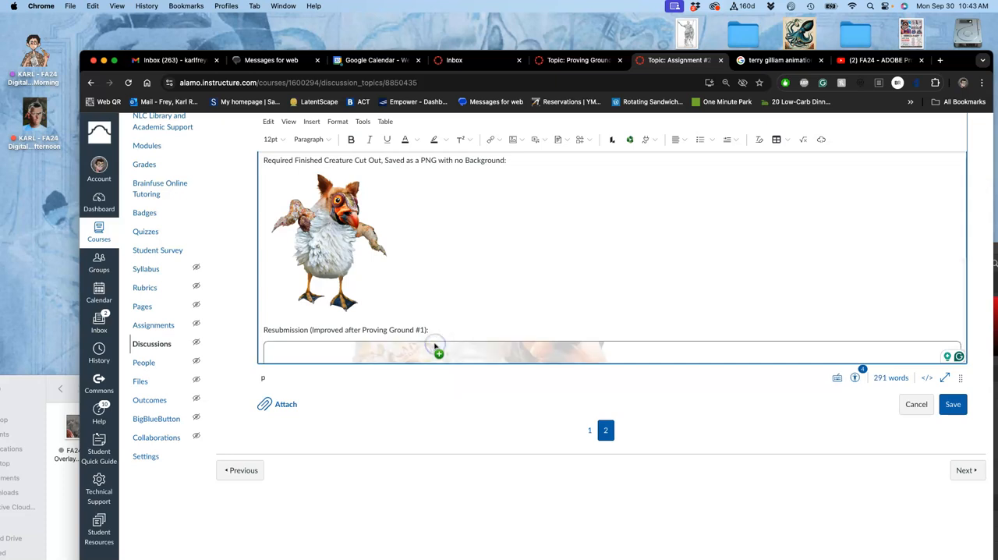
pyautogui.moveTo(523, 259)
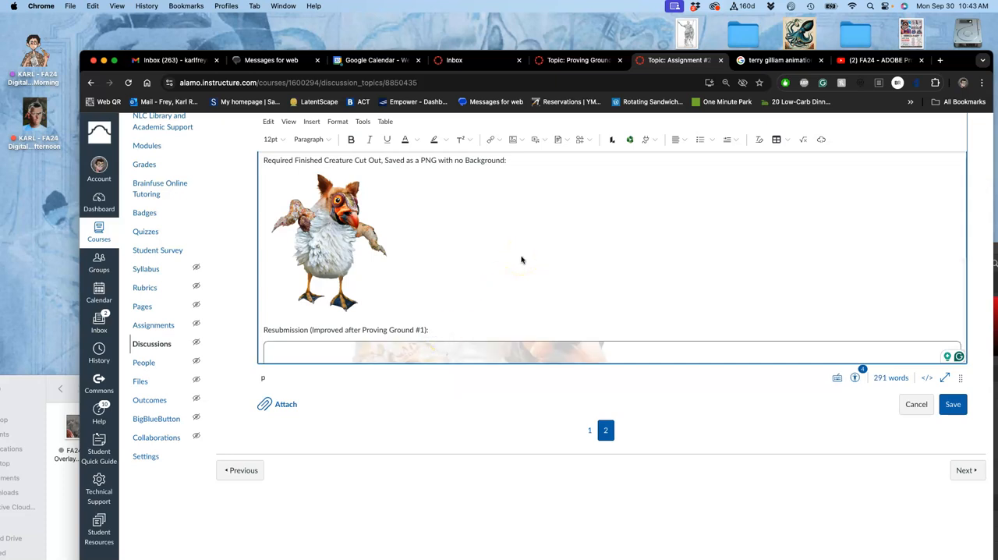
# Shrink the inserted creature cut-out image and save the edited post
pyautogui.scroll(-3)
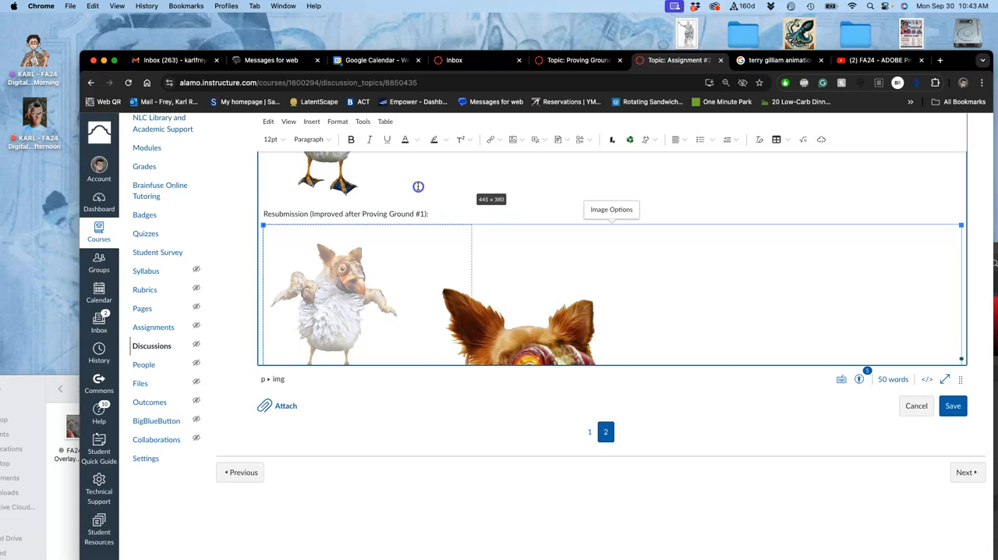
pyautogui.click(953, 406)
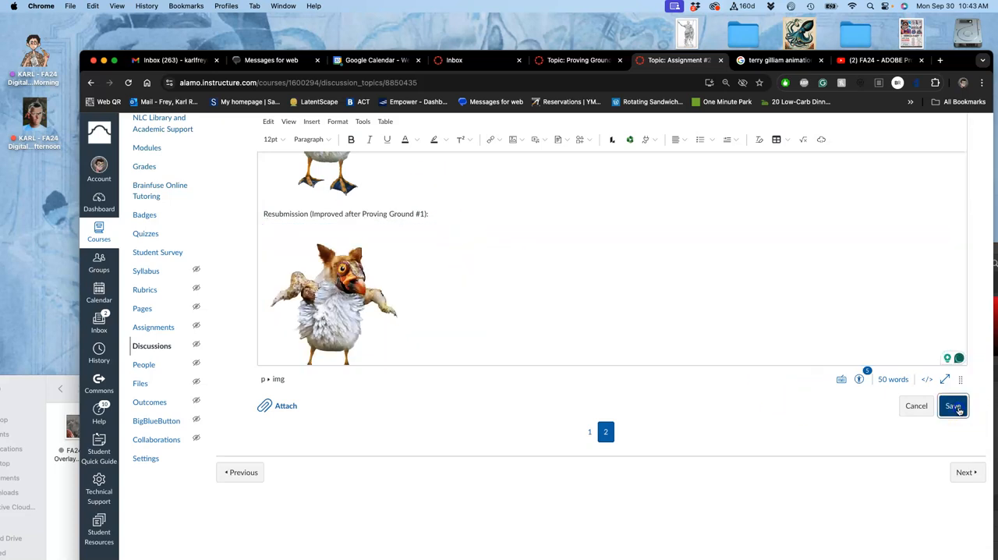
pyautogui.click(952, 405)
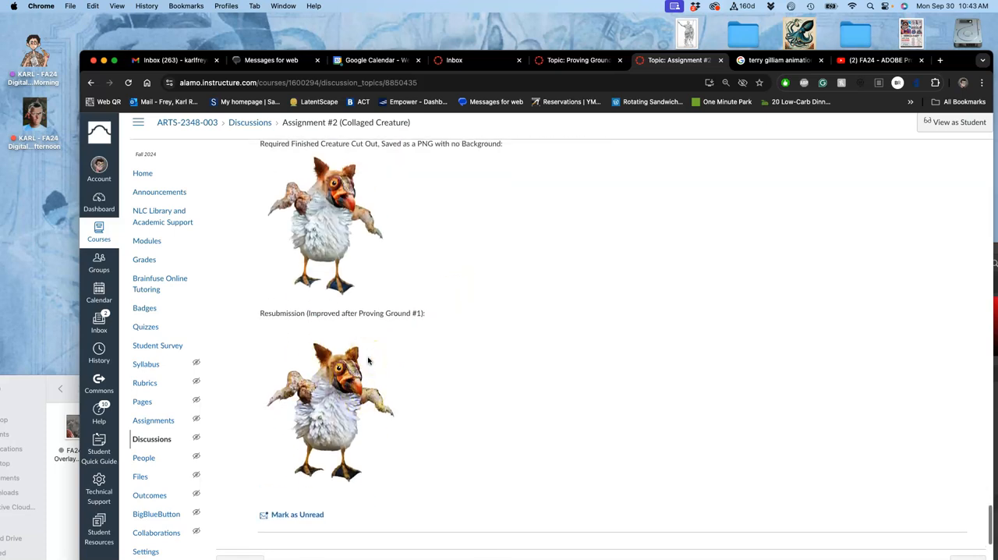
pyautogui.moveTo(390, 315)
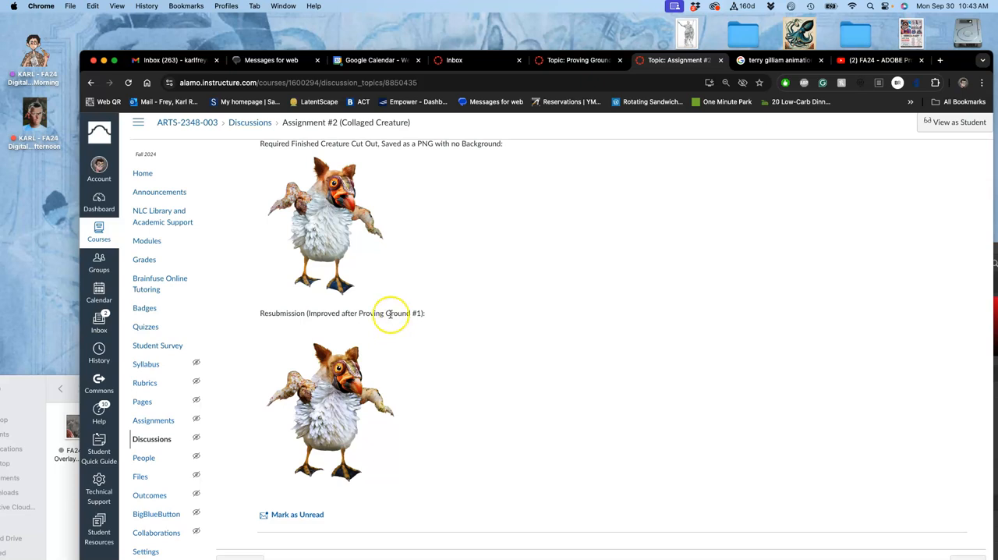
pyautogui.moveTo(308, 209)
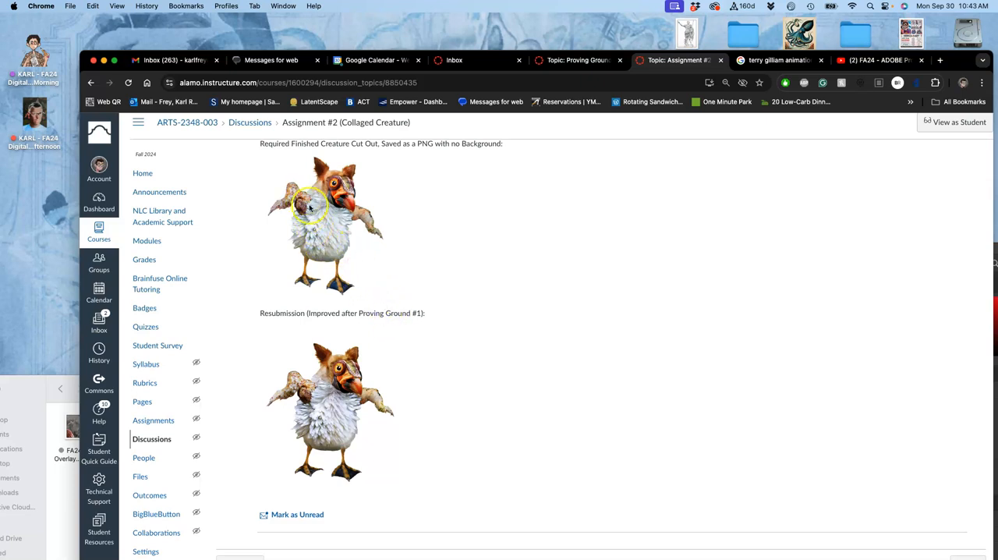
pyautogui.moveTo(359, 451)
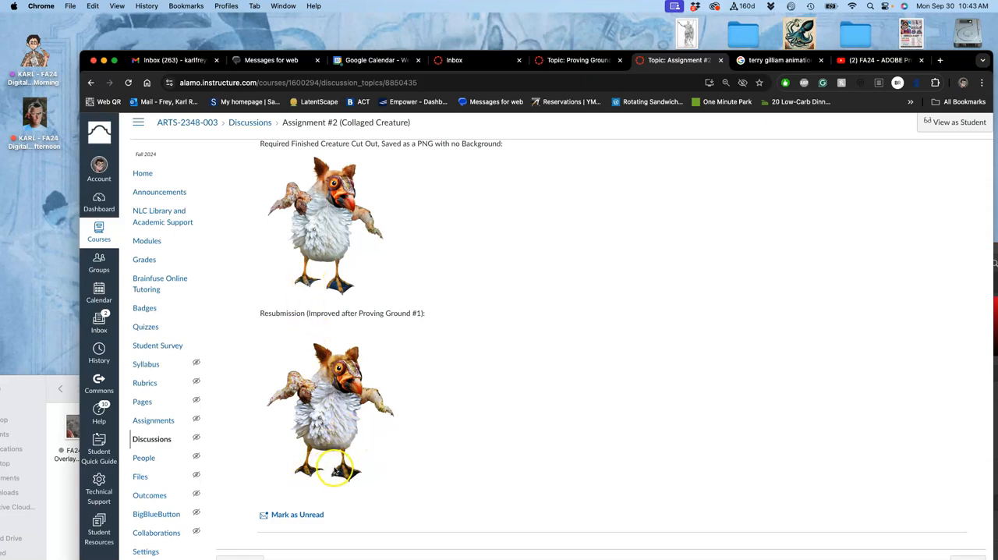
pyautogui.moveTo(353, 486)
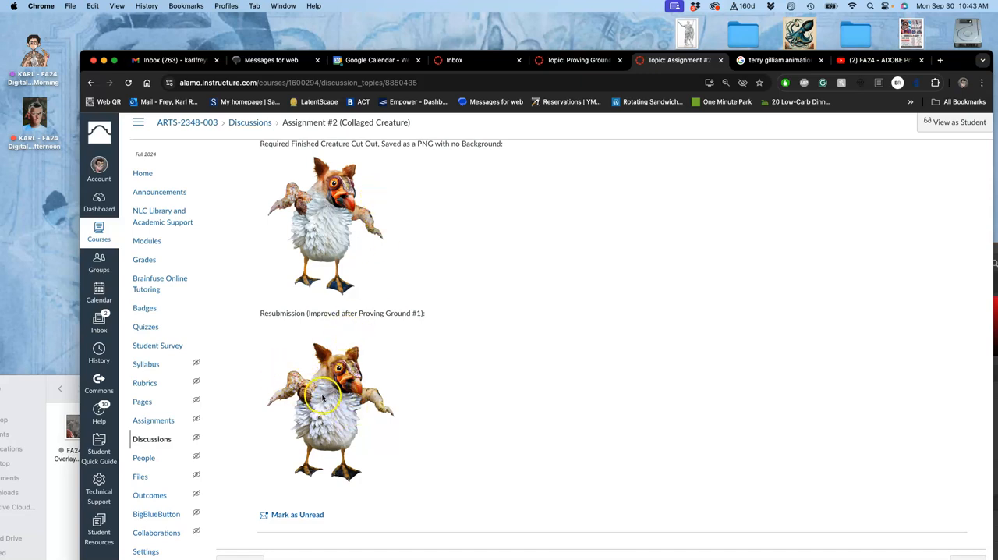
pyautogui.moveTo(400, 391)
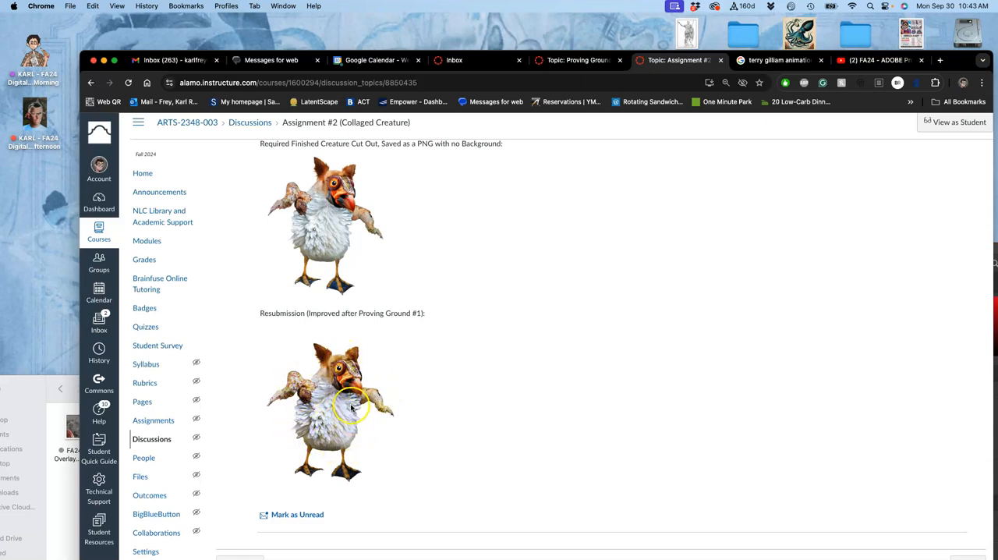
pyautogui.moveTo(347, 411)
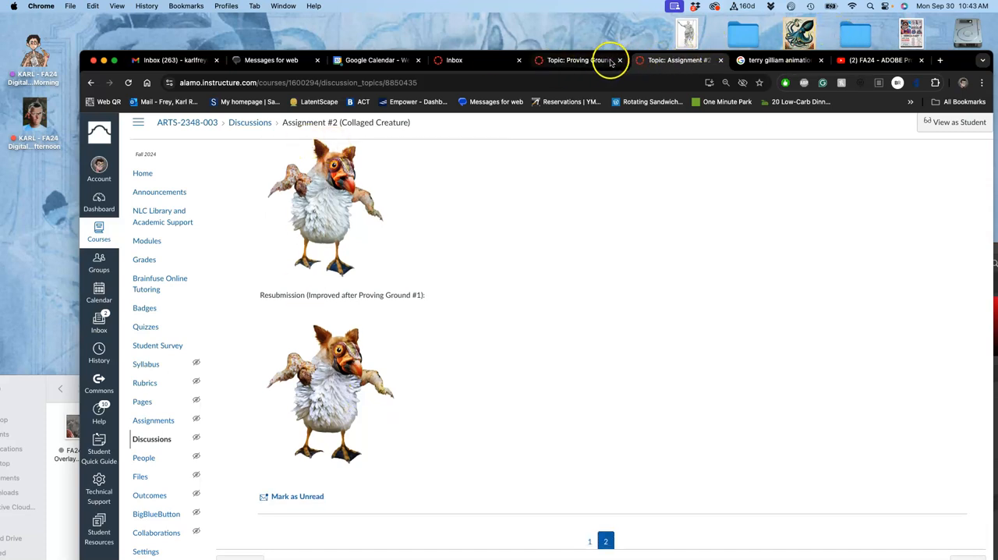
pyautogui.moveTo(269, 60)
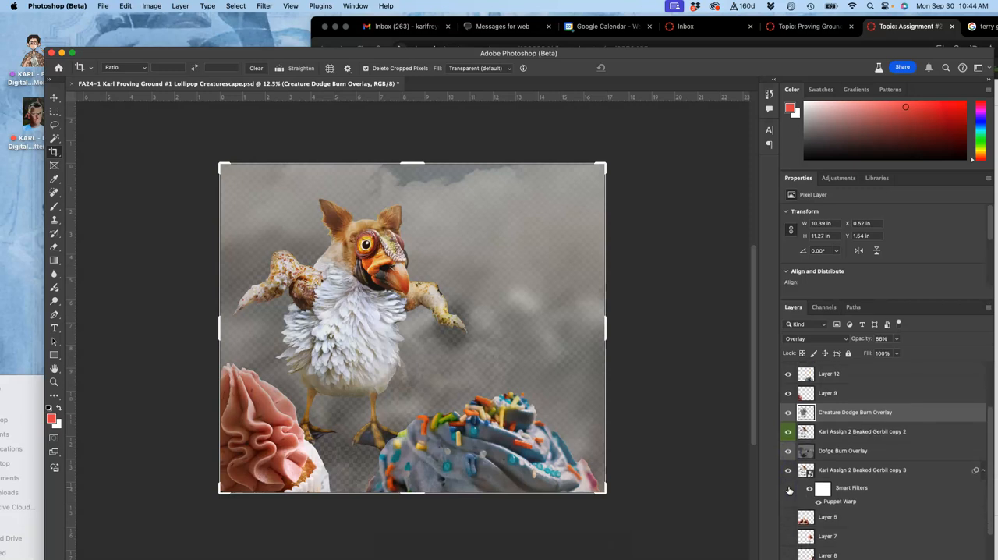
# Re-show the hidden landscape layers and start saving the full creaturescape as a new file
pyautogui.click(786, 470)
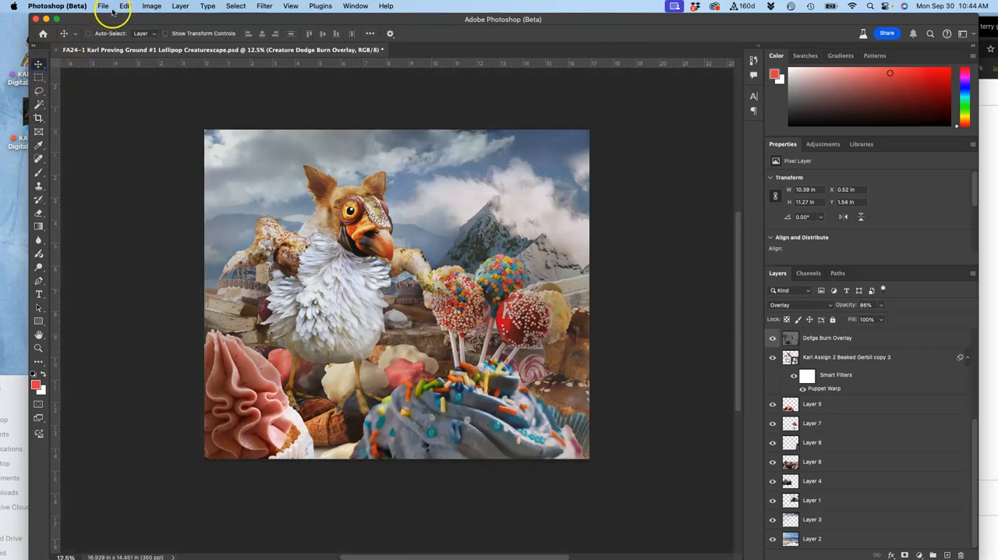
pyautogui.click(105, 7)
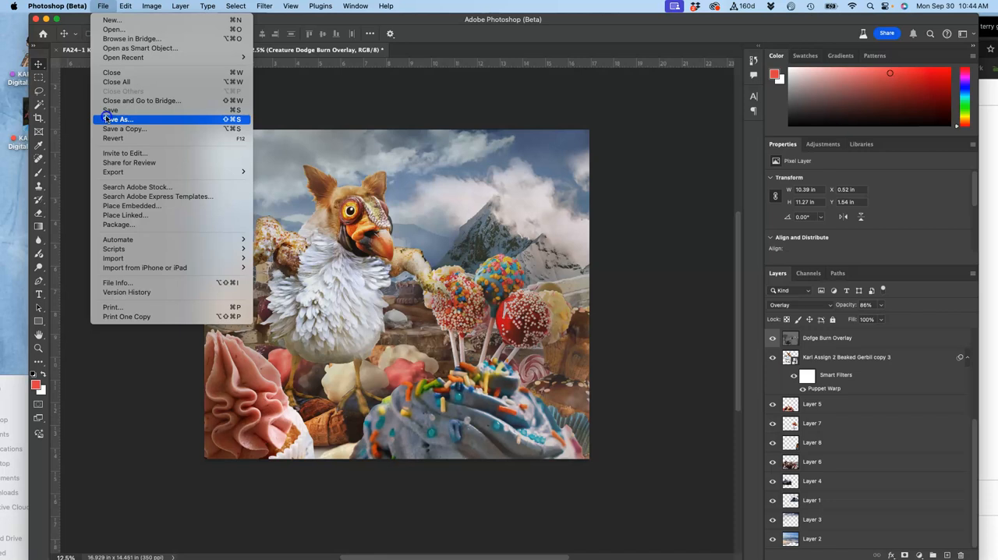
pyautogui.click(111, 109)
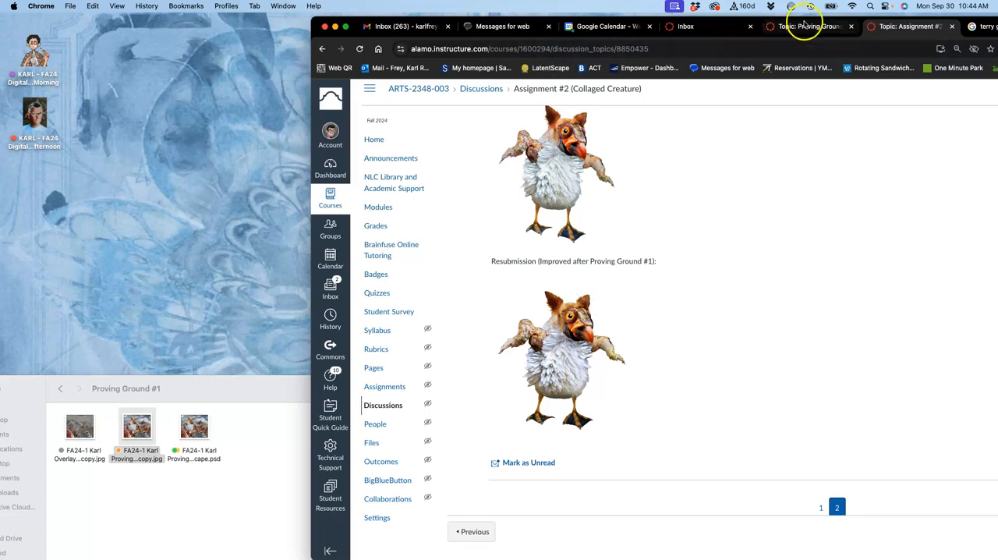
# Review the Proving Ground #1 instructions, rubric and replies, ending at the instructor post
pyautogui.click(809, 29)
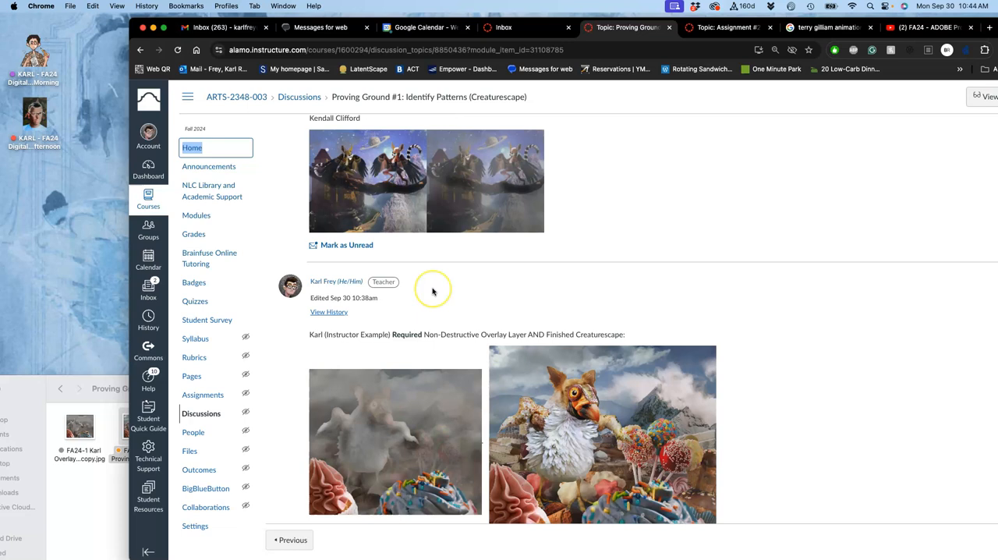
pyautogui.scroll(-3)
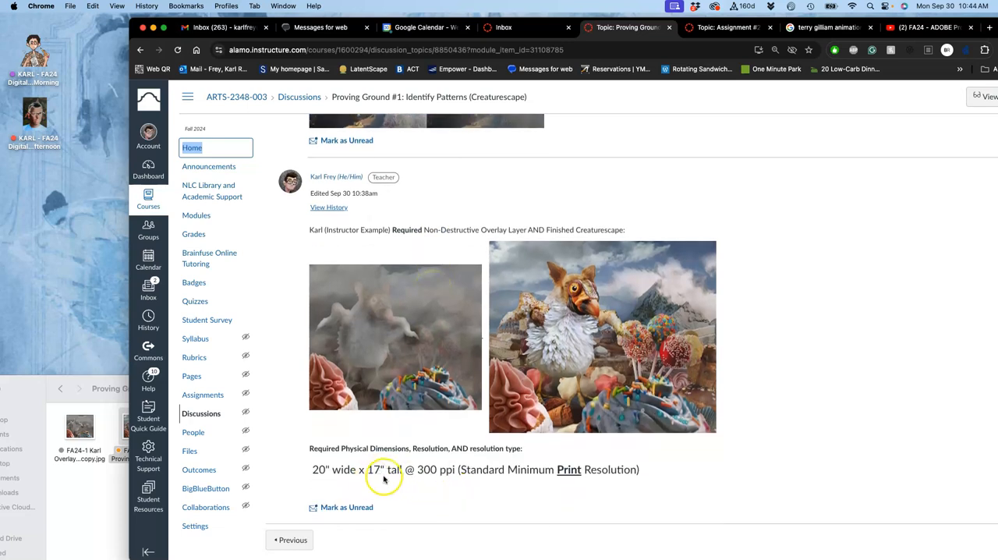
pyautogui.moveTo(567, 460)
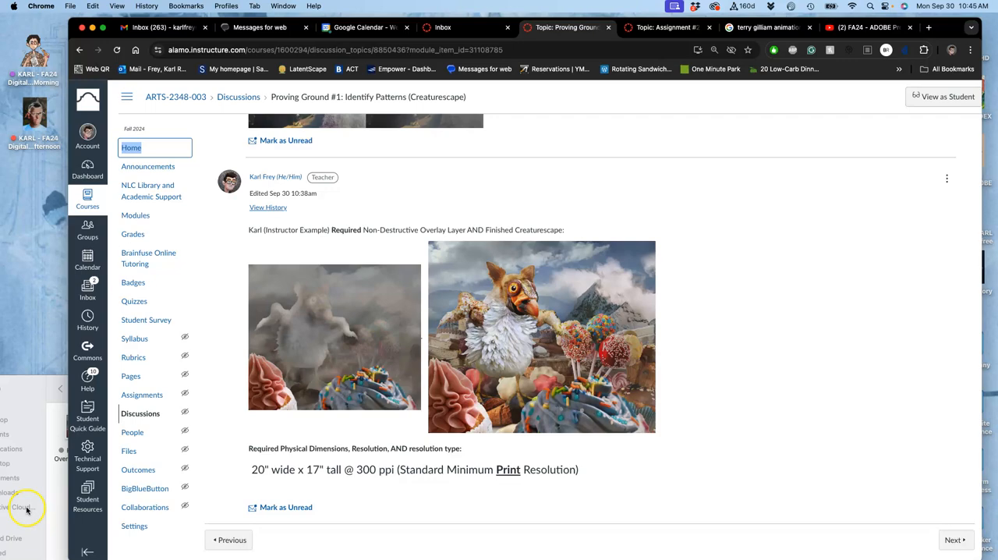
pyautogui.scroll(3)
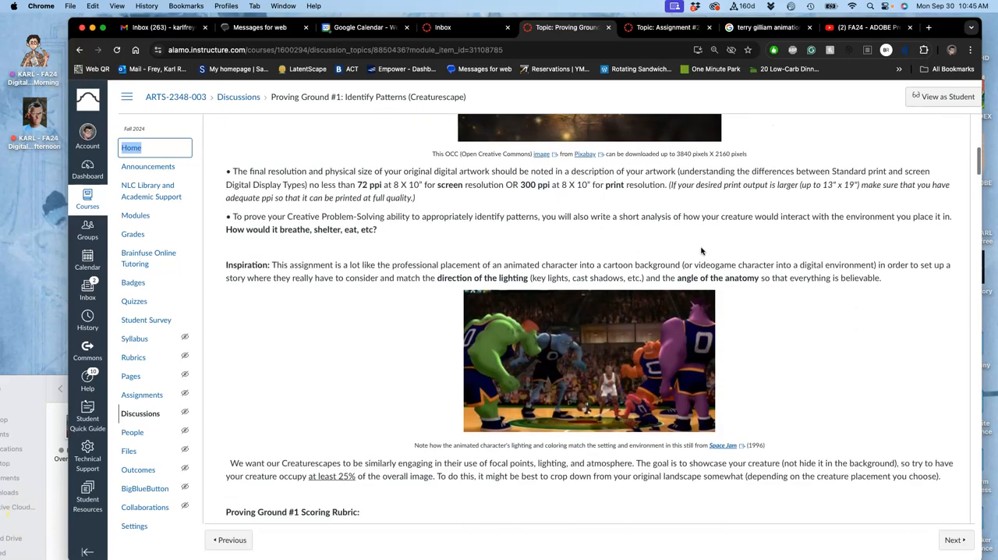
pyautogui.scroll(-3)
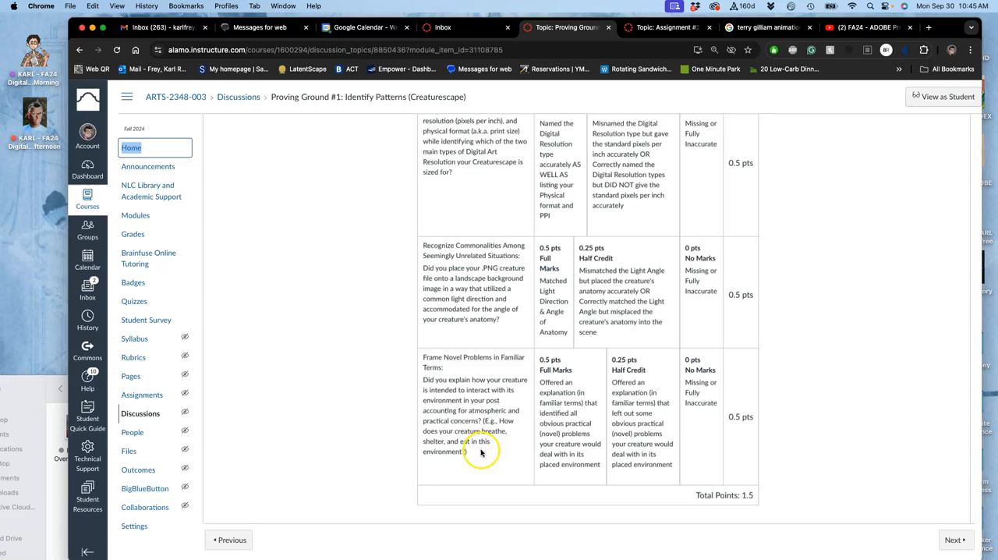
pyautogui.moveTo(575, 443)
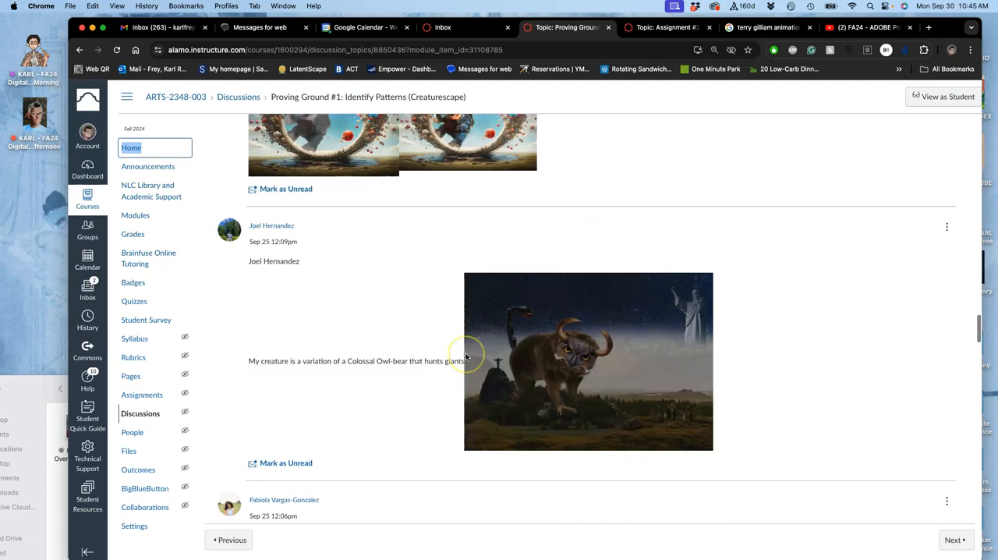
pyautogui.scroll(3)
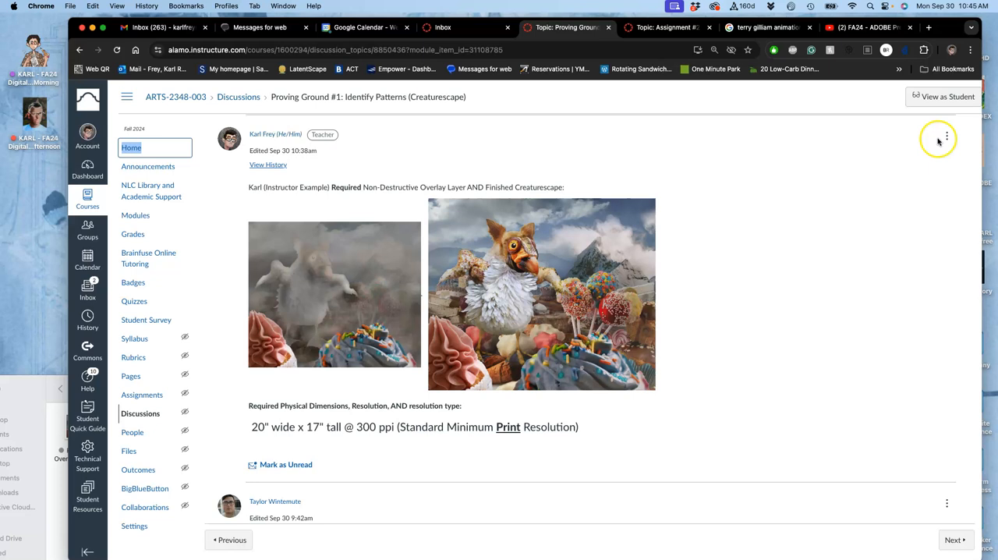
# Edit the instructor's example post with a new line started below the print resolution line
pyautogui.click(946, 136)
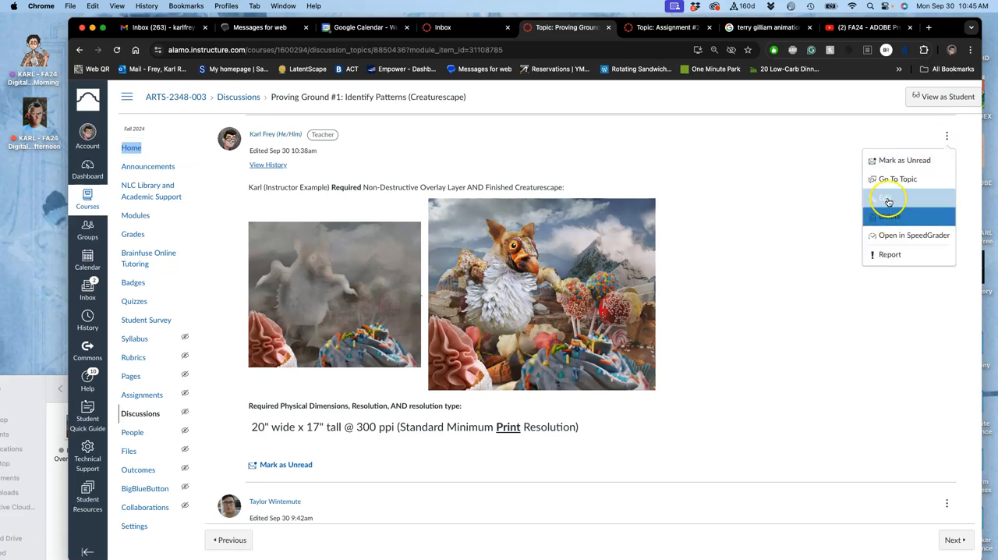
pyautogui.click(887, 197)
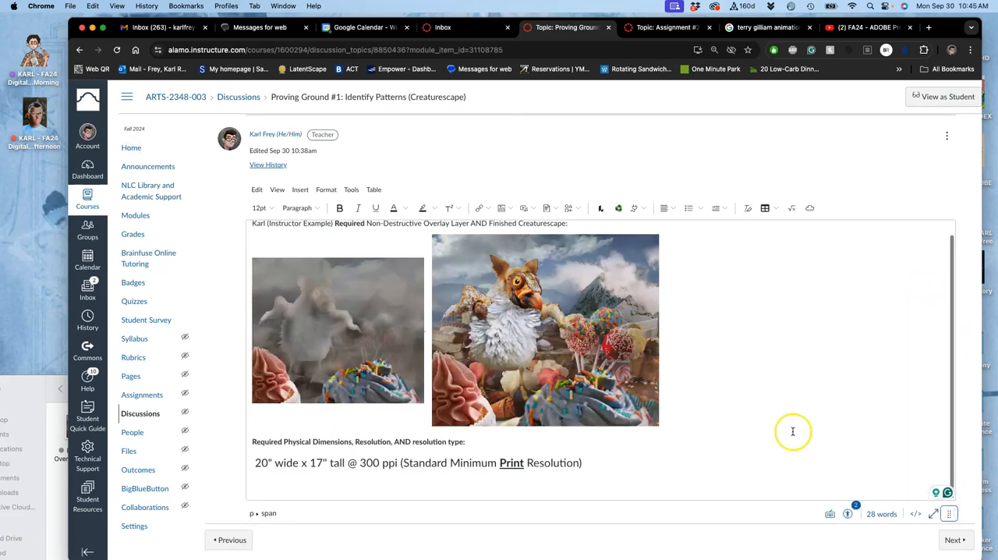
pyautogui.click(607, 480)
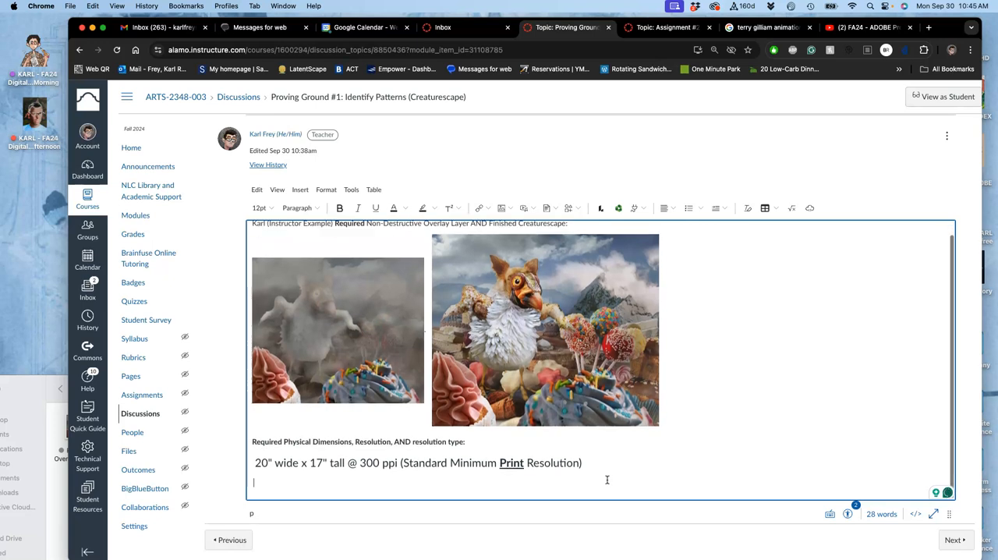
pyautogui.scroll(-3)
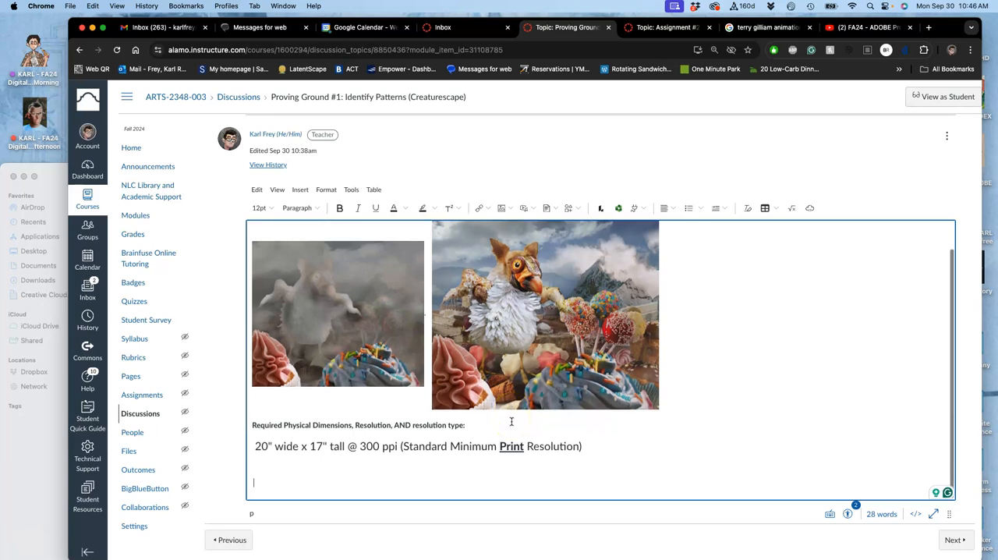
# Write that the Beaked Gerbil is a scavenger in the environment of the Lollipop Highlands
pyautogui.write('The')
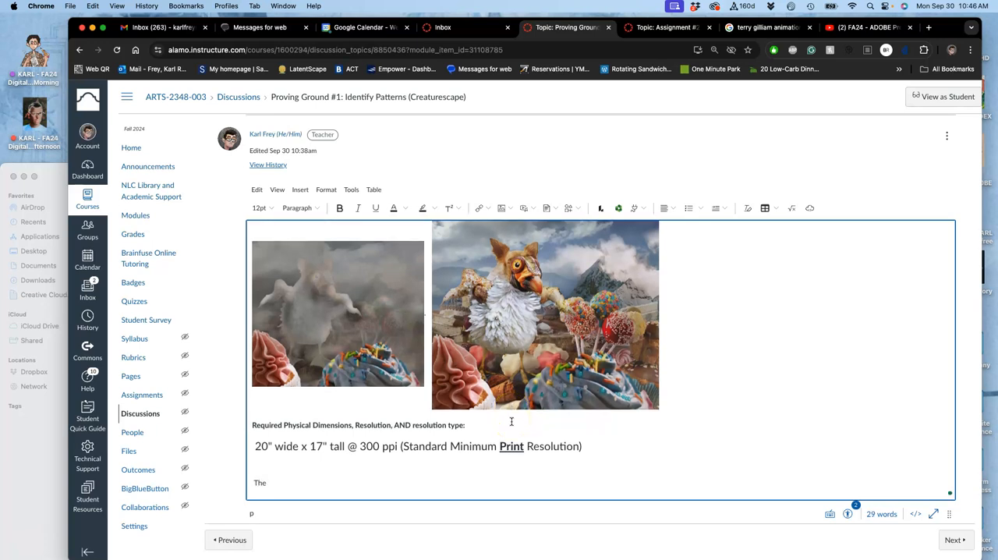
pyautogui.write('" "')
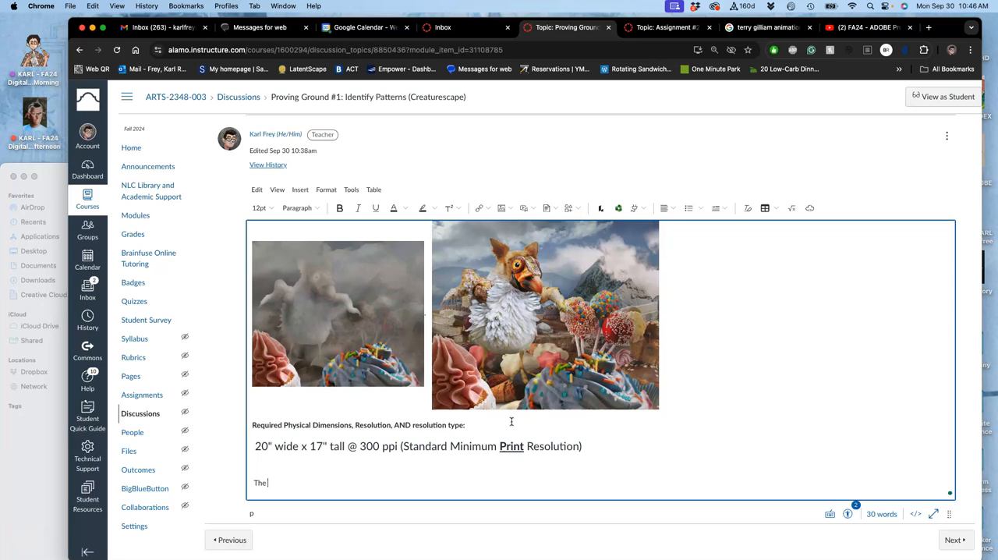
pyautogui.write('BEaked Gerb')
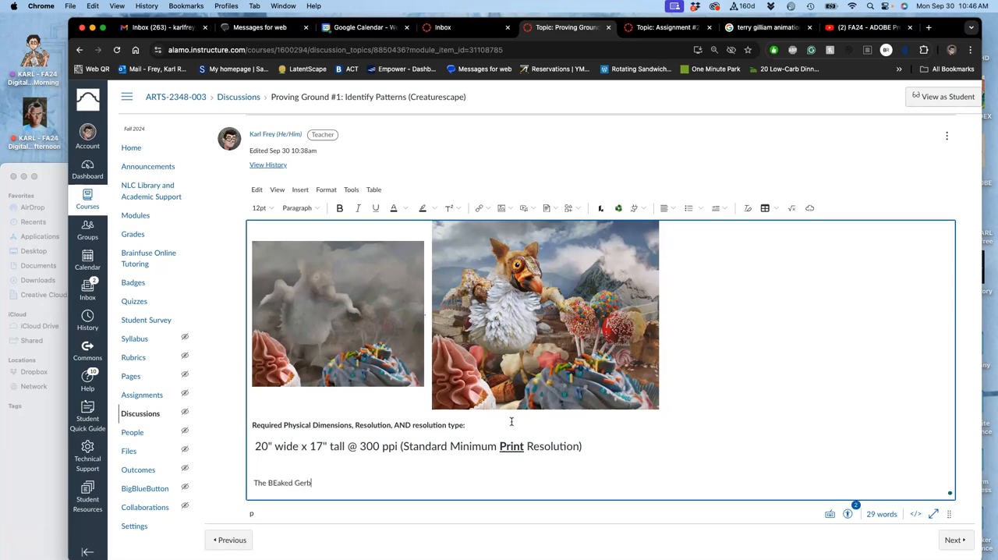
pyautogui.write('il is a')
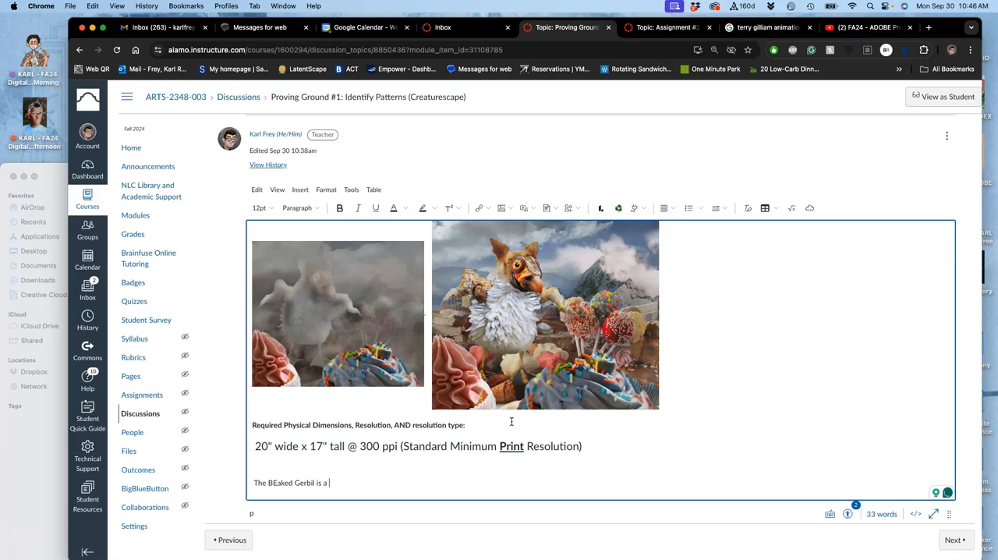
pyautogui.write('scavenger in the')
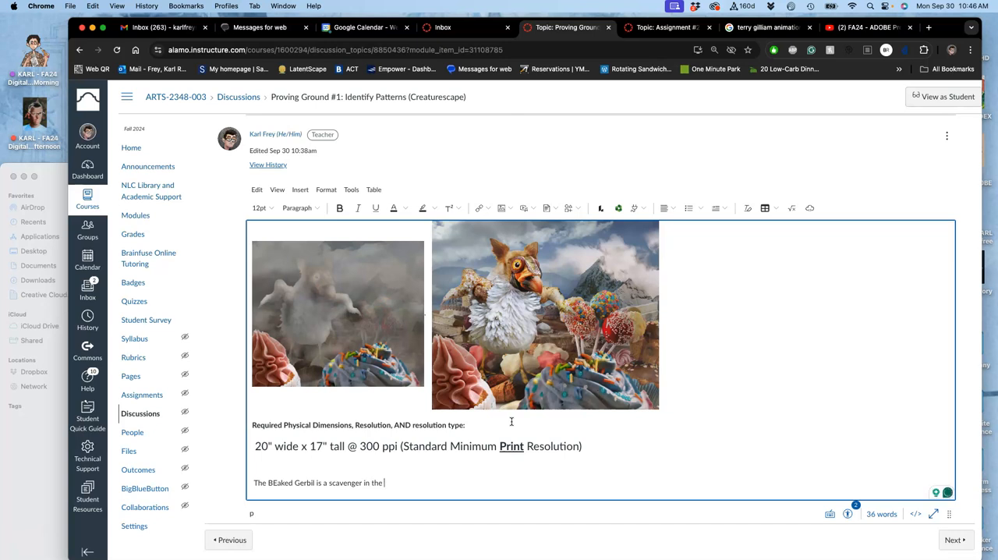
pyautogui.write('moisture-r')
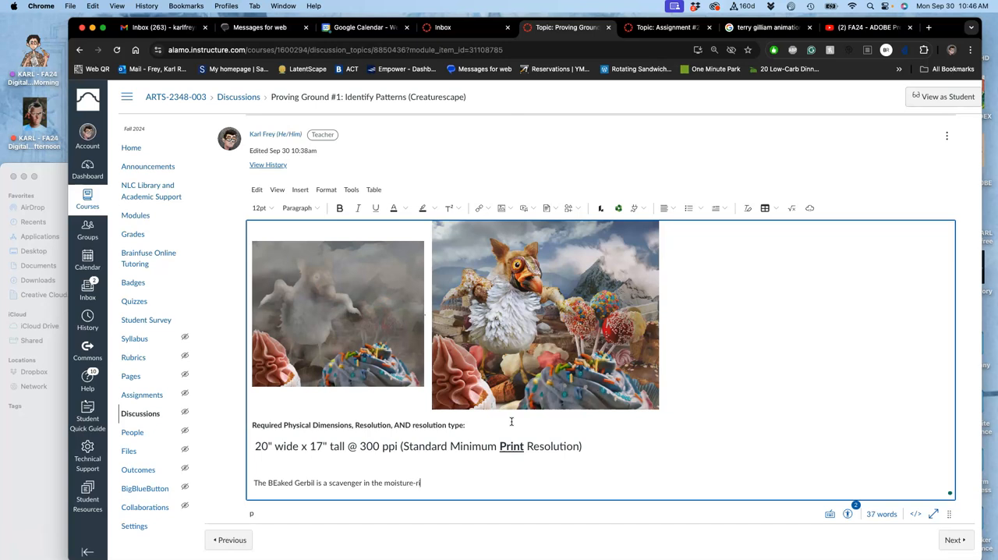
pyautogui.write('ich')
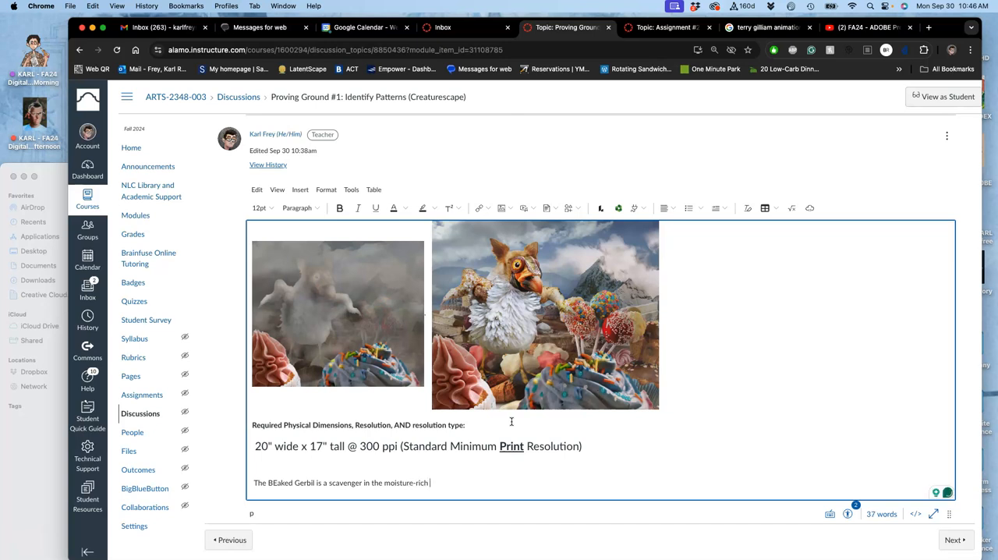
pyautogui.write('environment')
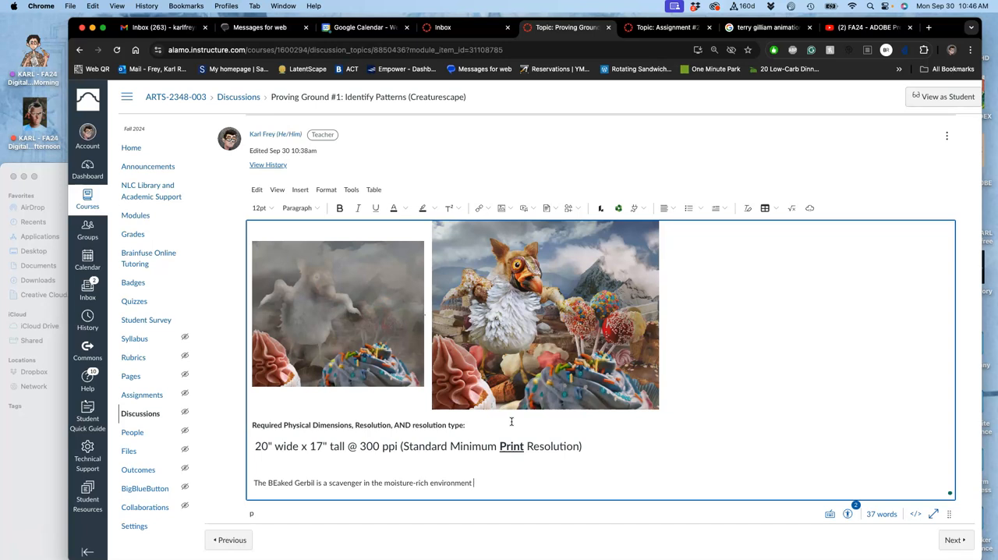
pyautogui.write('of')
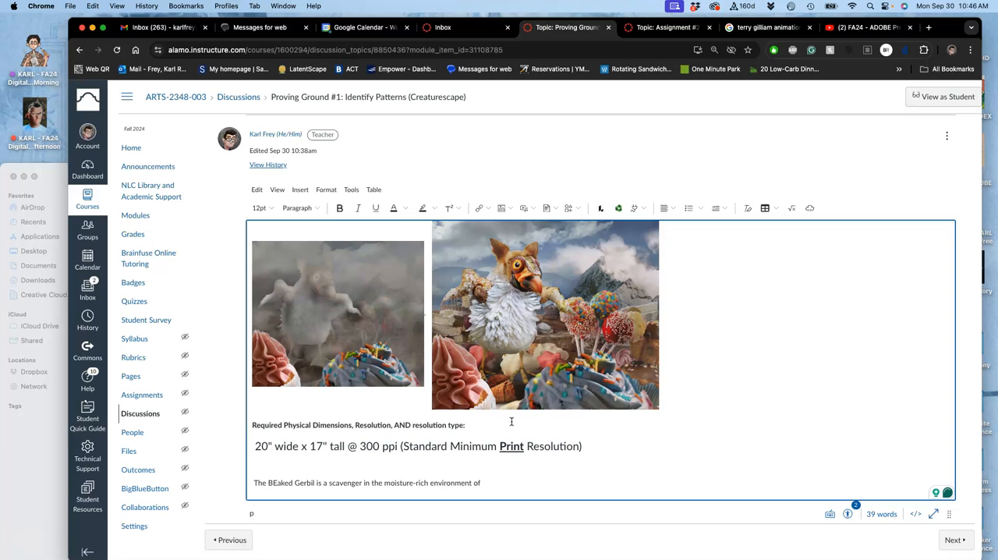
pyautogui.write('L')
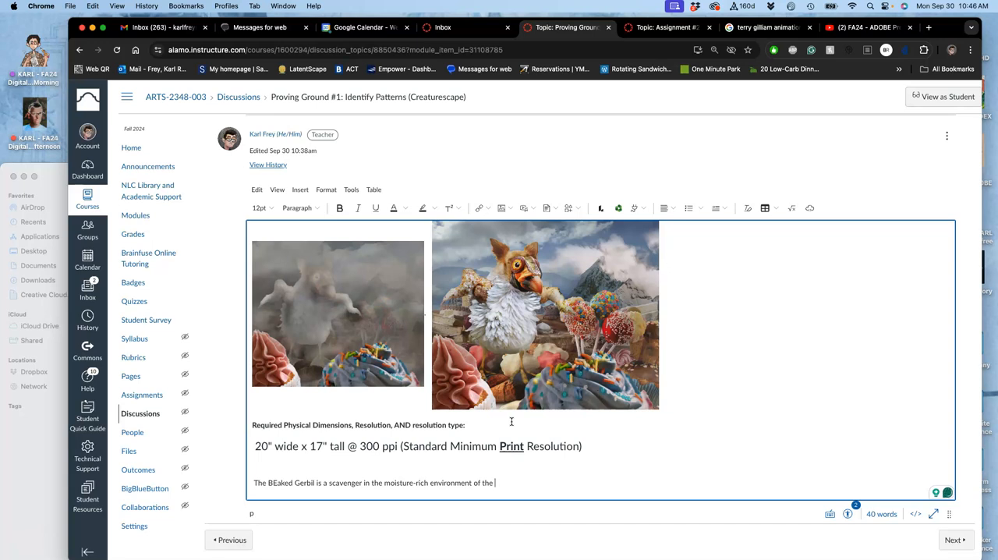
pyautogui.write('Lollipop Highlands')
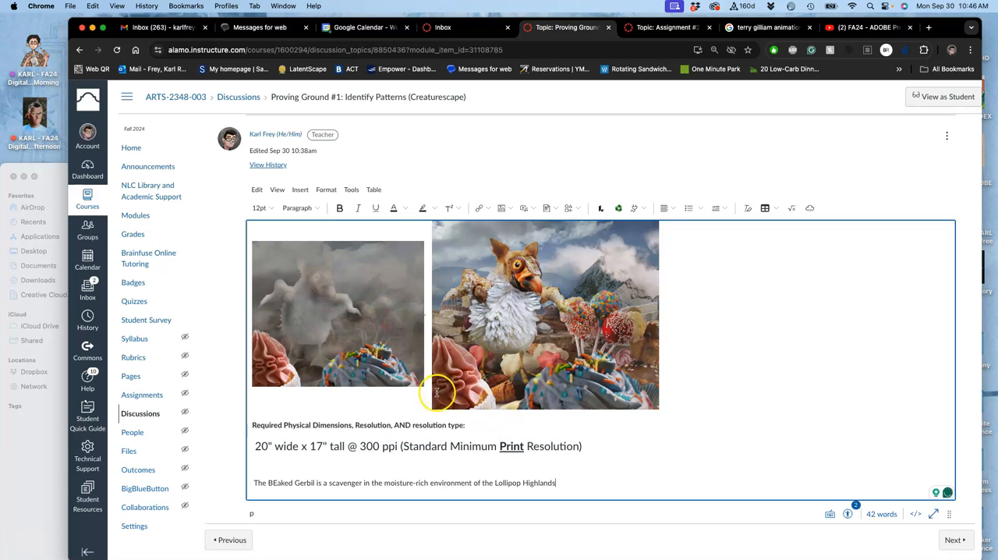
# Fix the capitalization of 'BEaked' and continue about the sugary crust that forms after
pyautogui.doubleClick(272, 482)
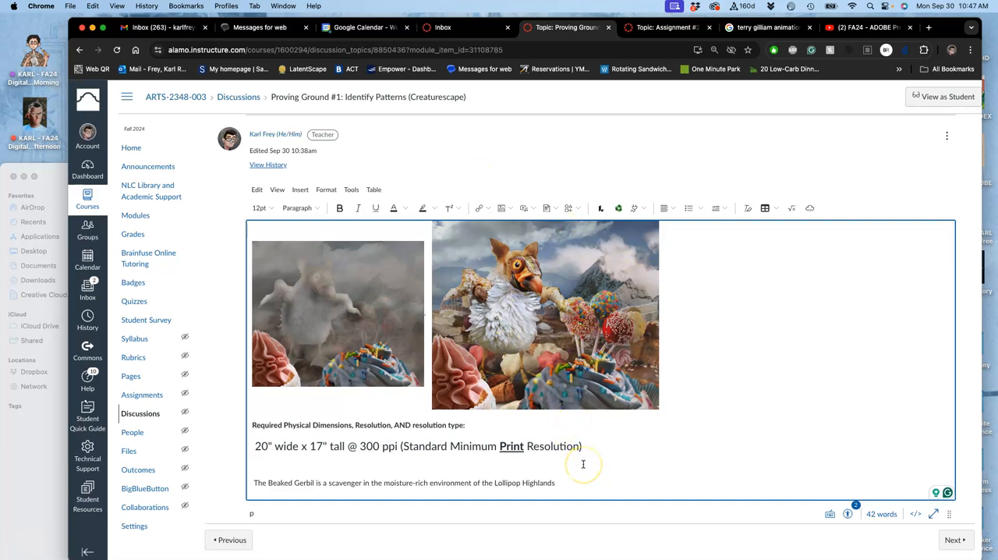
pyautogui.moveTo(474, 482)
pyautogui.write('. It survives on the')
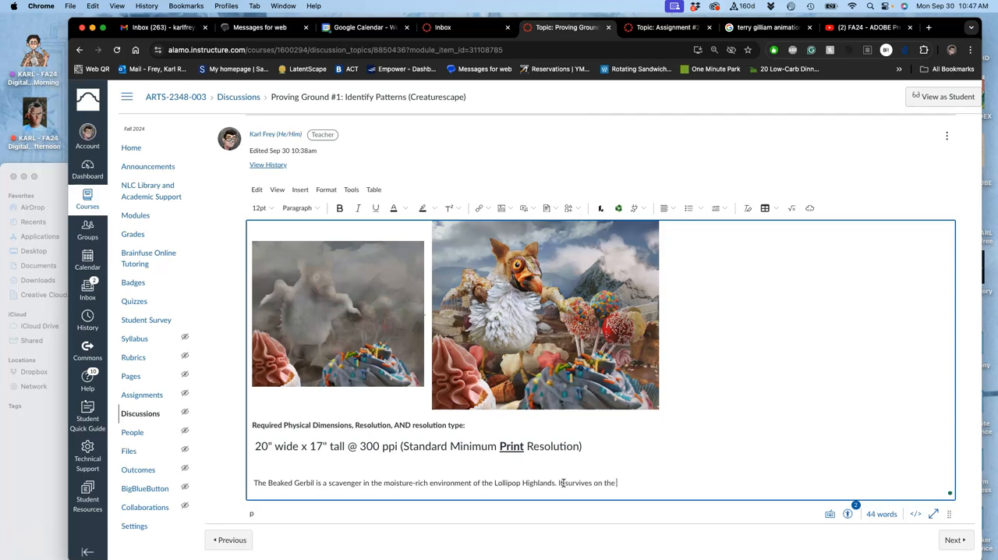
pyautogui.write('sugary')
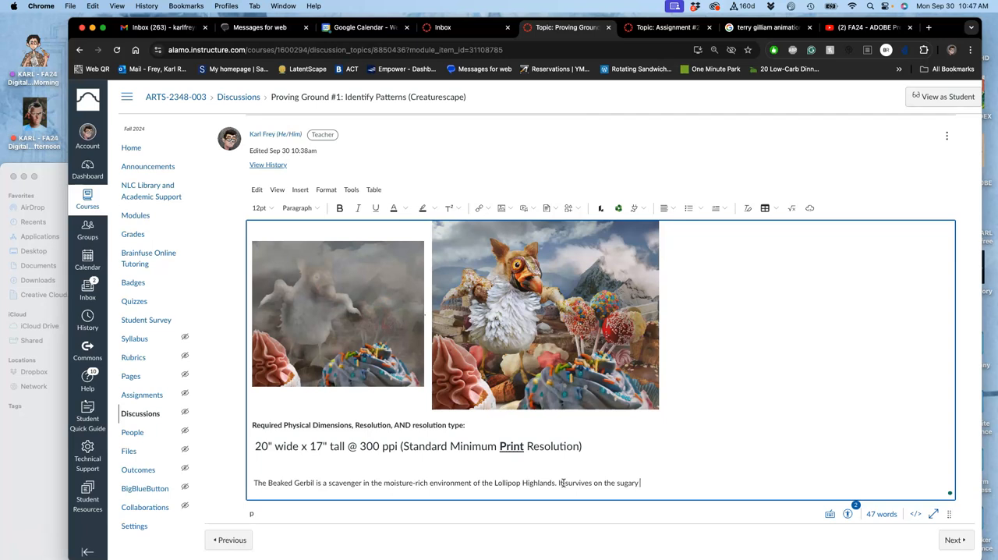
pyautogui.write('crust t')
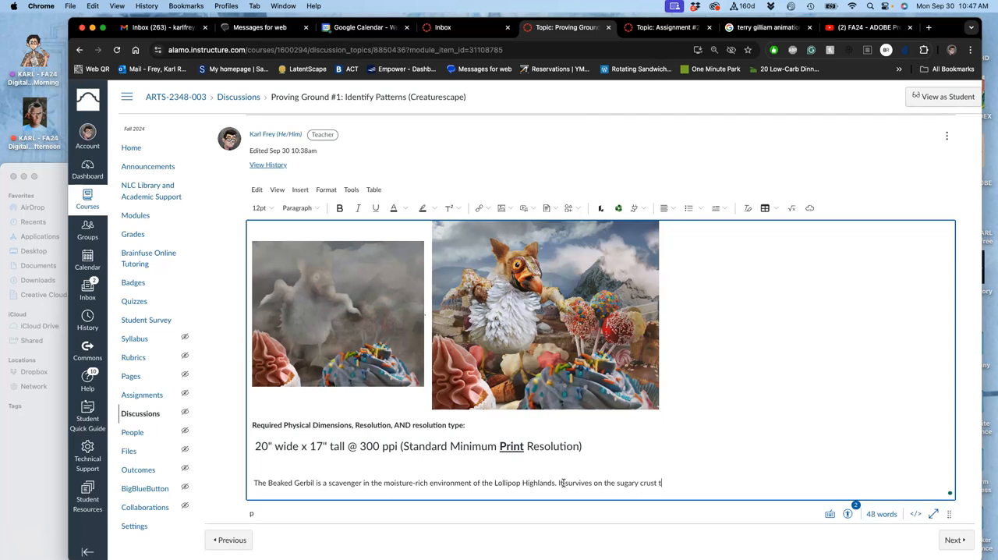
pyautogui.write('that forms')
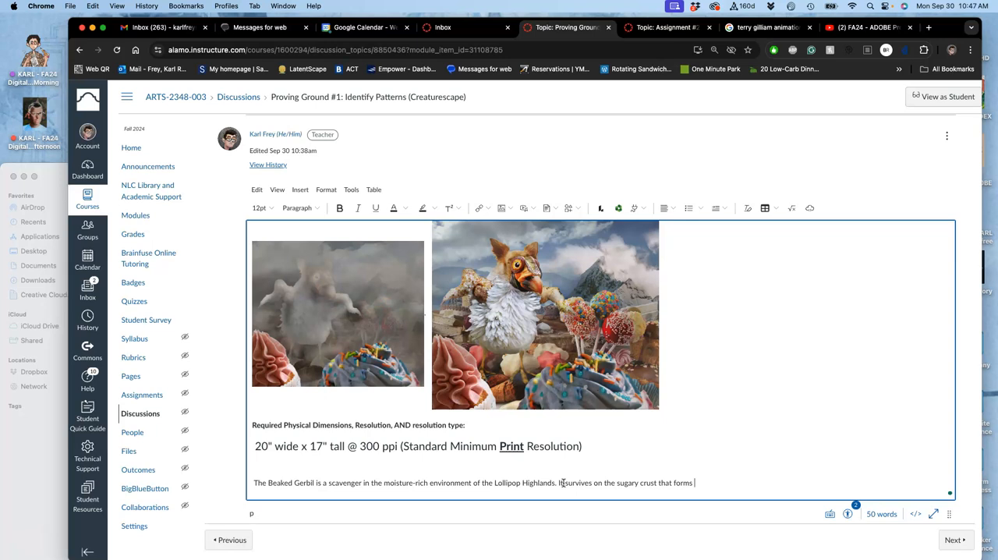
pyautogui.write('a')
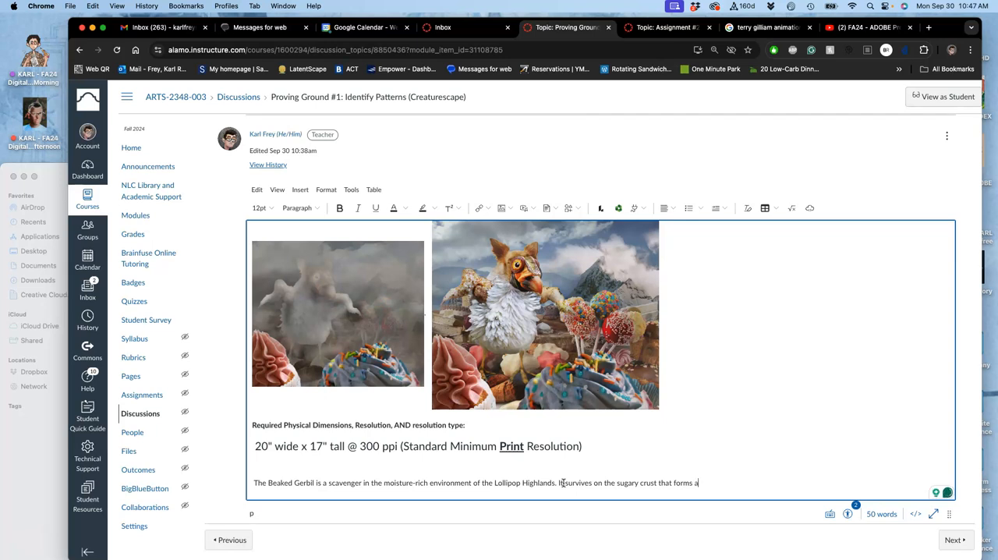
pyautogui.write('after')
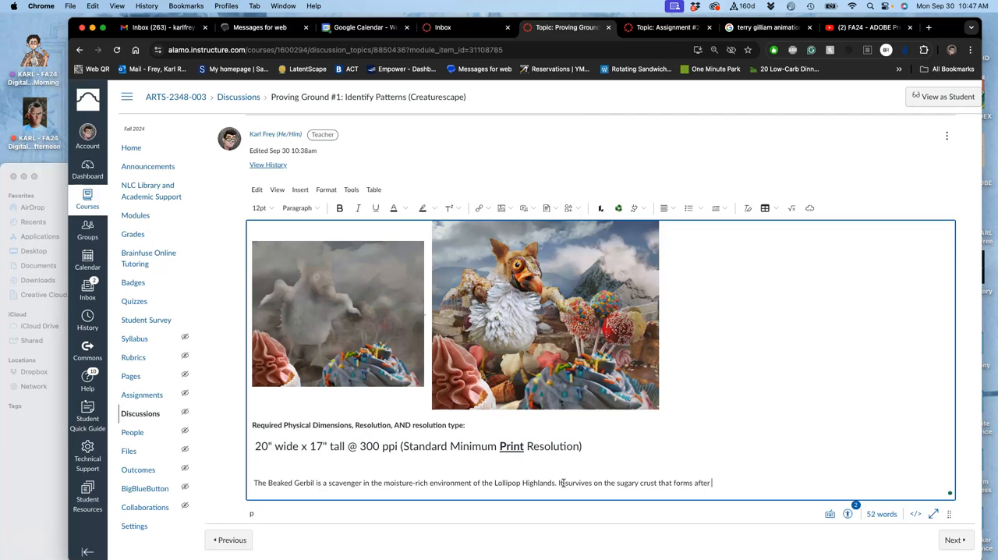